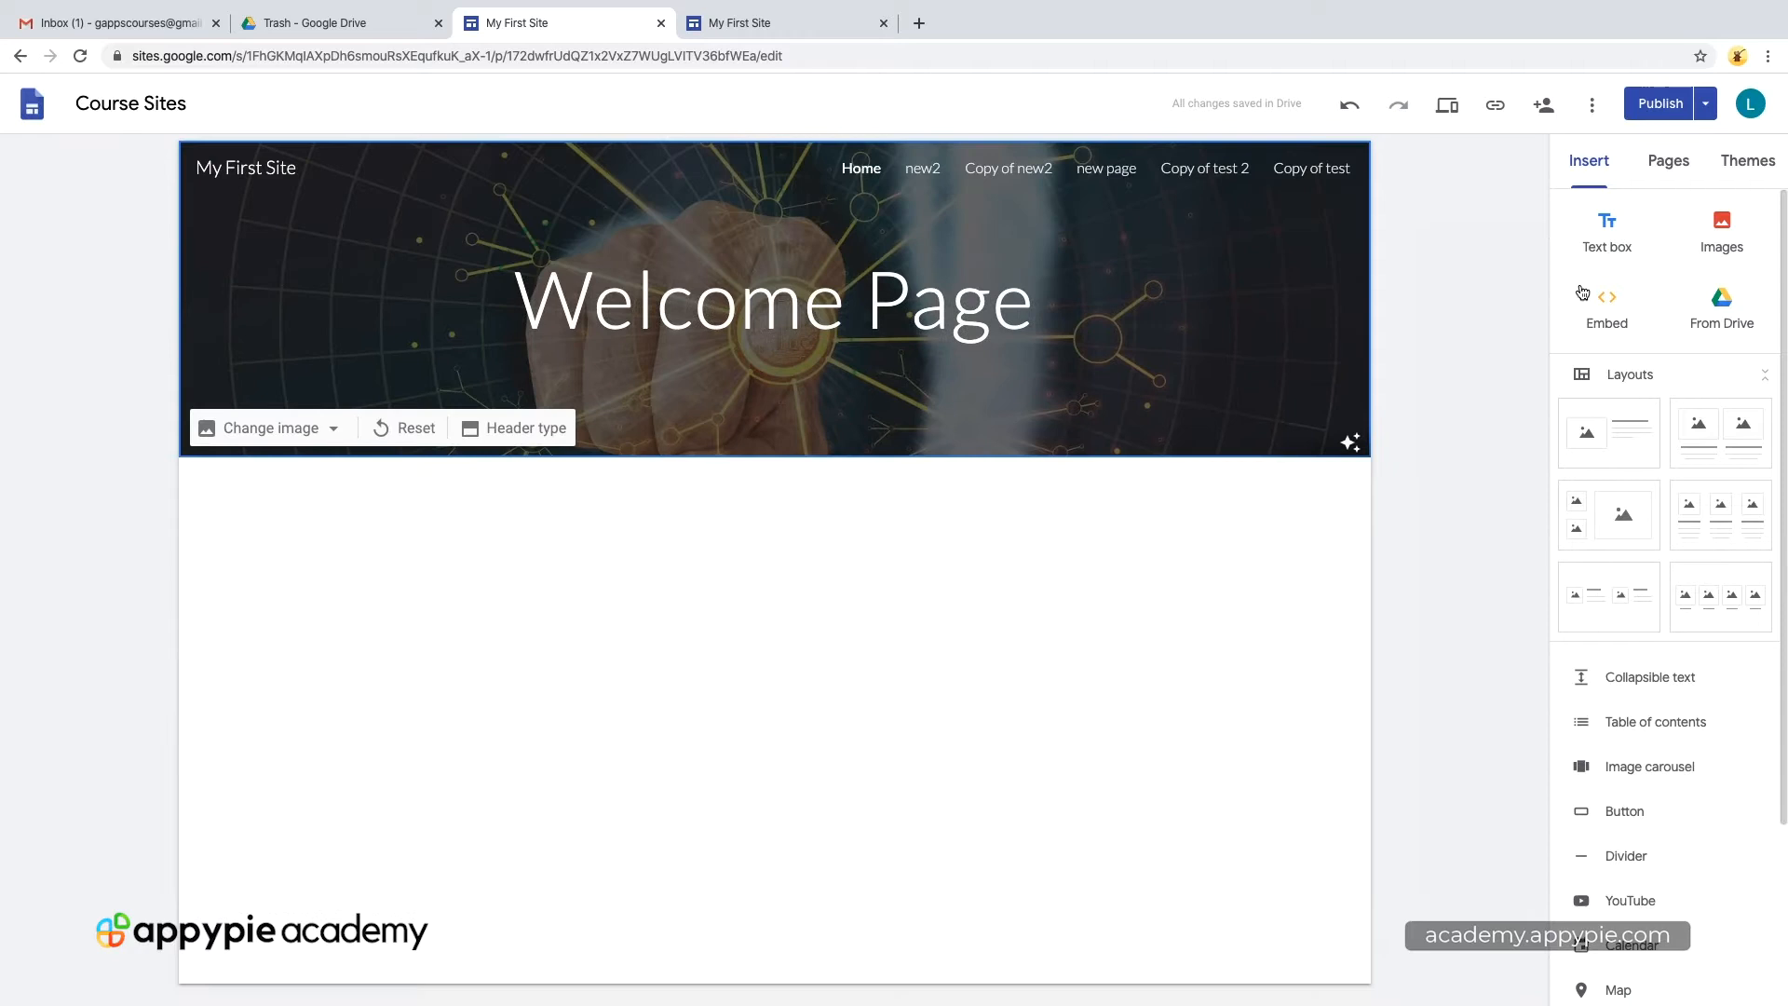
Step: Add a text box to the home page and narrow it to about half width
{"action": "left_click", "coordinate": [1664, 160]}
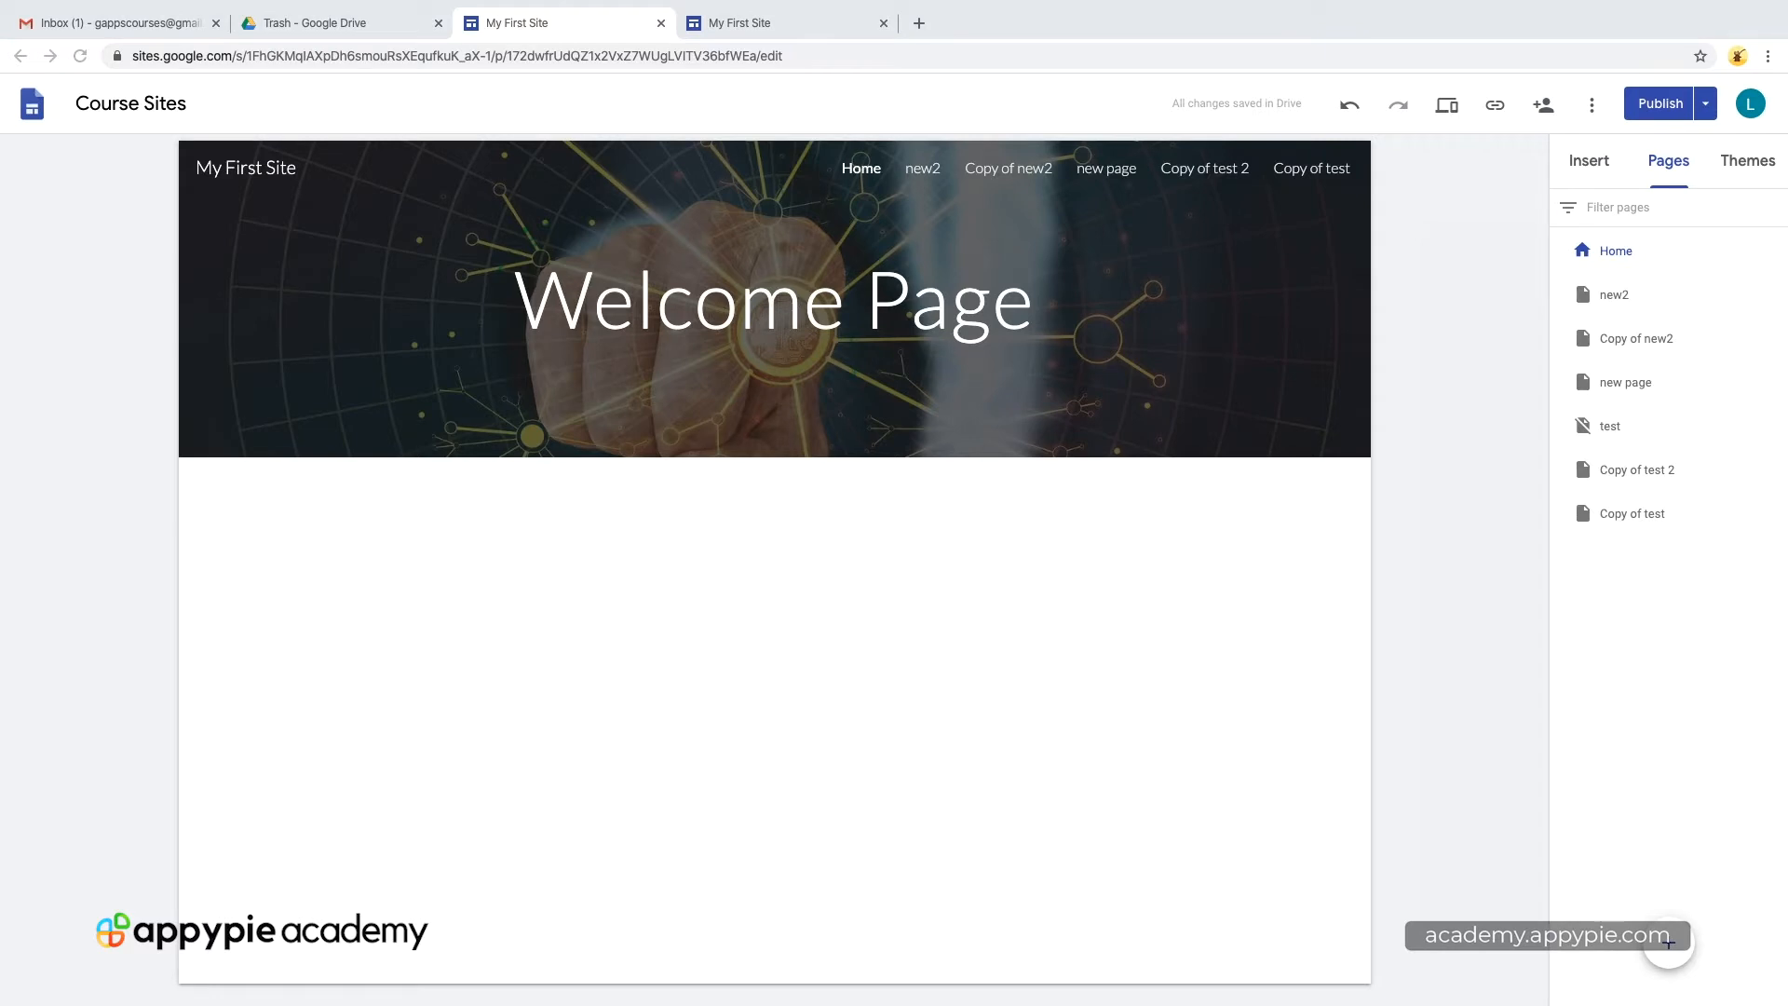
{"action": "mouse_move", "coordinate": [1629, 183]}
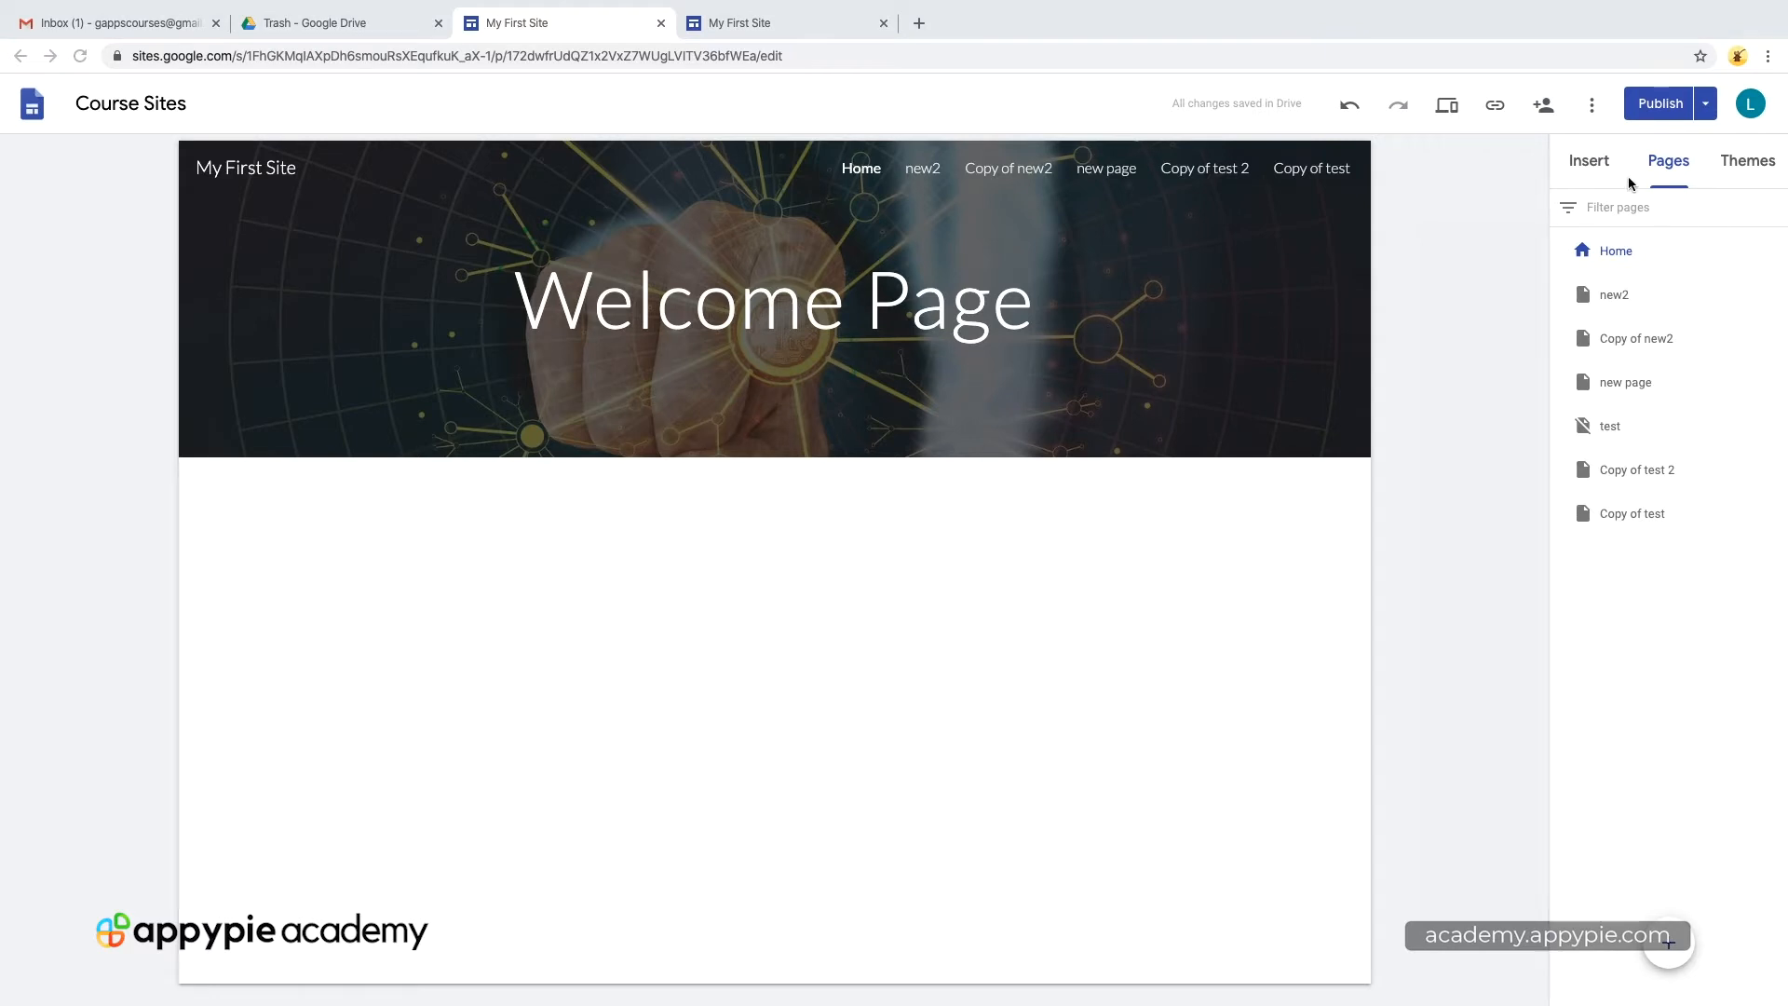
{"action": "left_click", "coordinate": [1587, 160]}
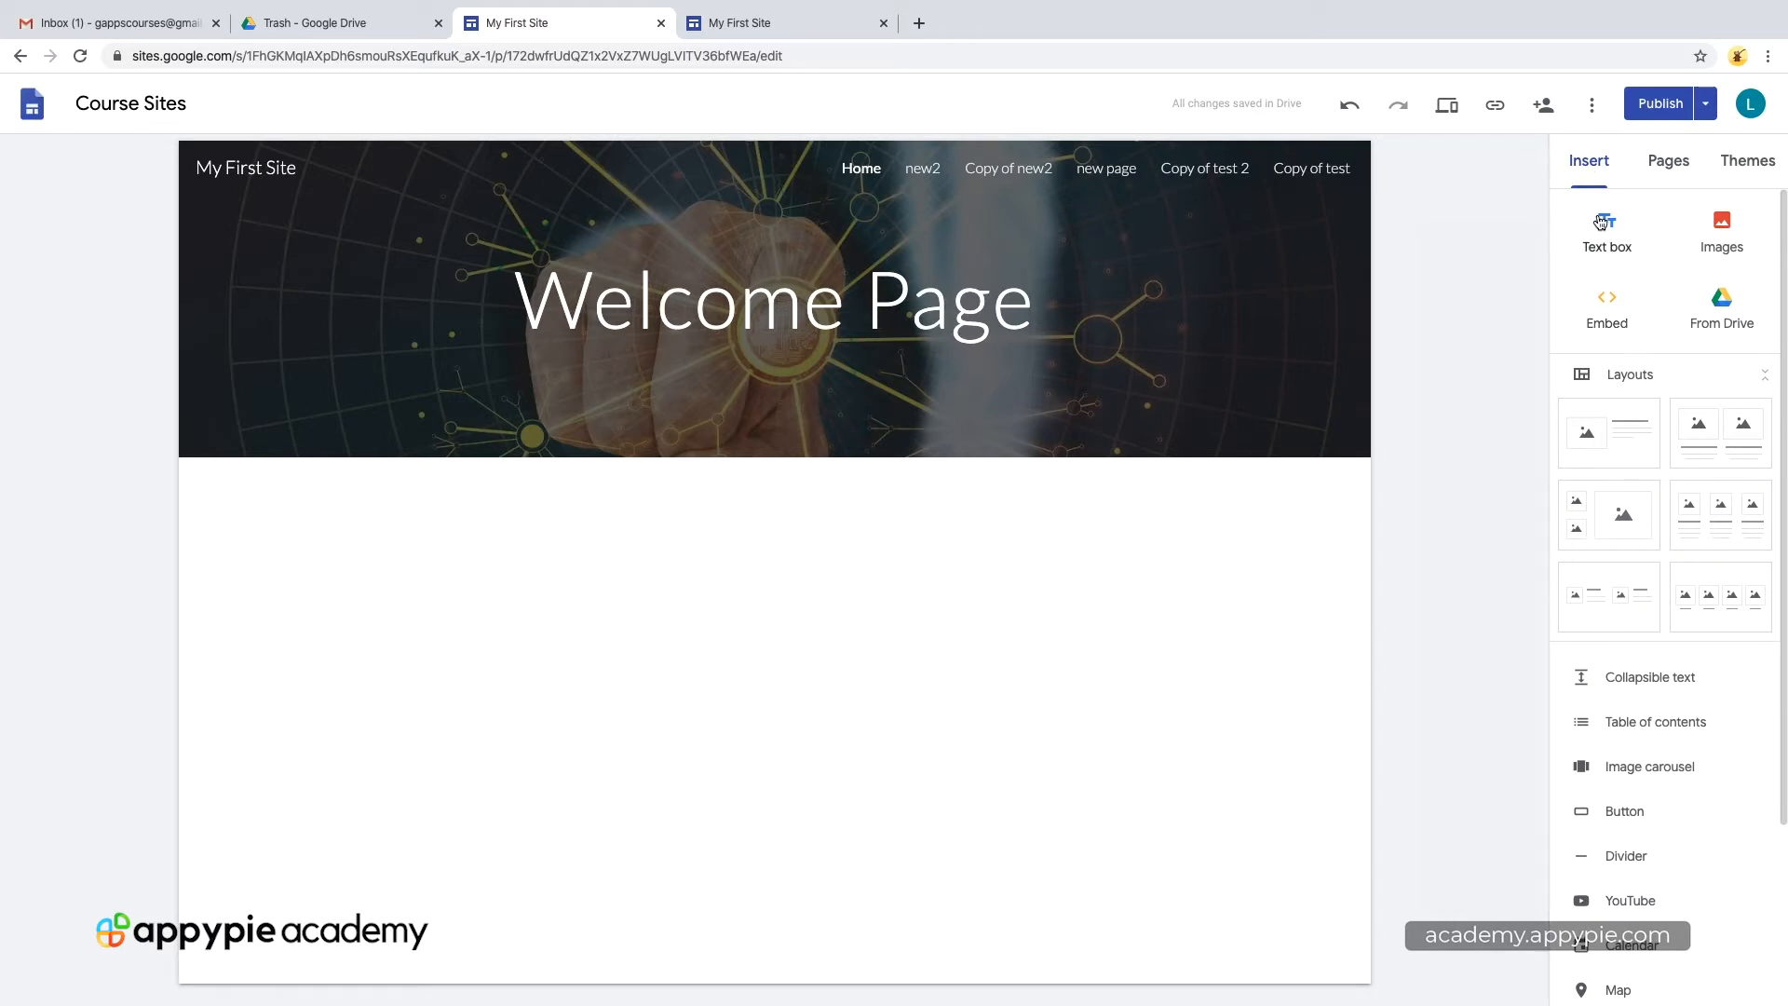
{"action": "mouse_move", "coordinate": [490, 598]}
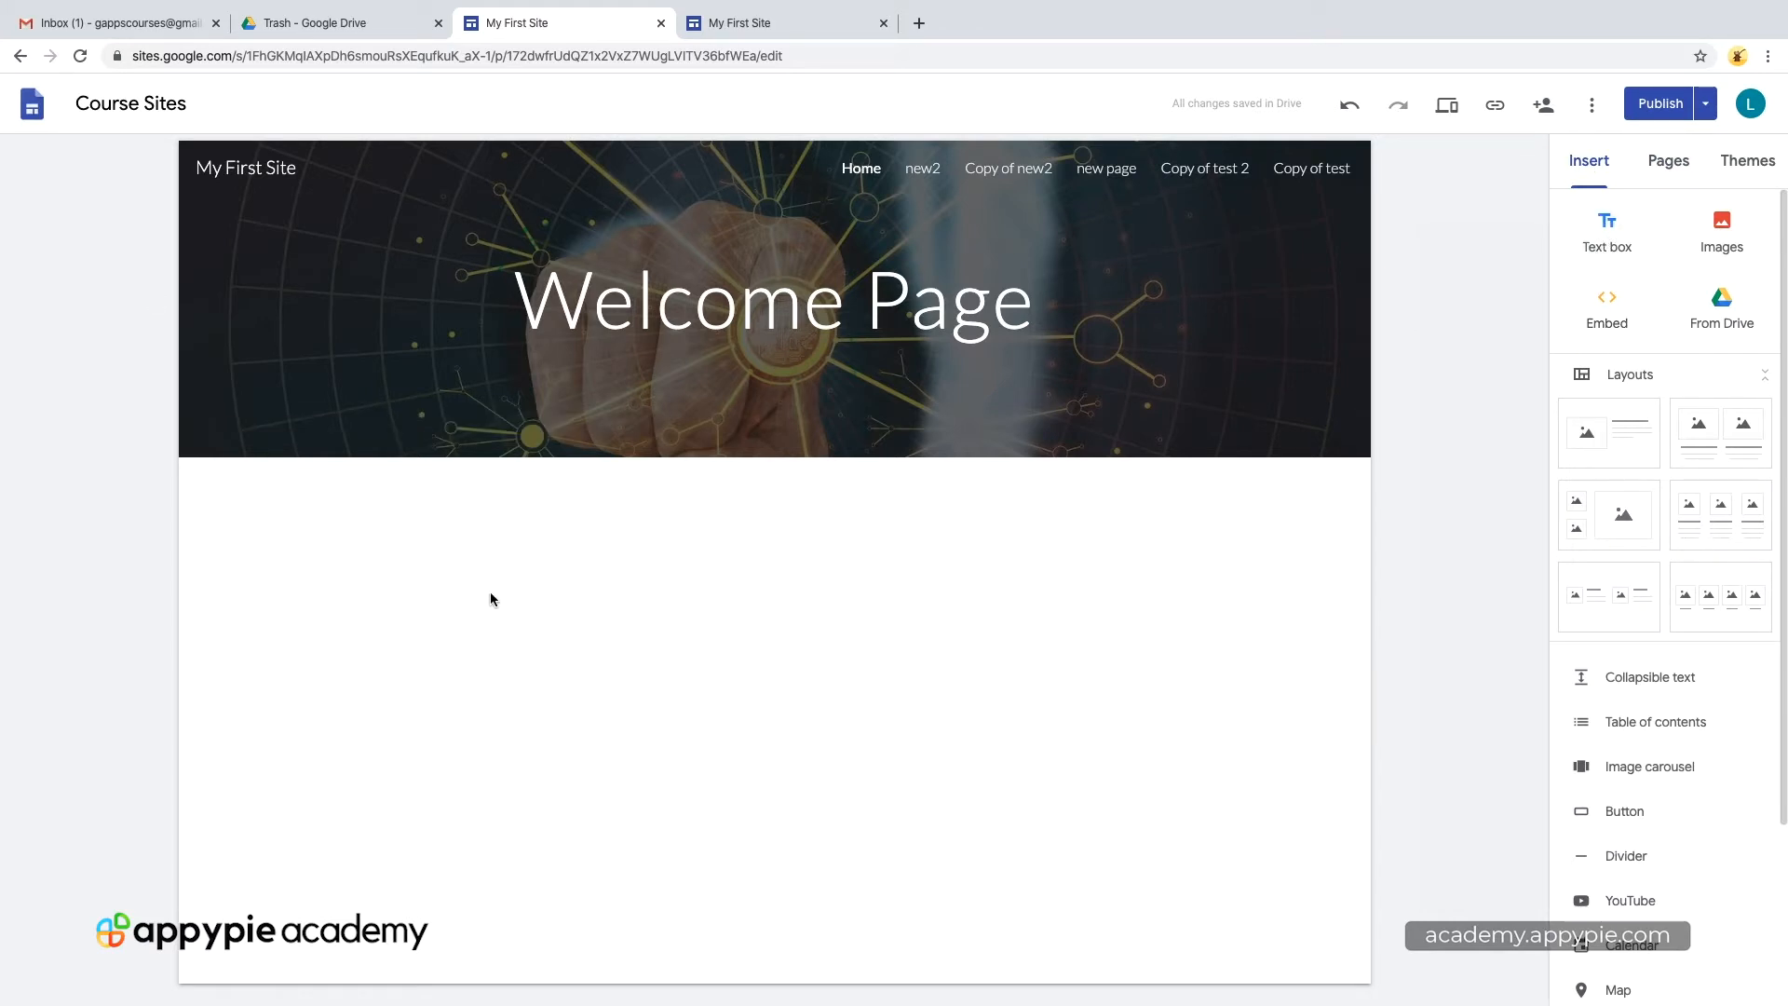
{"action": "left_click", "coordinate": [1605, 227]}
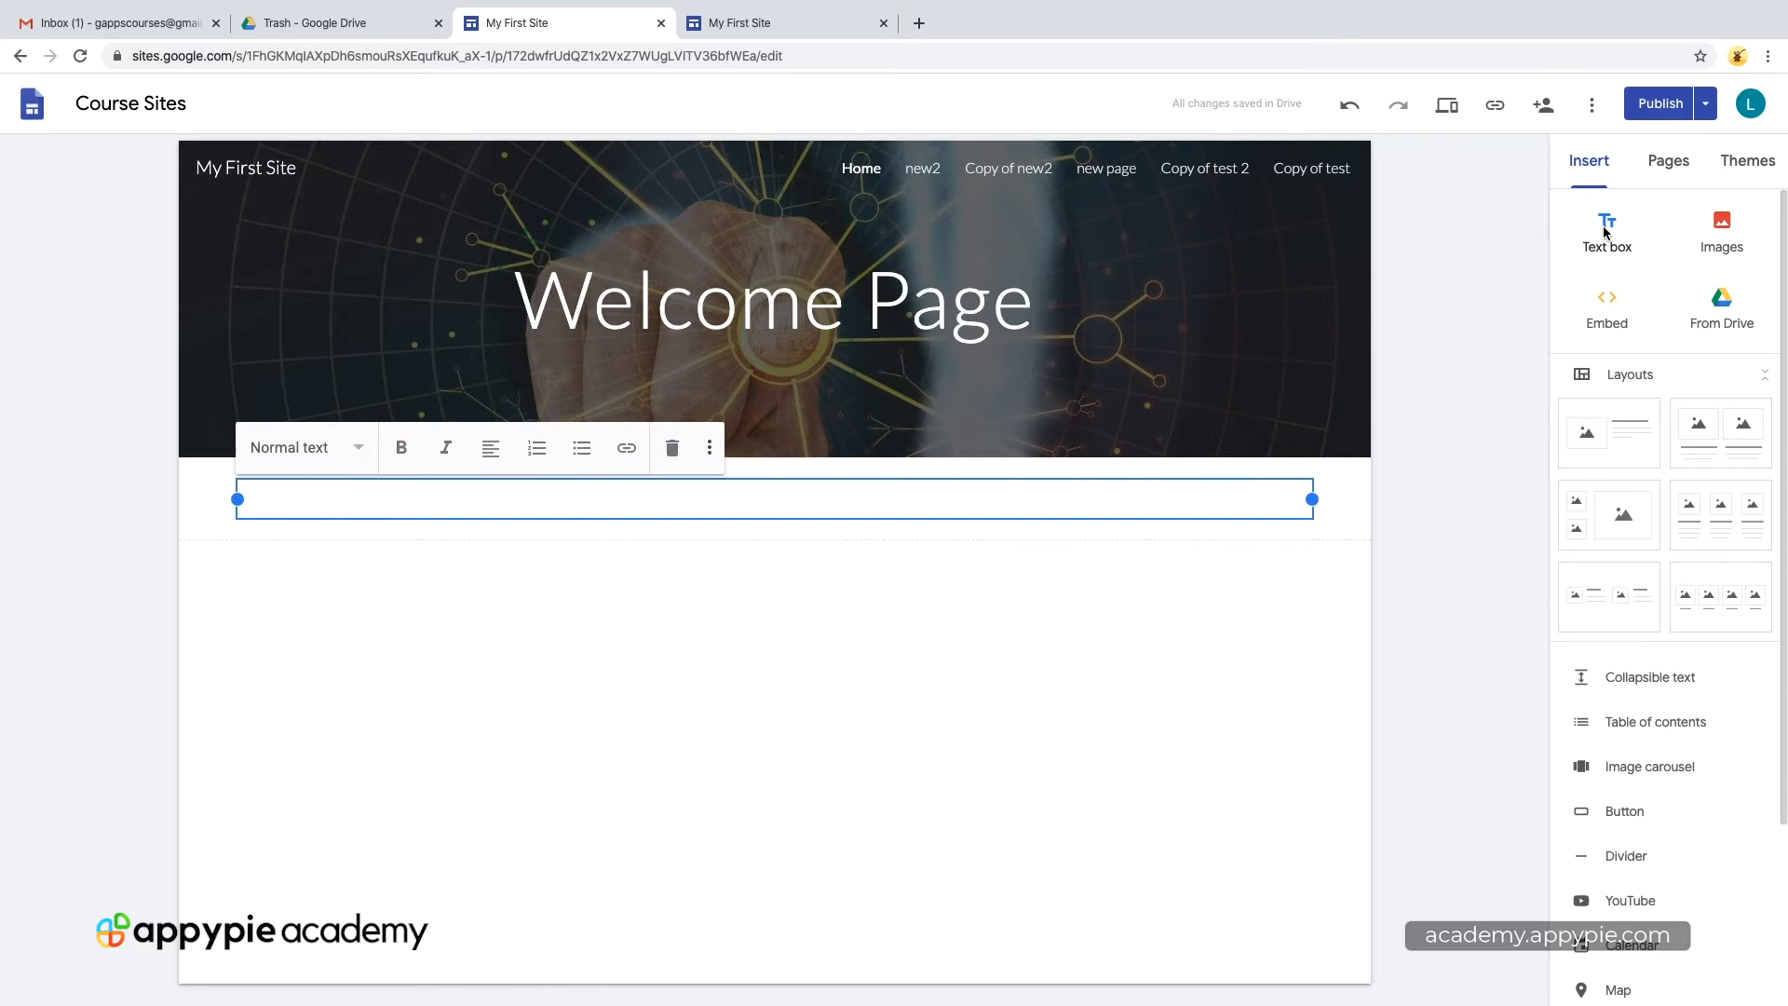
{"action": "left_click_drag", "start_coordinate": [1311, 499], "coordinate": [684, 499]}
{"action": "type", "text": "test test Hello World"}
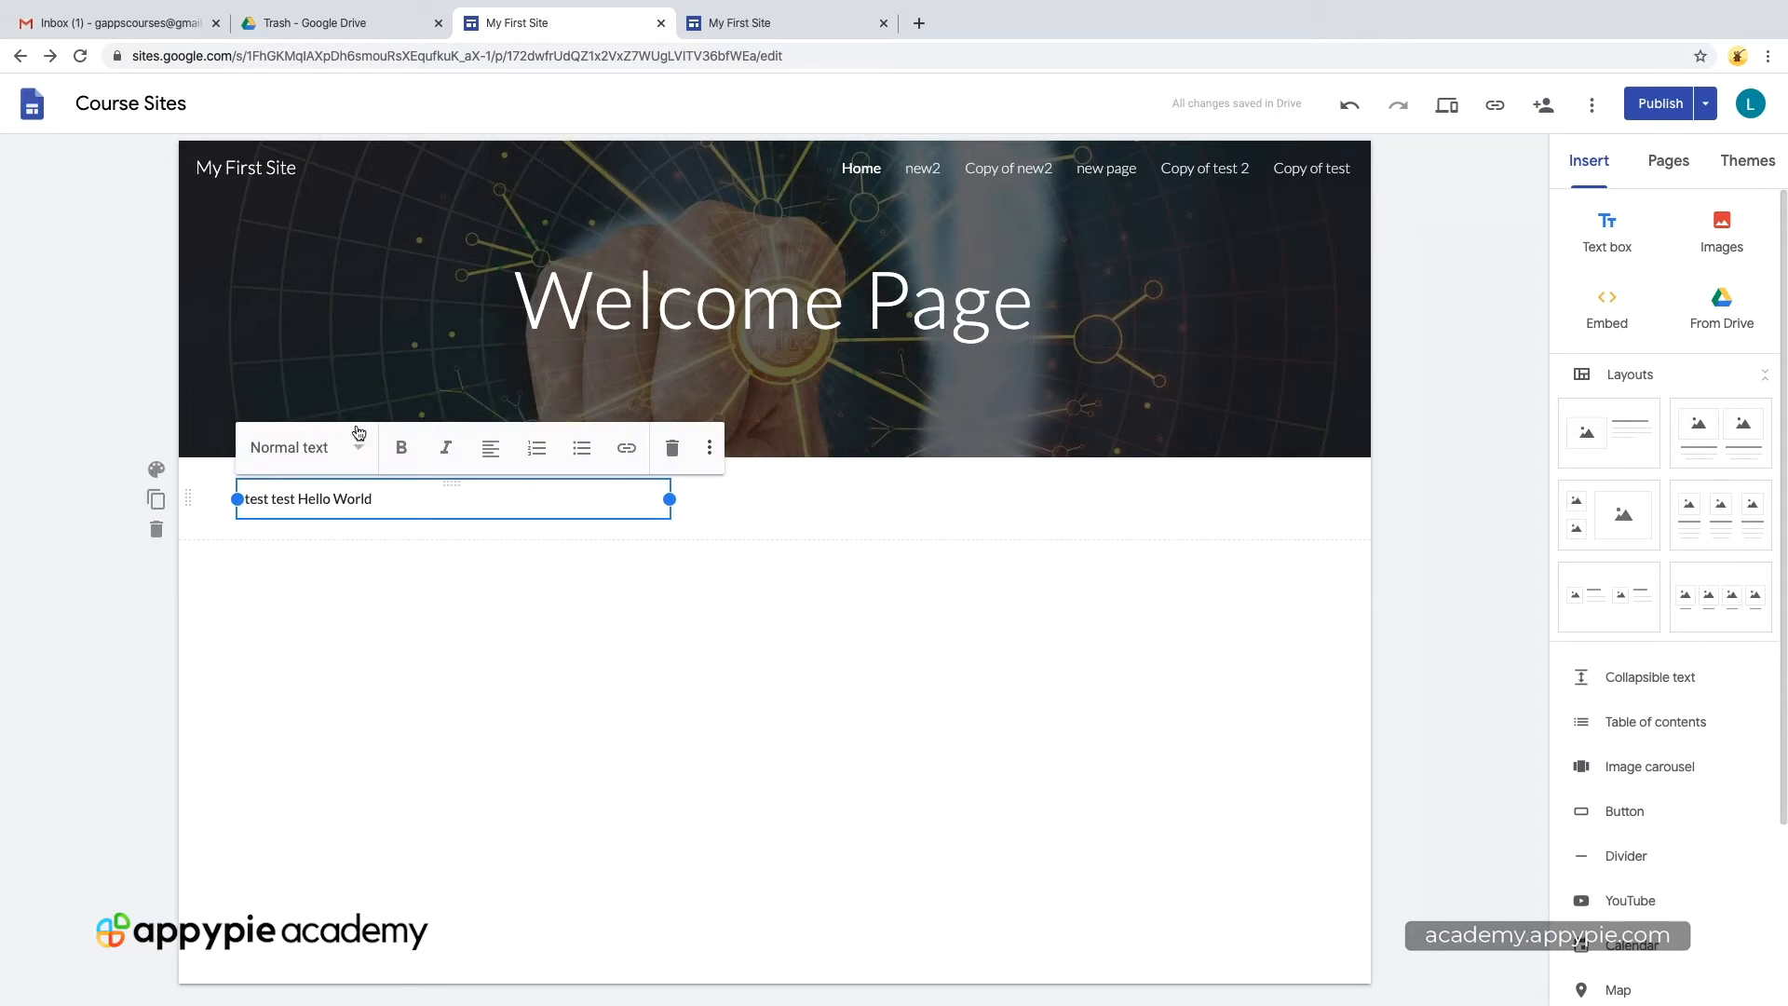
{"action": "mouse_move", "coordinate": [401, 447]}
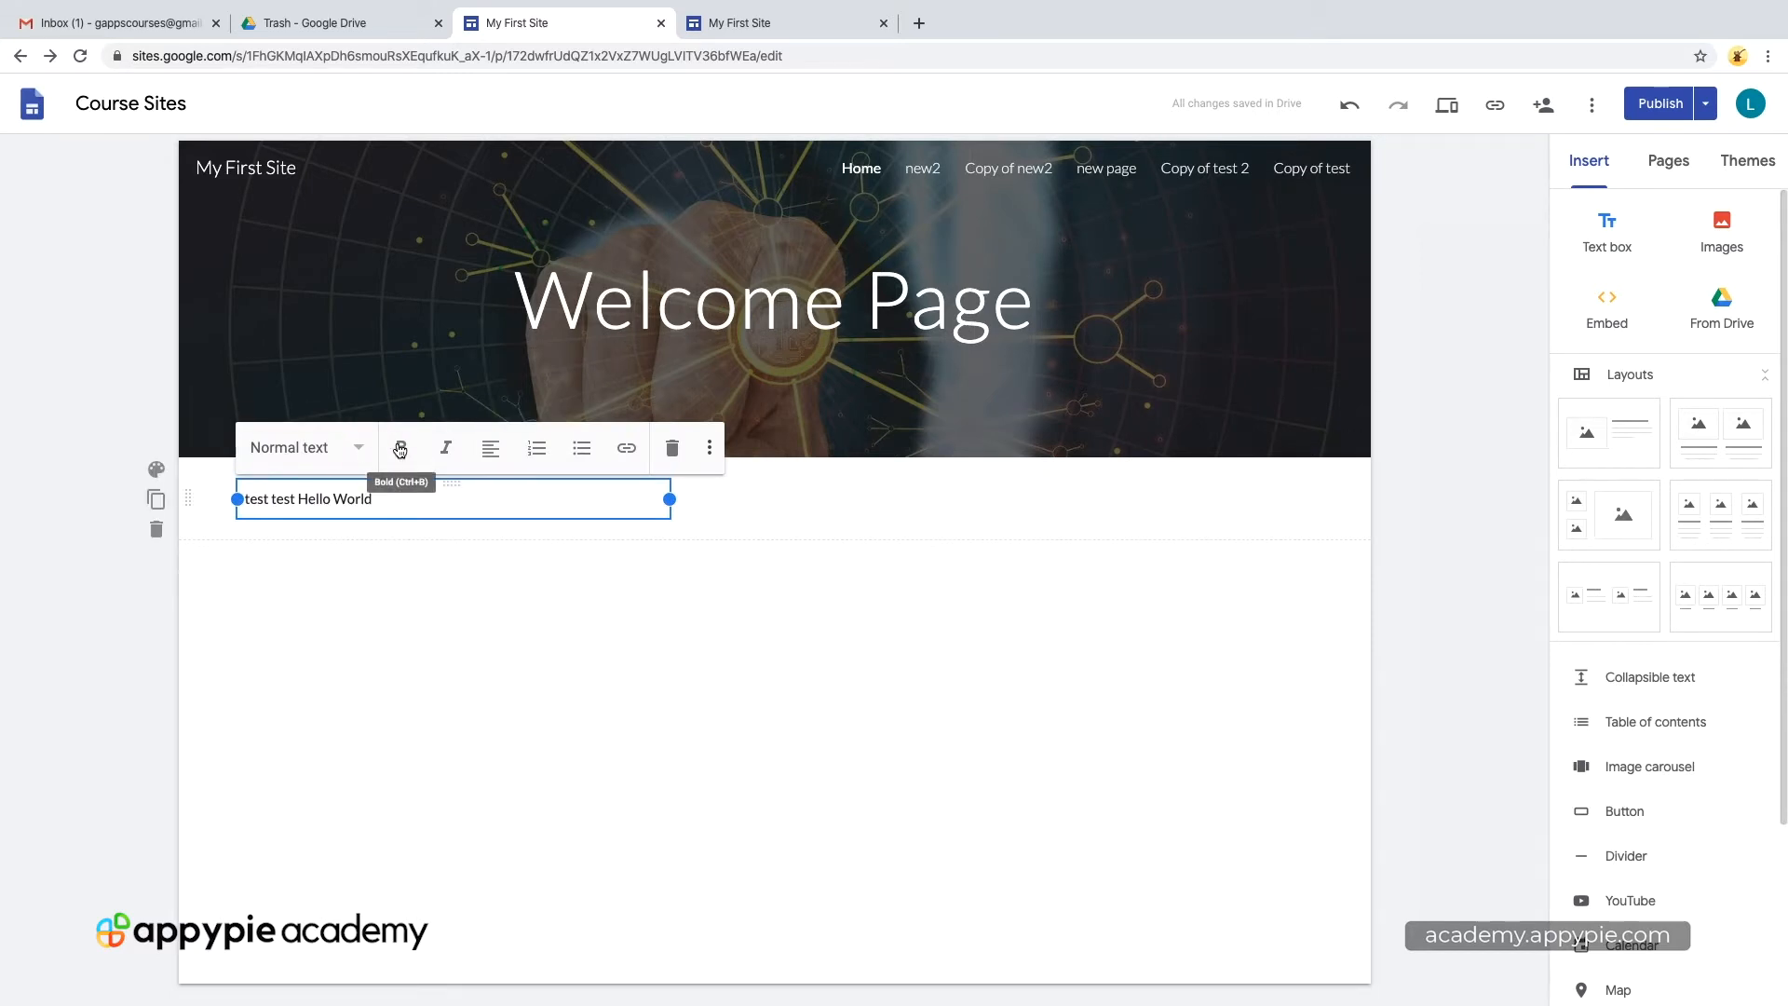
{"action": "mouse_move", "coordinate": [495, 447]}
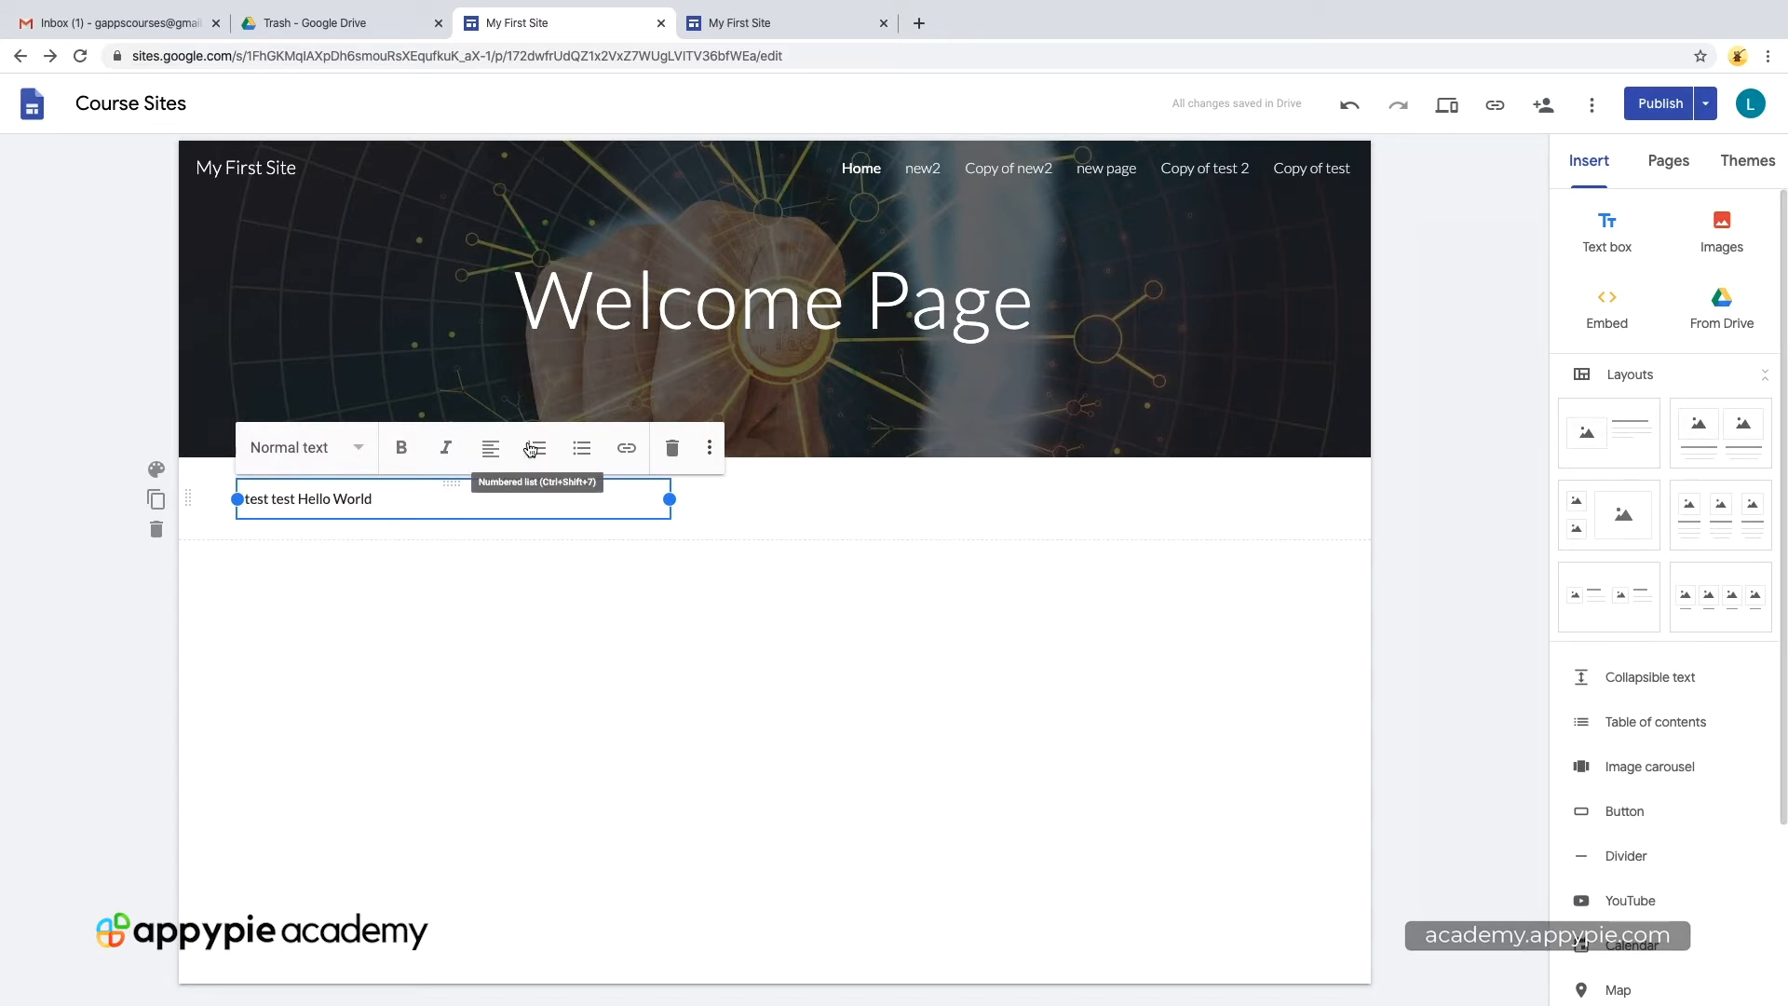
Step: Make the 'test test Hello World' text a numbered list and select the word World for linking
{"action": "left_click", "coordinate": [534, 447]}
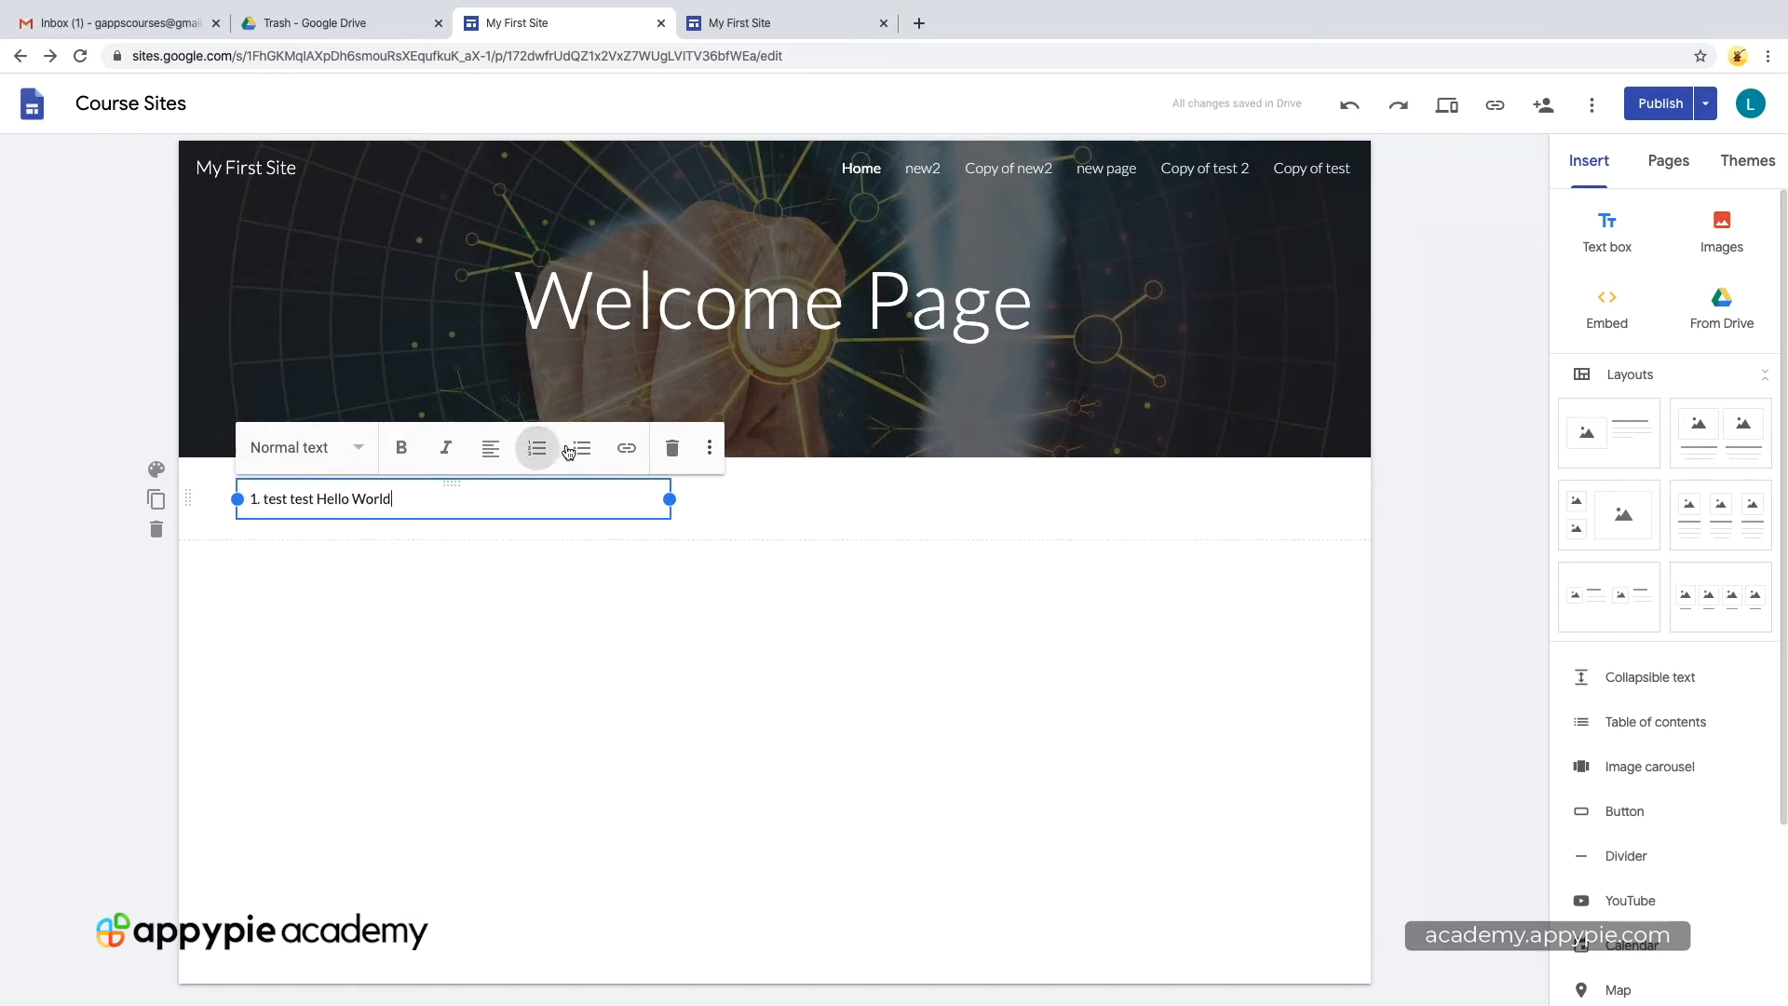
{"action": "mouse_move", "coordinate": [626, 447]}
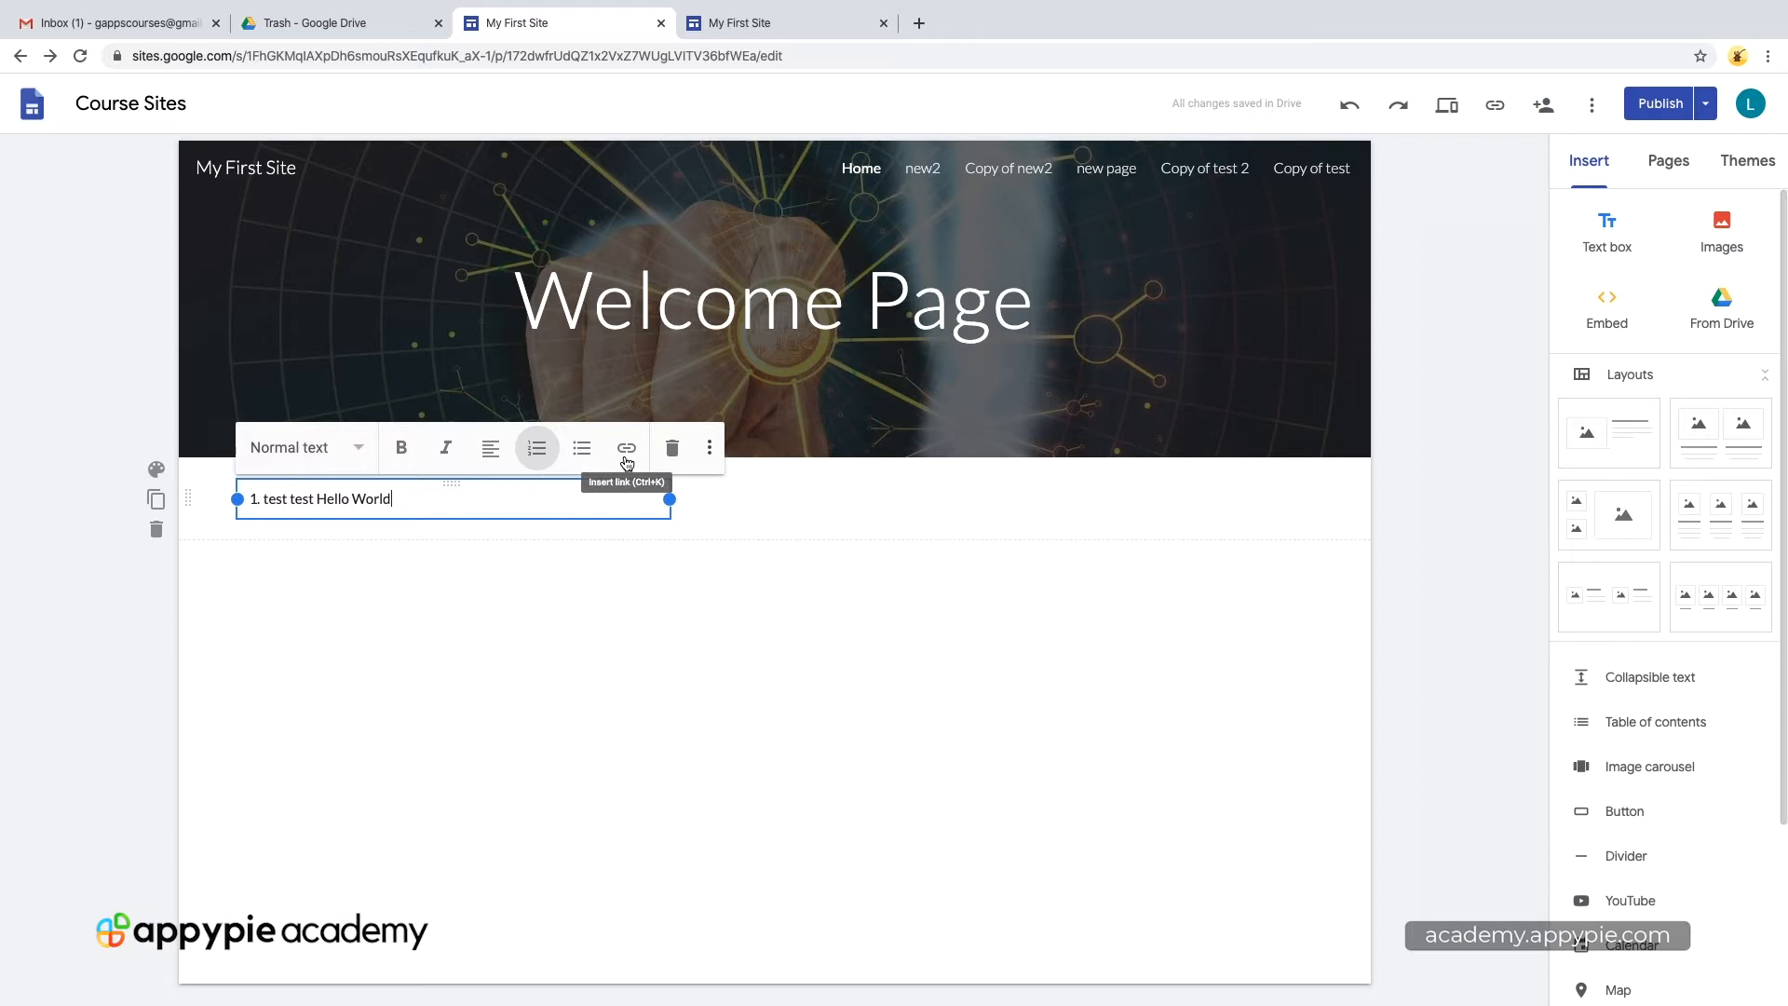
{"action": "double_click", "coordinate": [367, 499]}
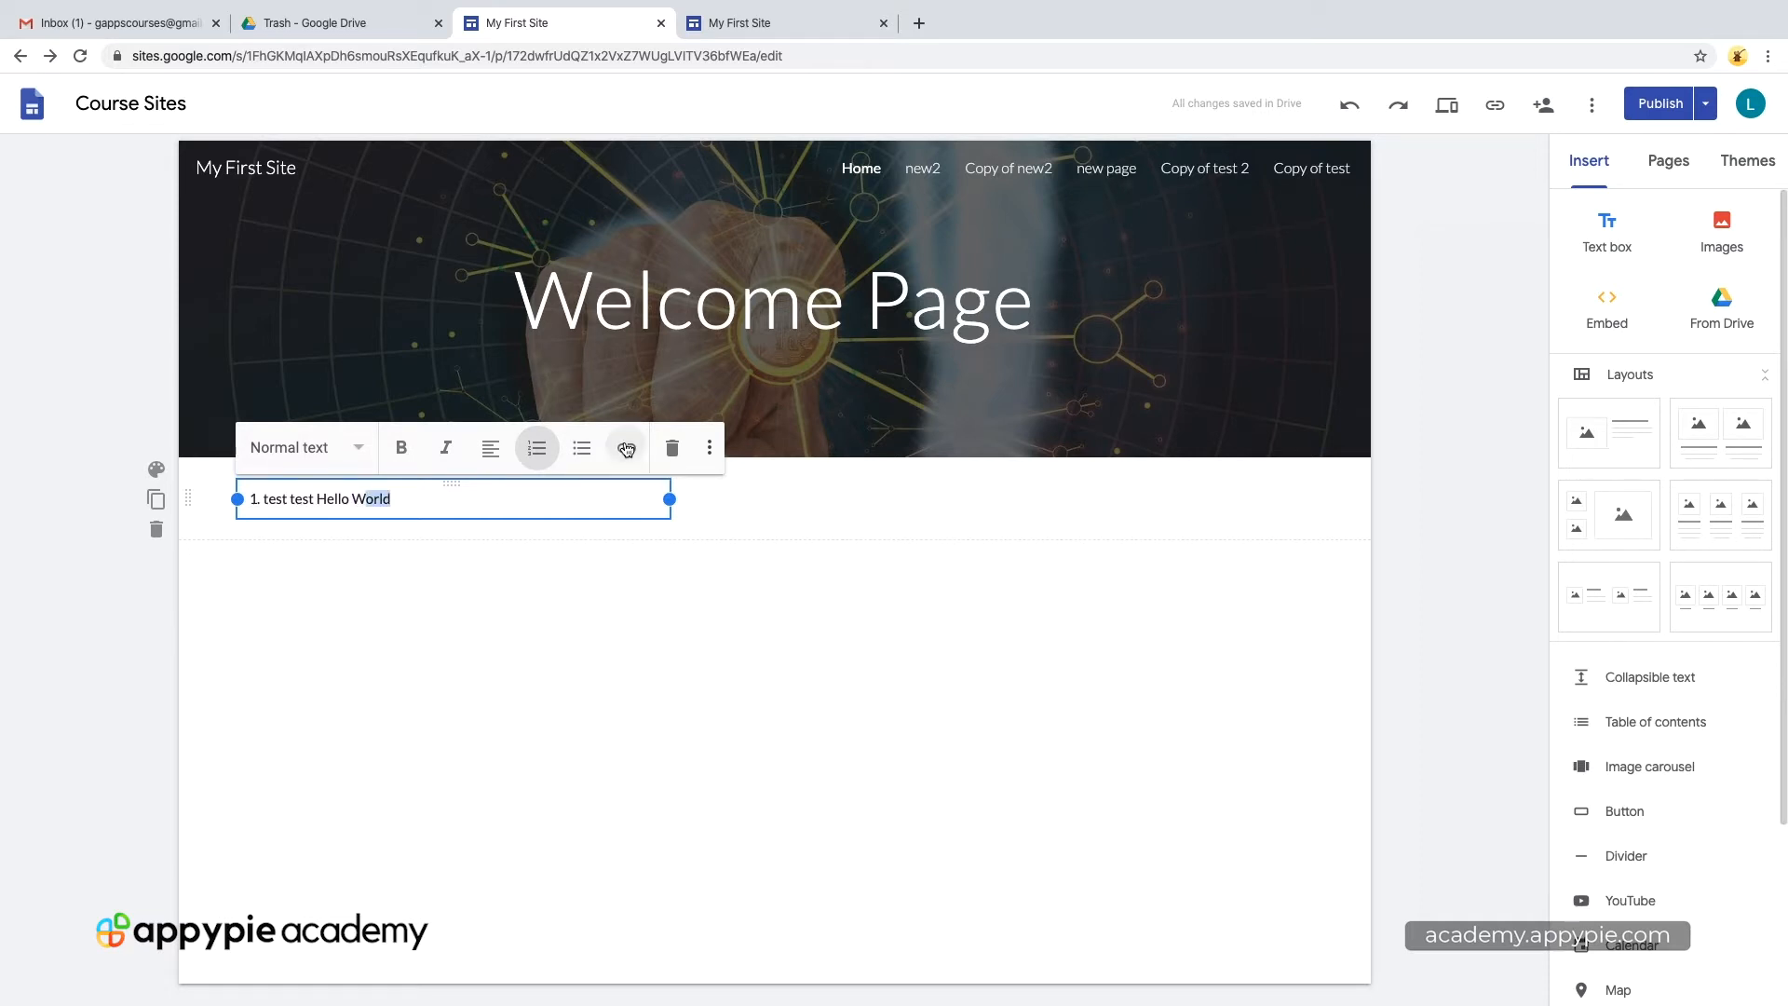
{"action": "left_click", "coordinate": [626, 447]}
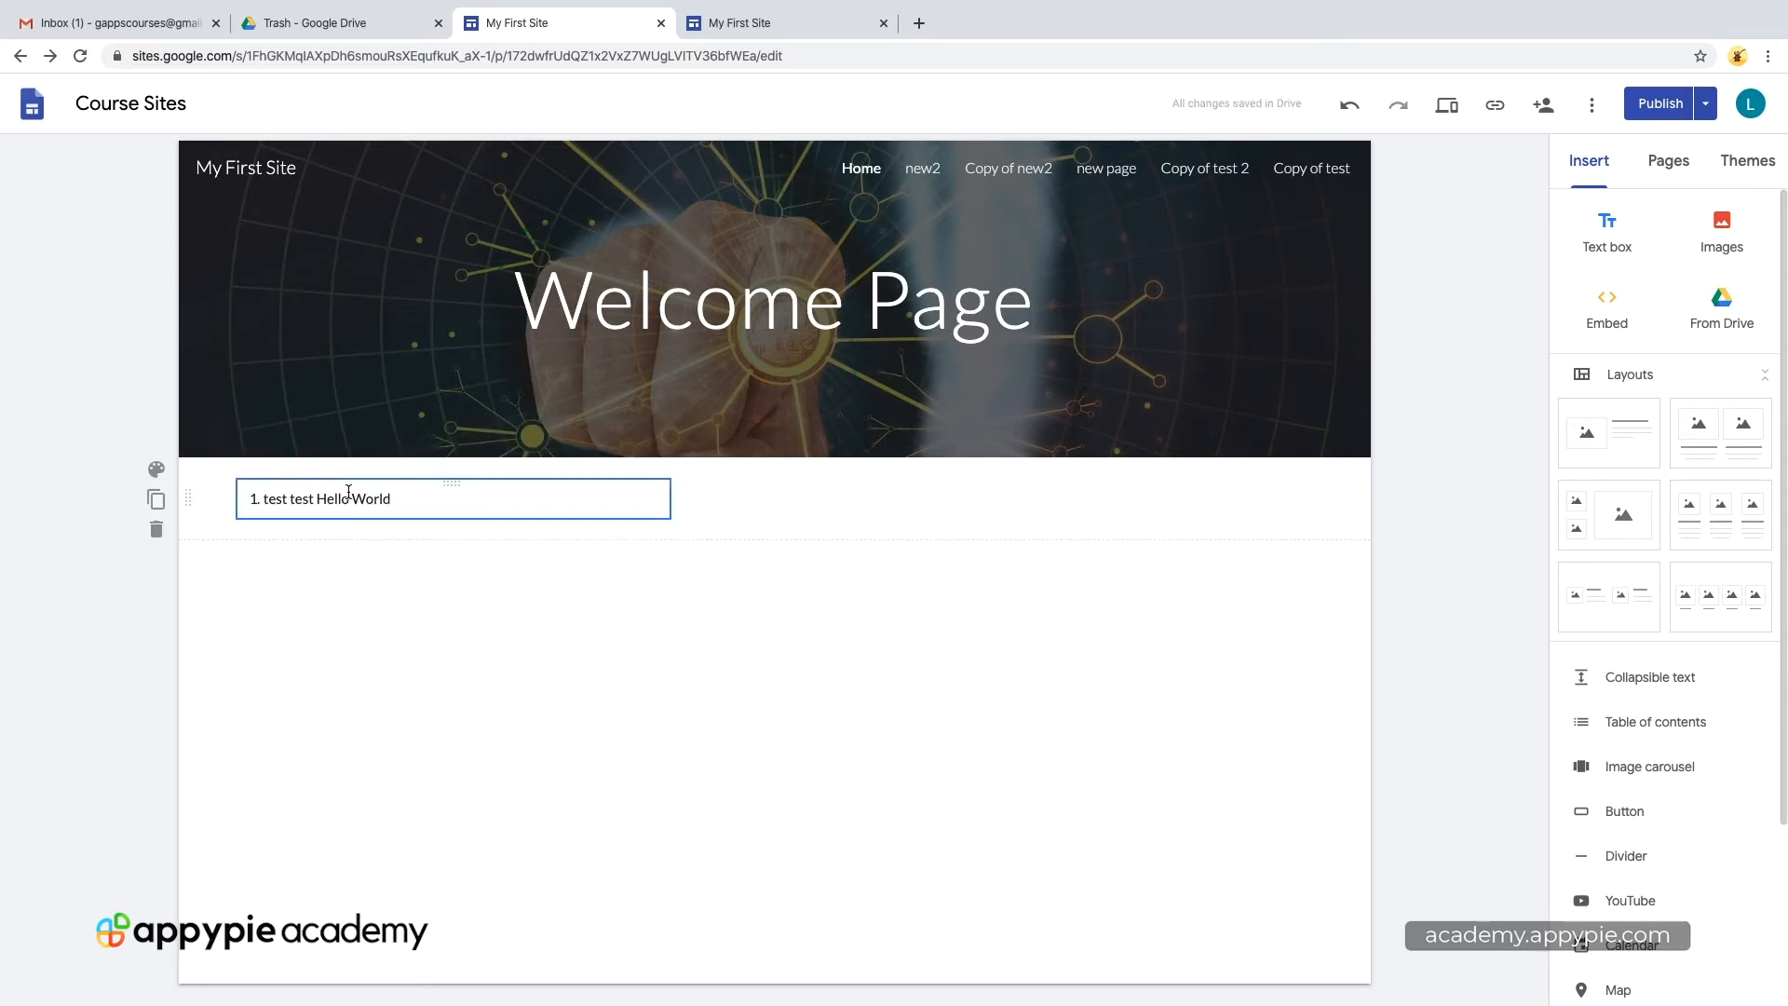
Step: Link the word World to the site's new2 page and check where it points
{"action": "double_click", "coordinate": [373, 499]}
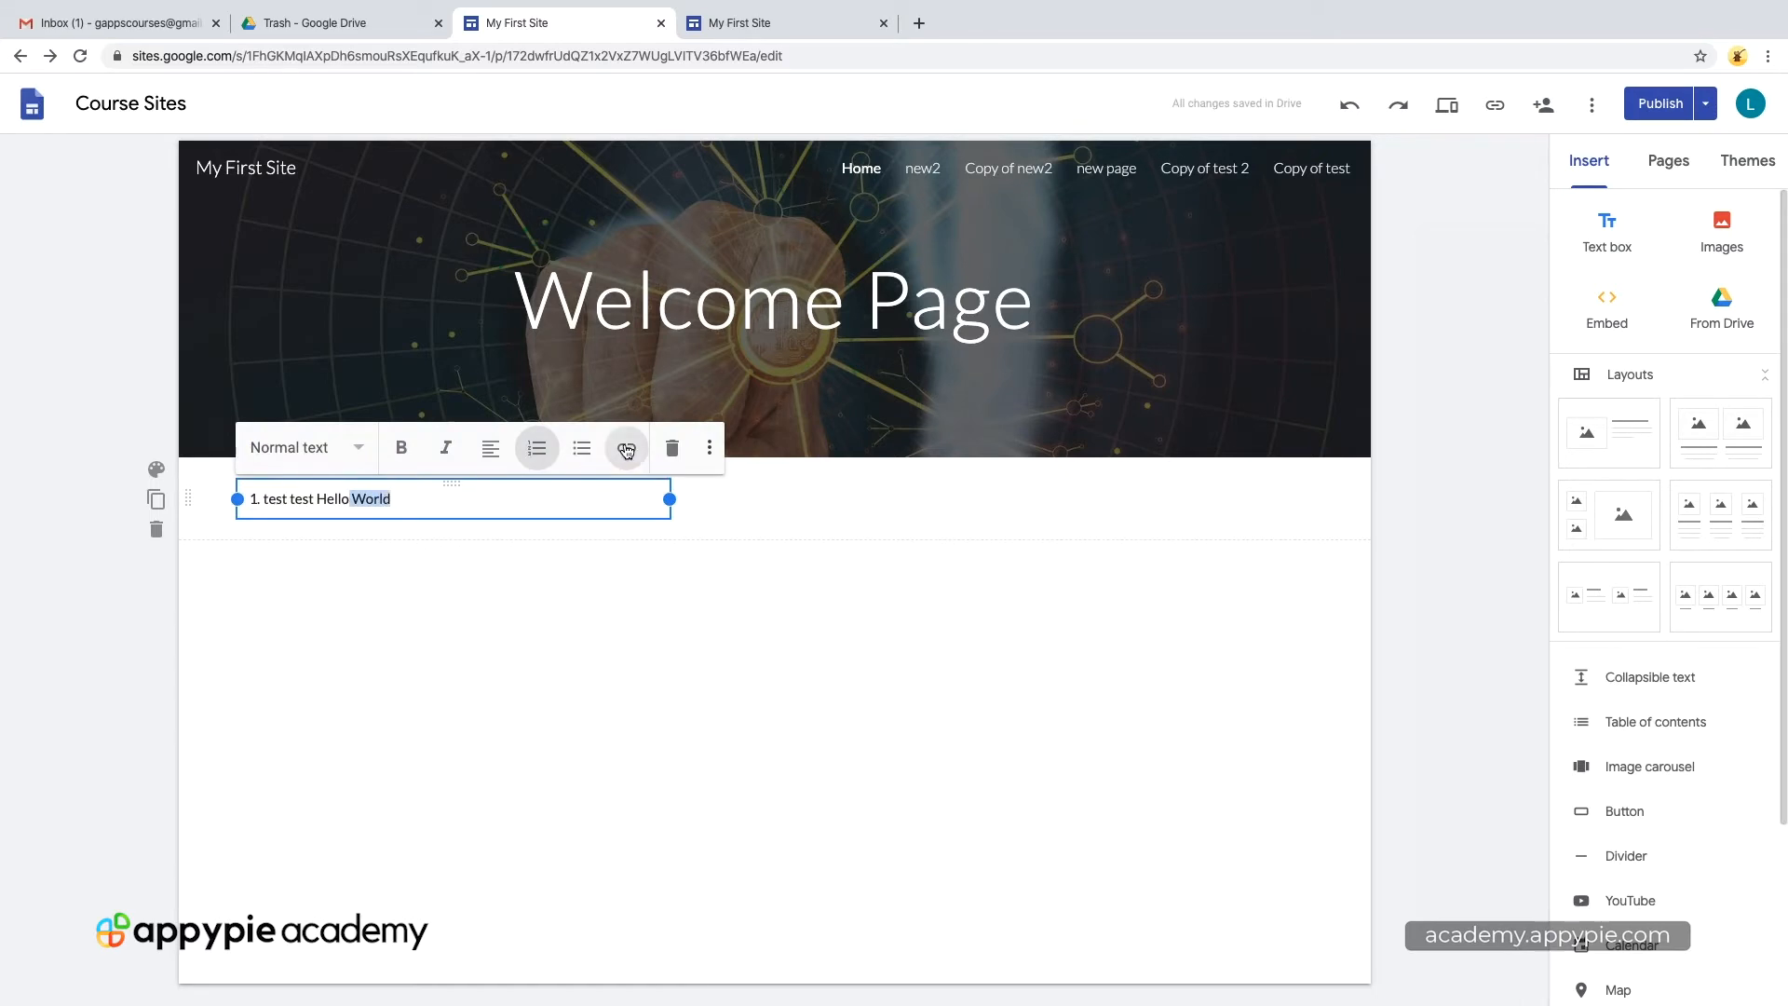
{"action": "left_click", "coordinate": [625, 446]}
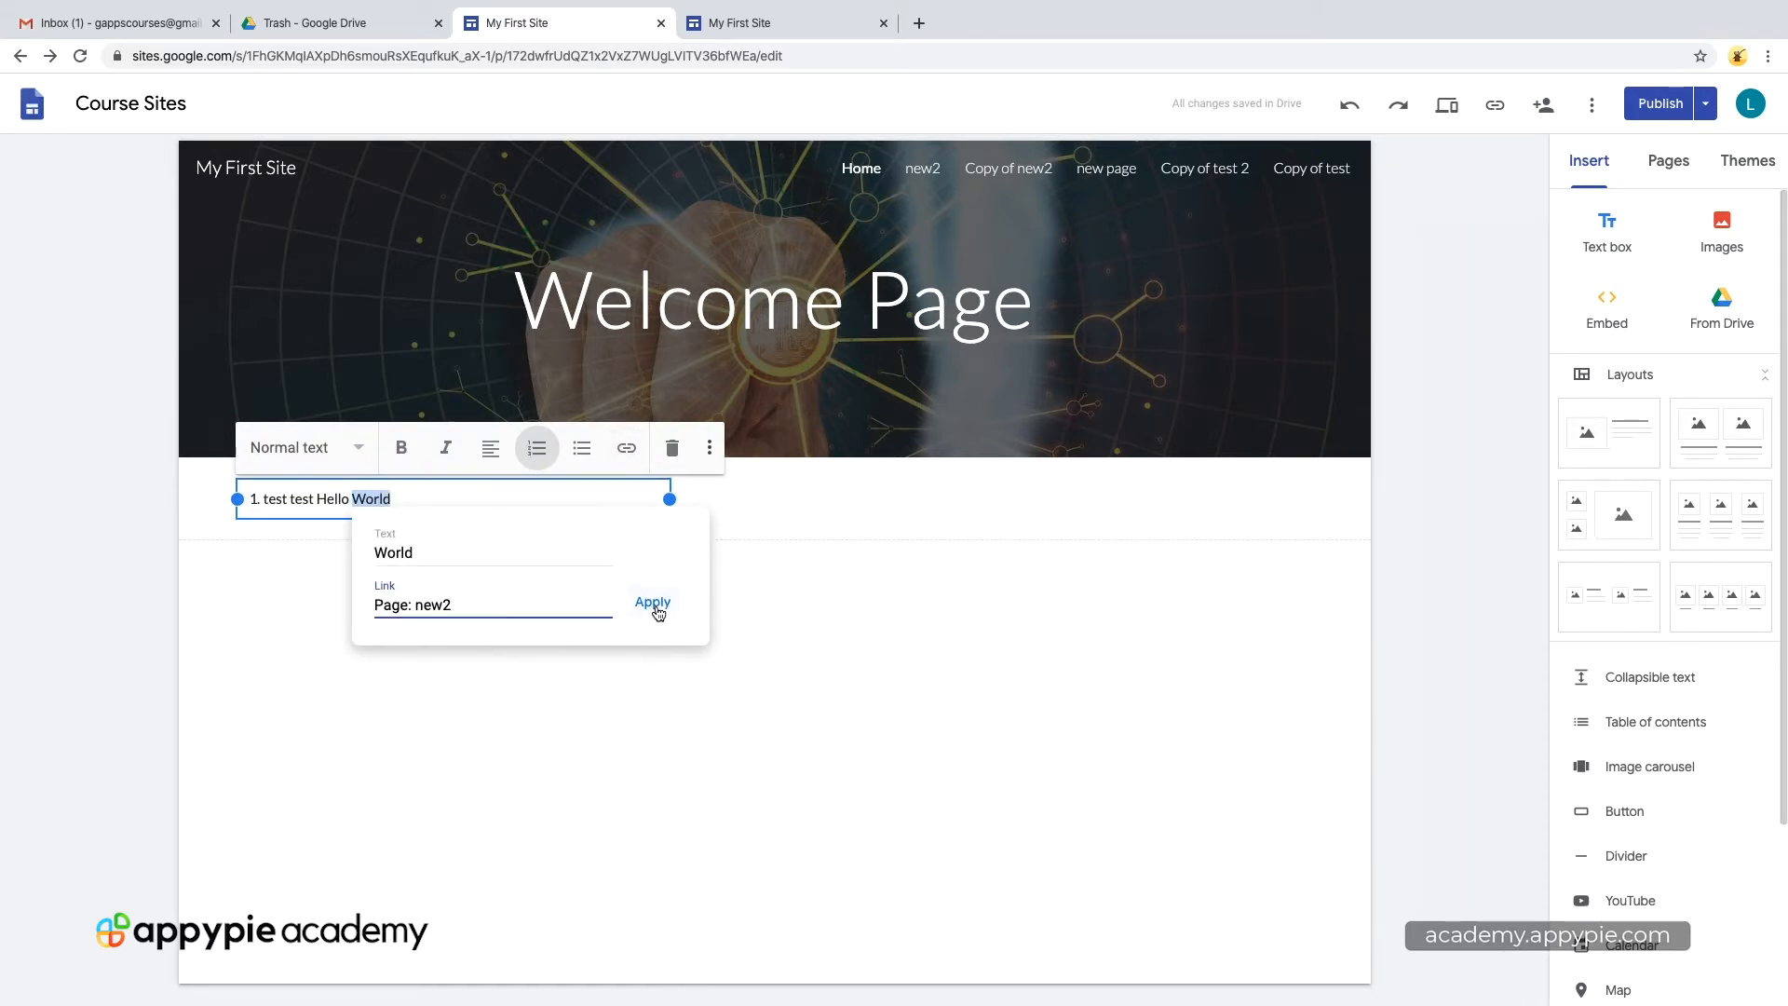
{"action": "left_click", "coordinate": [651, 601]}
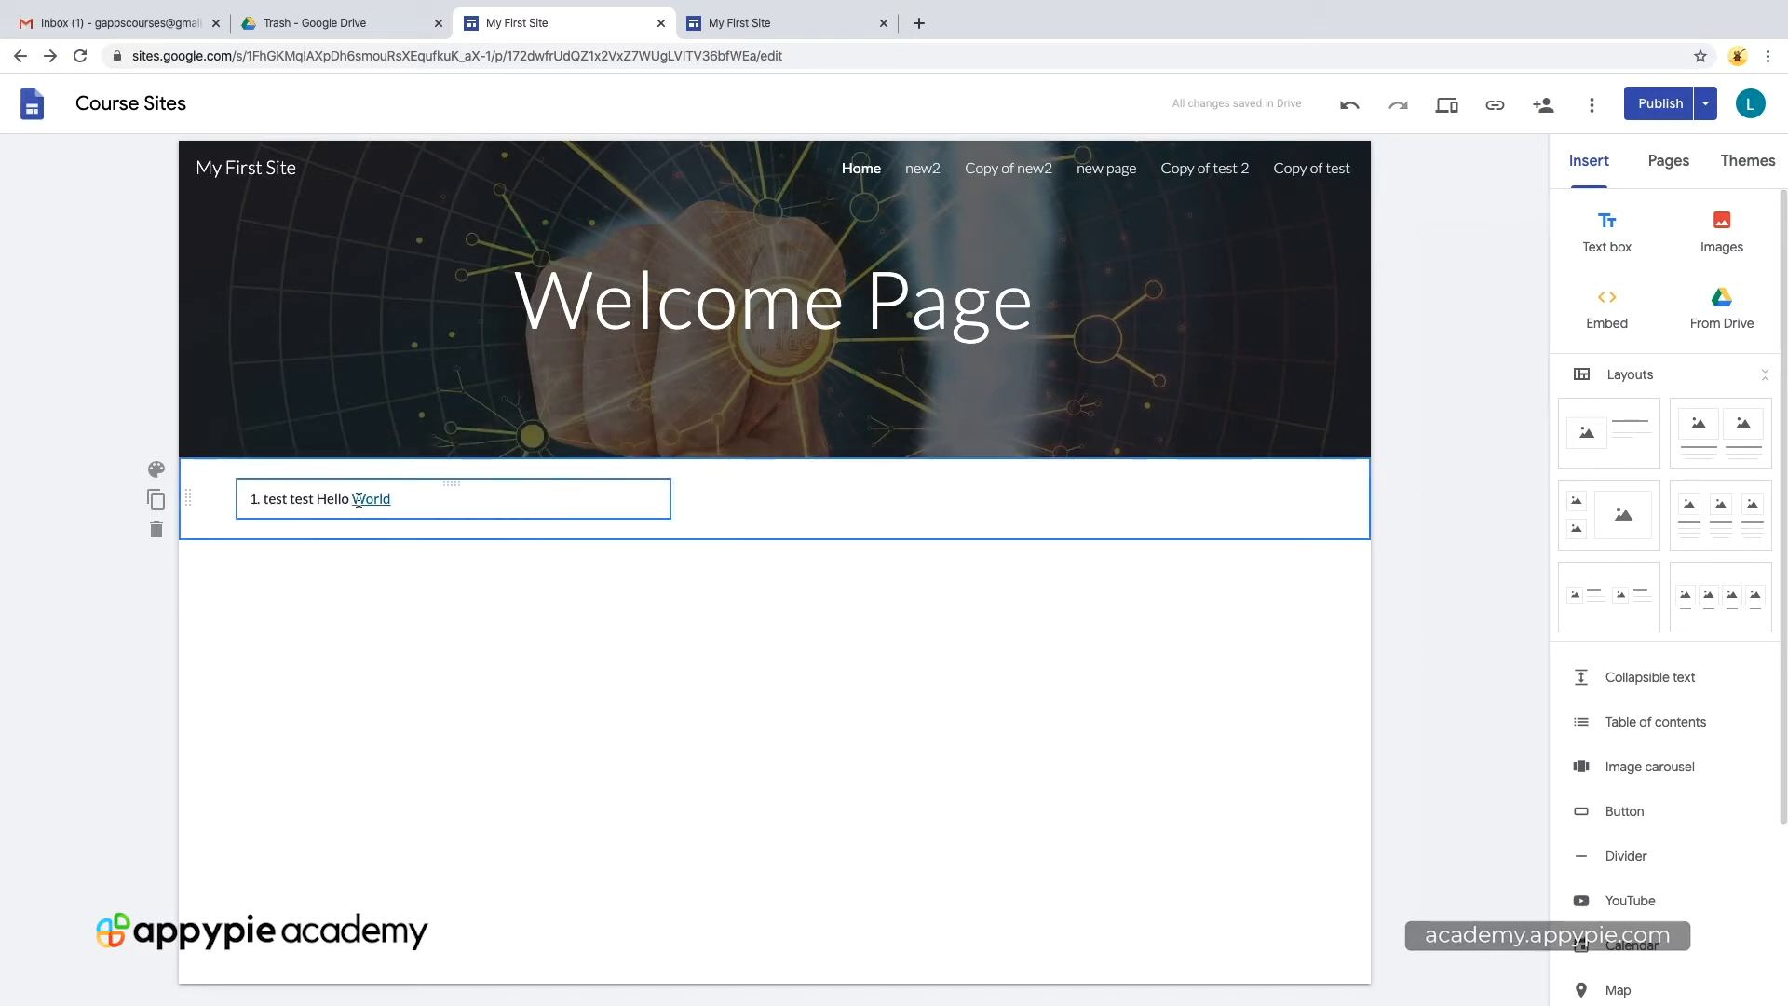
{"action": "left_click", "coordinate": [373, 499]}
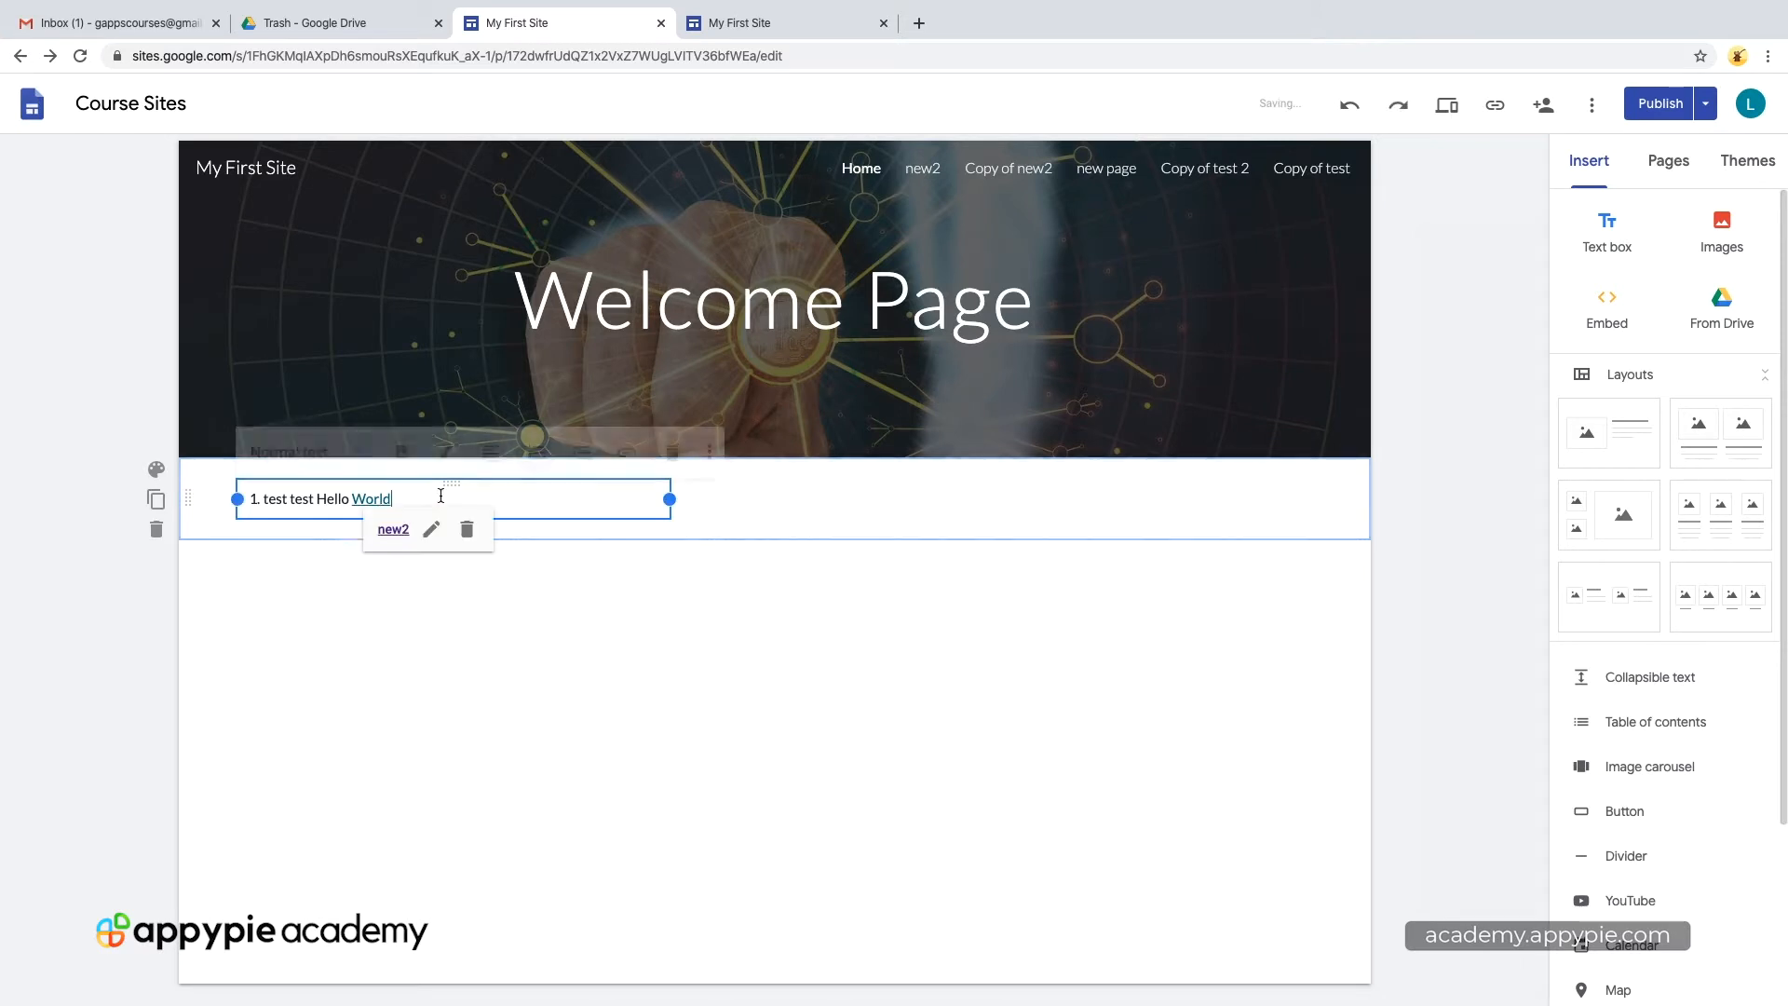
{"action": "mouse_move", "coordinate": [672, 447]}
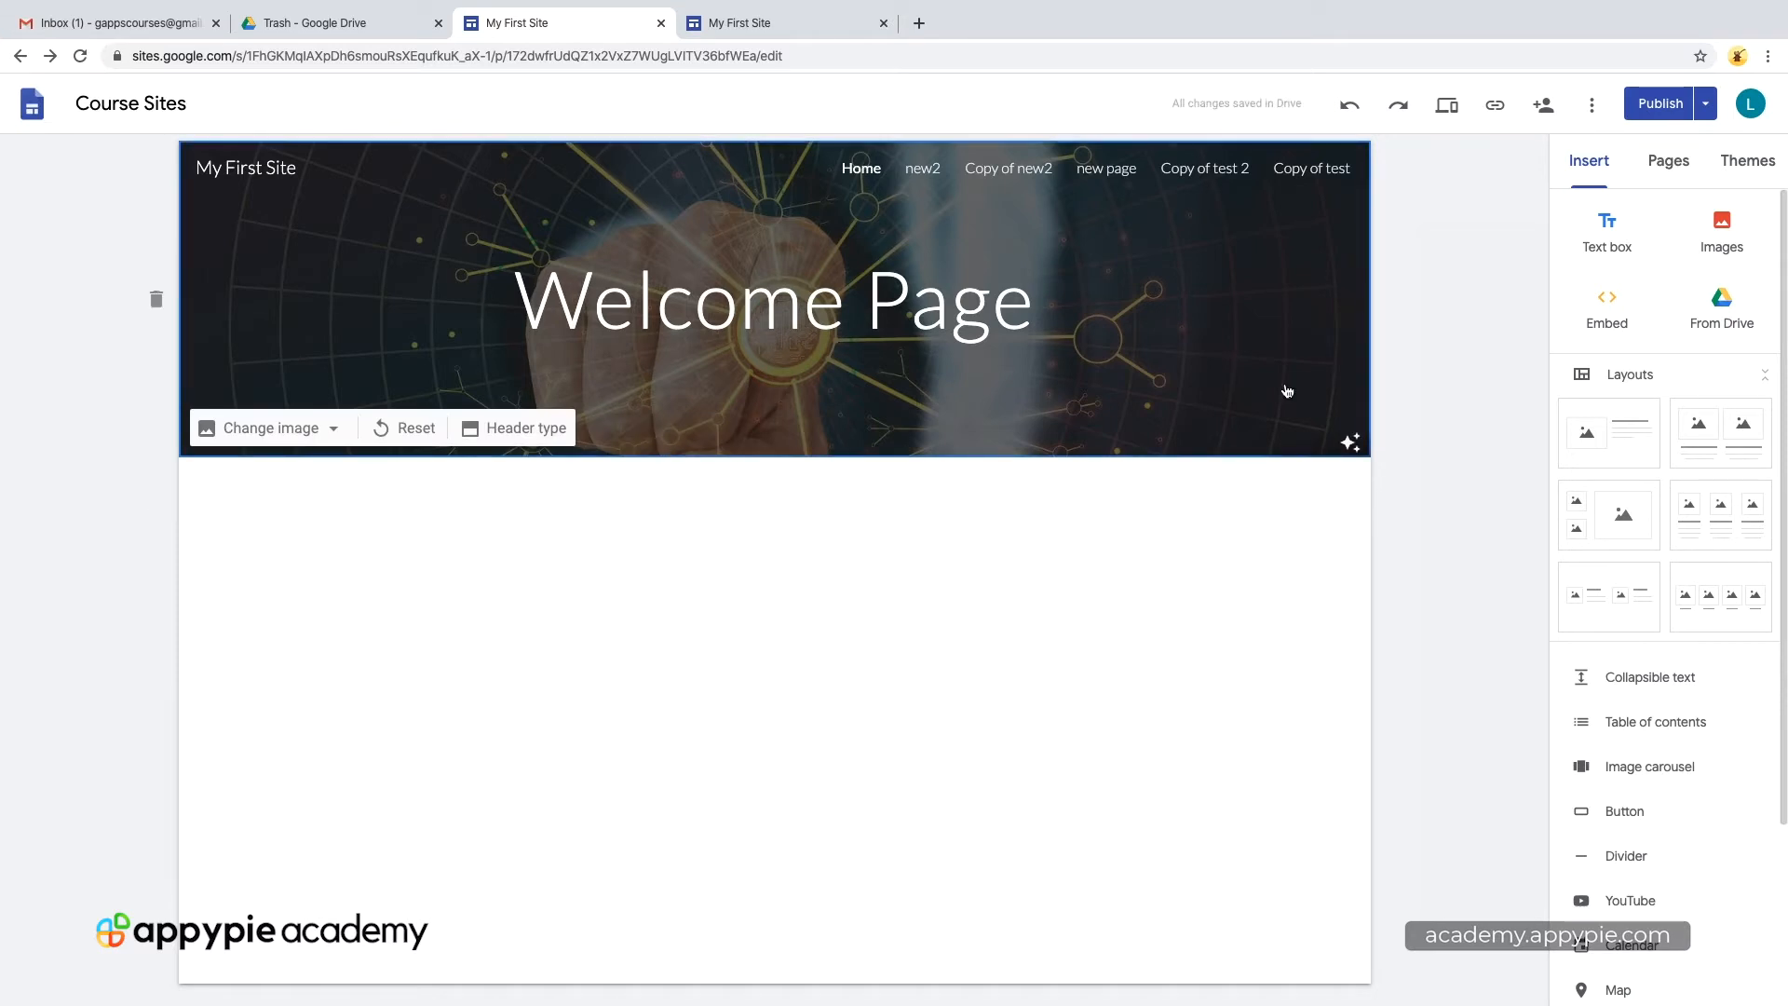
Step: Add a new text box on the page reading 'Hello World'
{"action": "left_click", "coordinate": [1603, 227]}
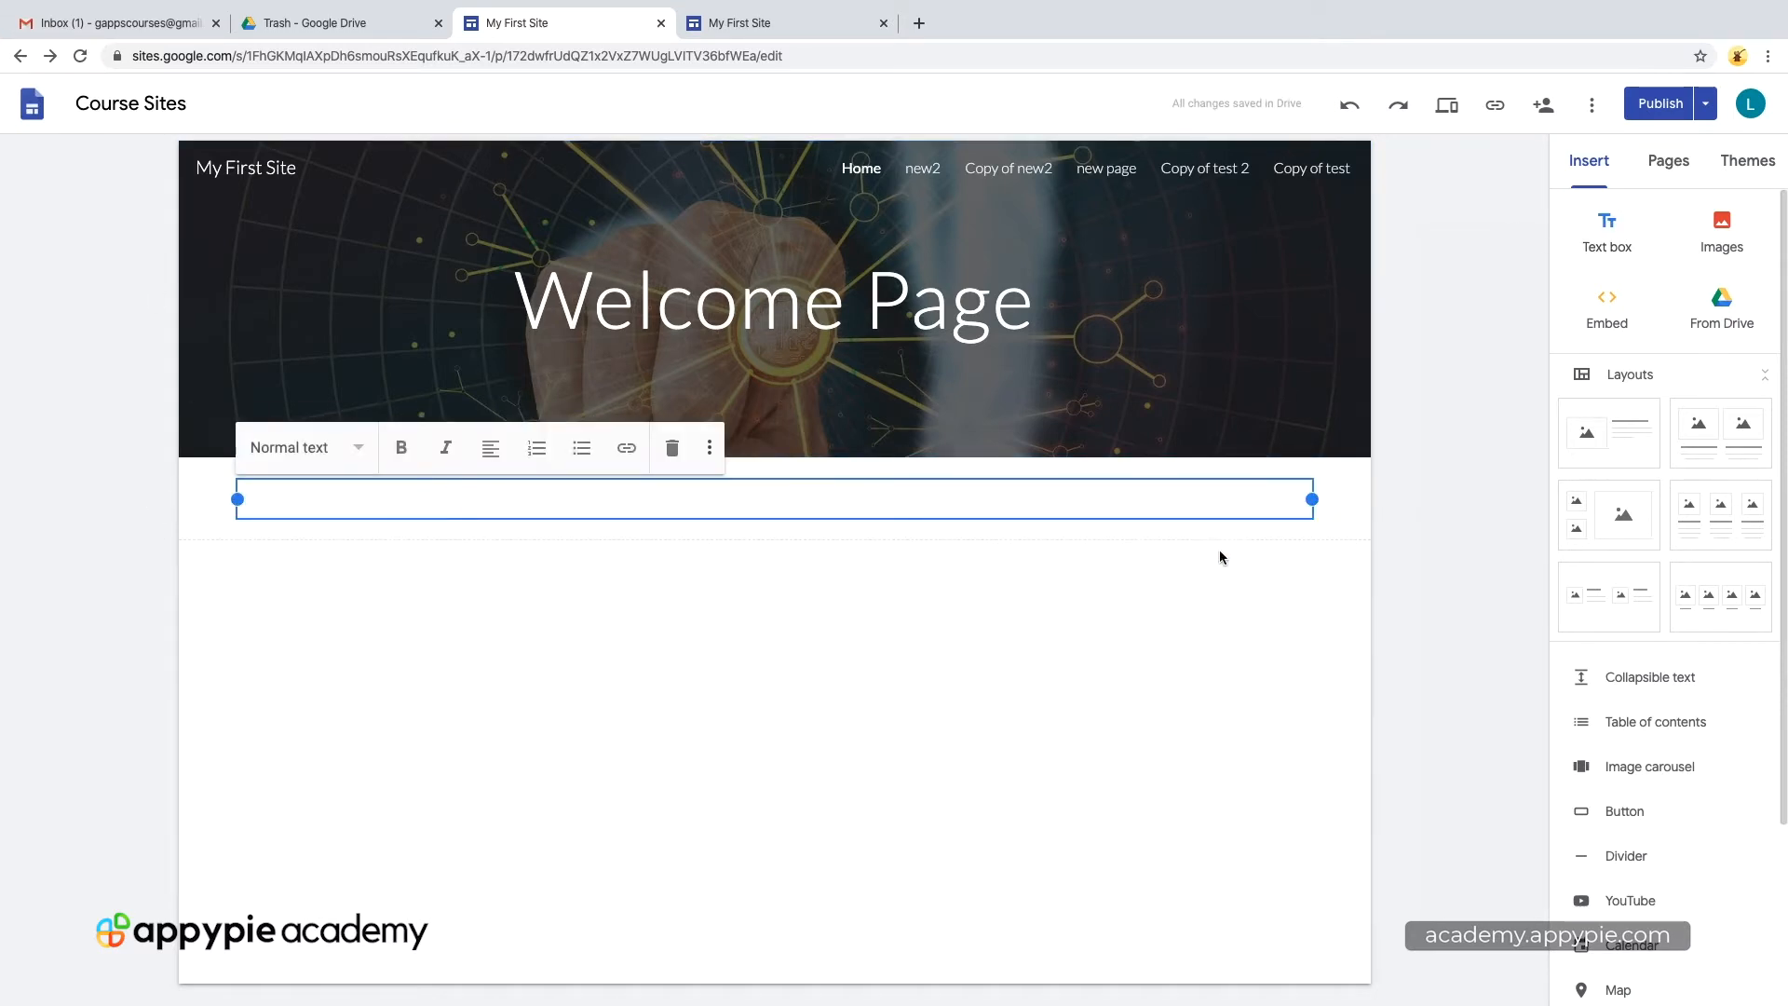
{"action": "left_click", "coordinate": [1143, 563]}
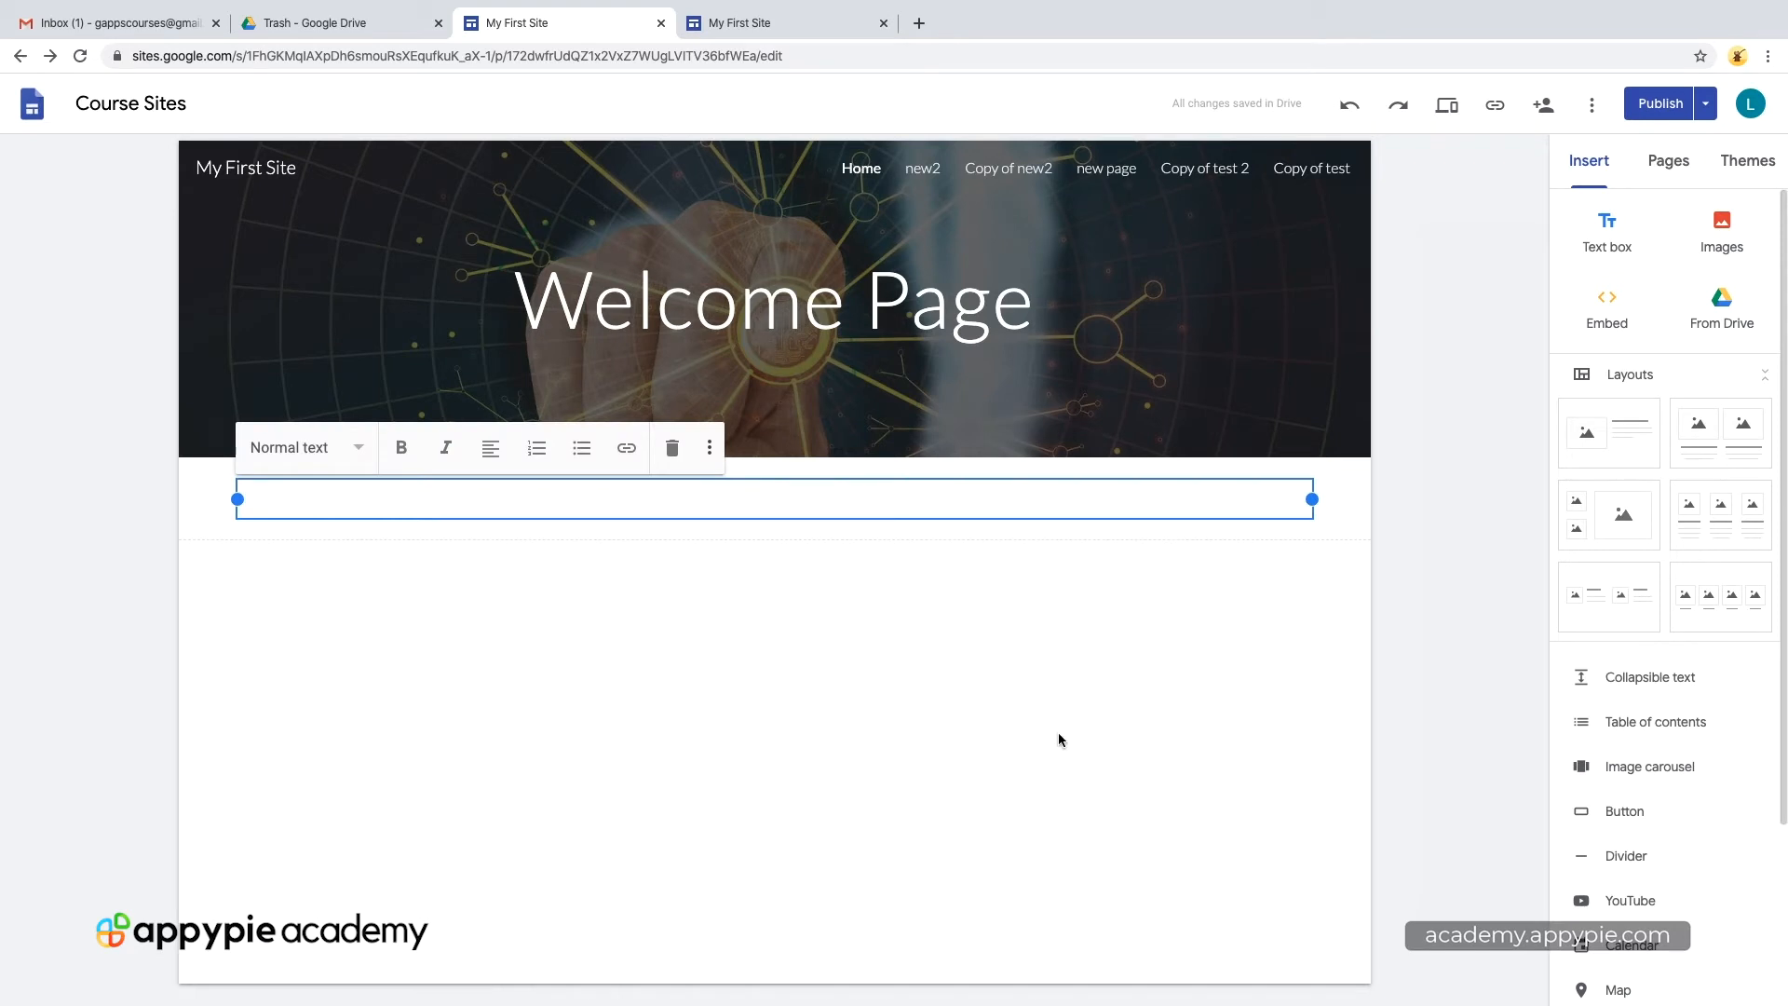
{"action": "type", "text": "Hello World"}
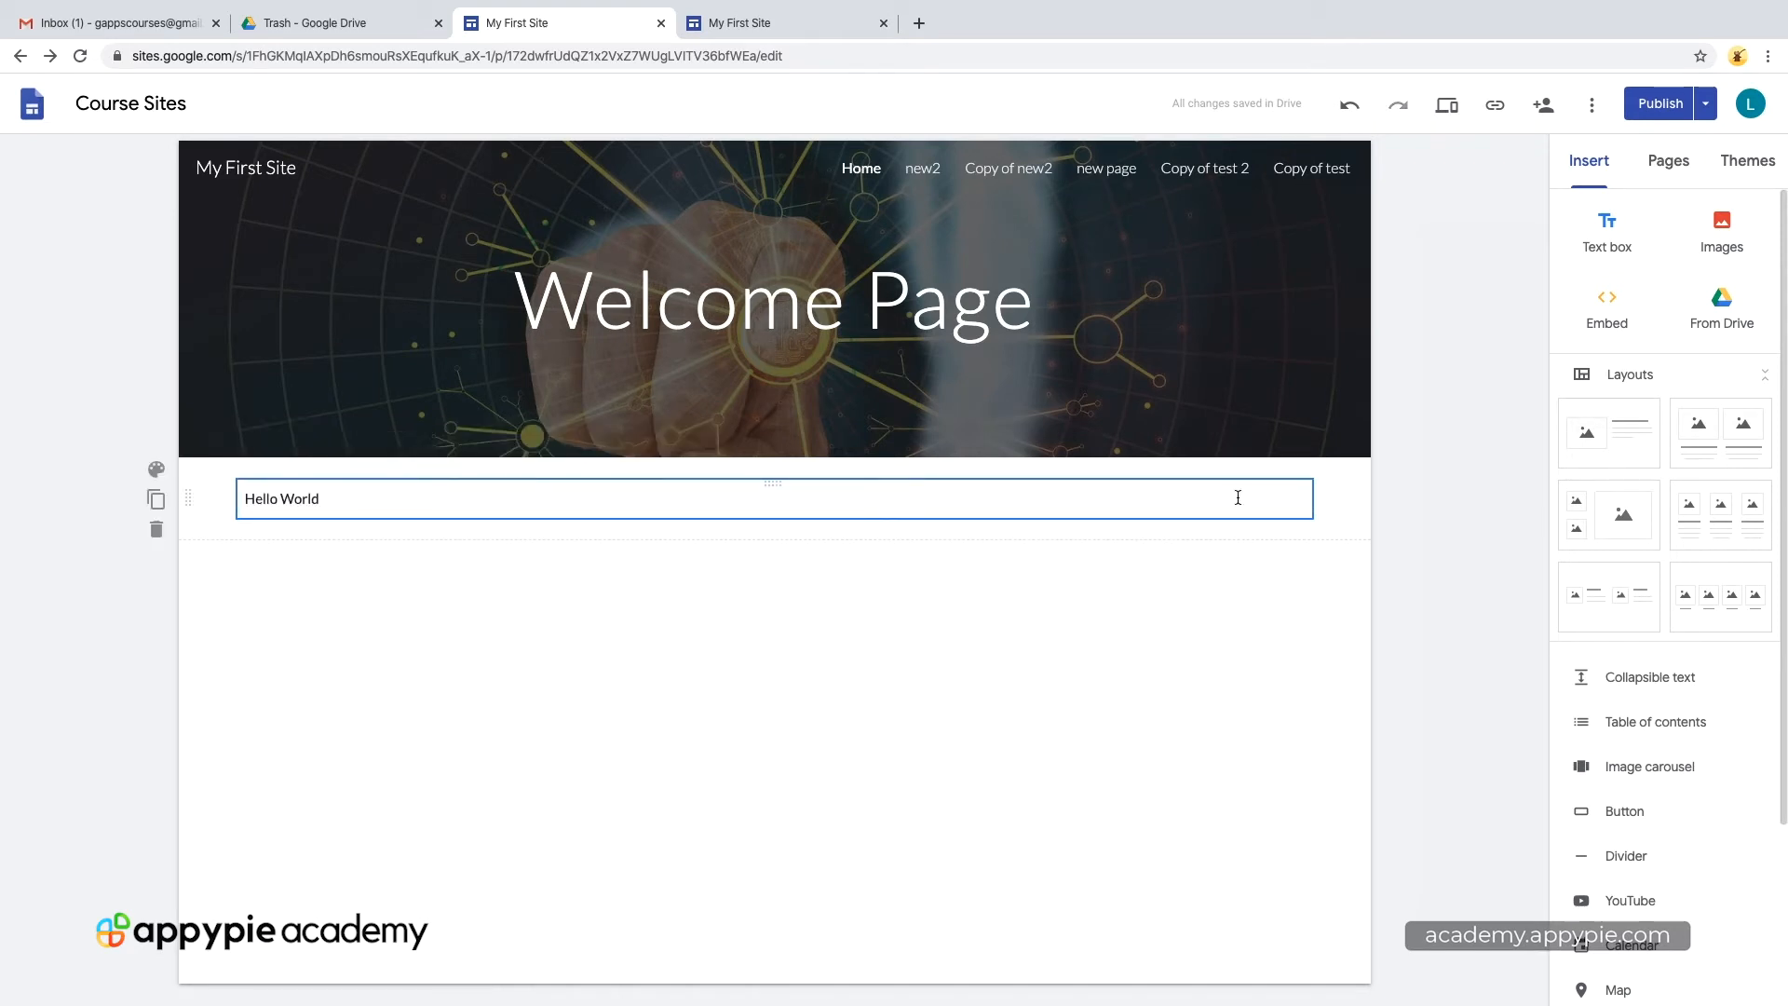
{"action": "left_click", "coordinate": [510, 499]}
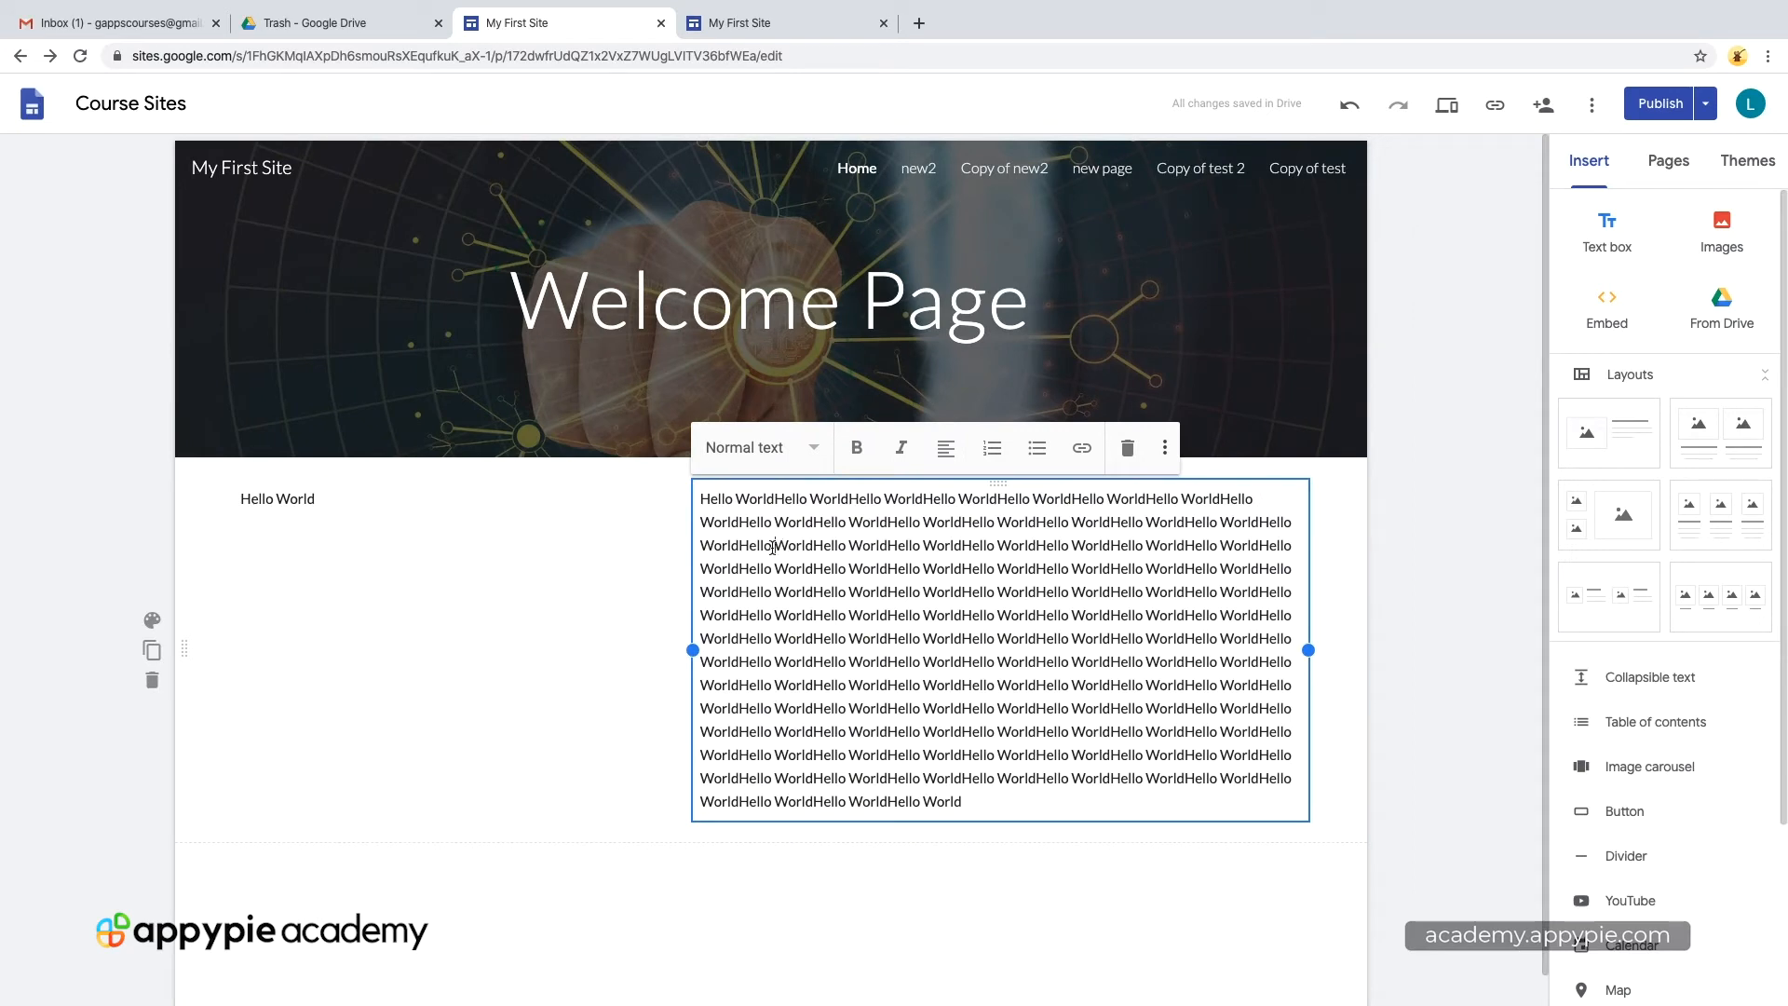
{"action": "left_click", "coordinate": [277, 499]}
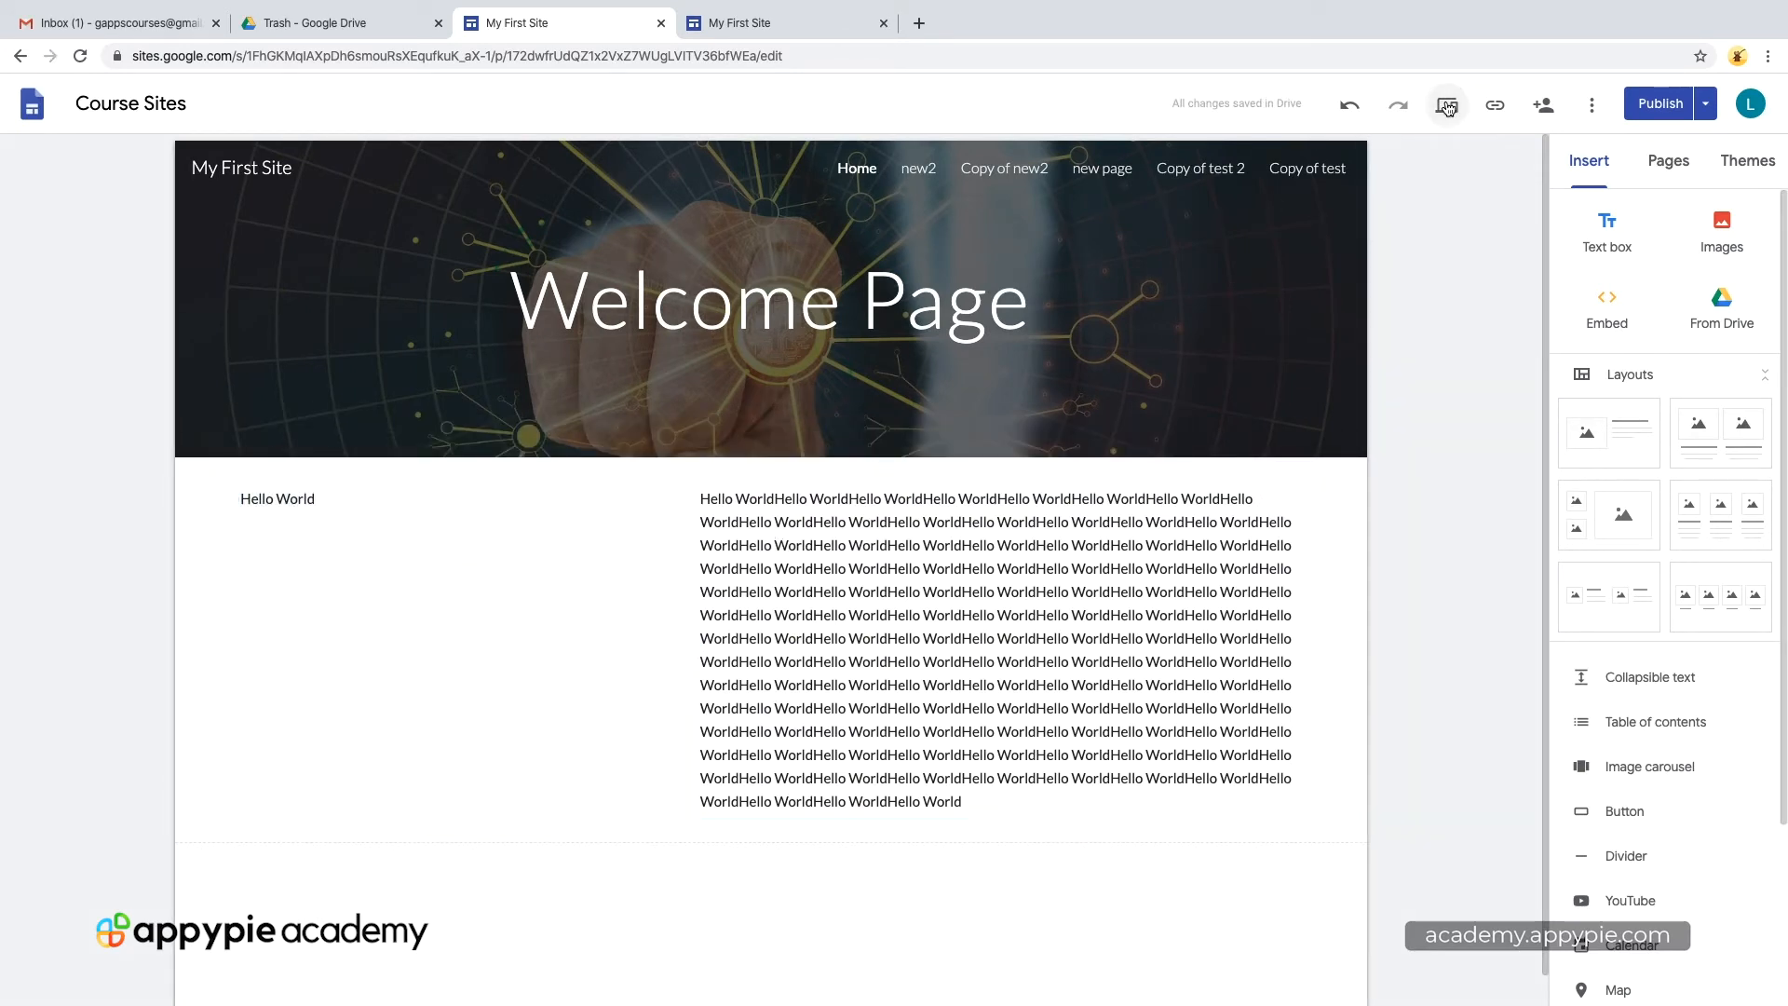
{"action": "left_click", "coordinate": [1445, 104]}
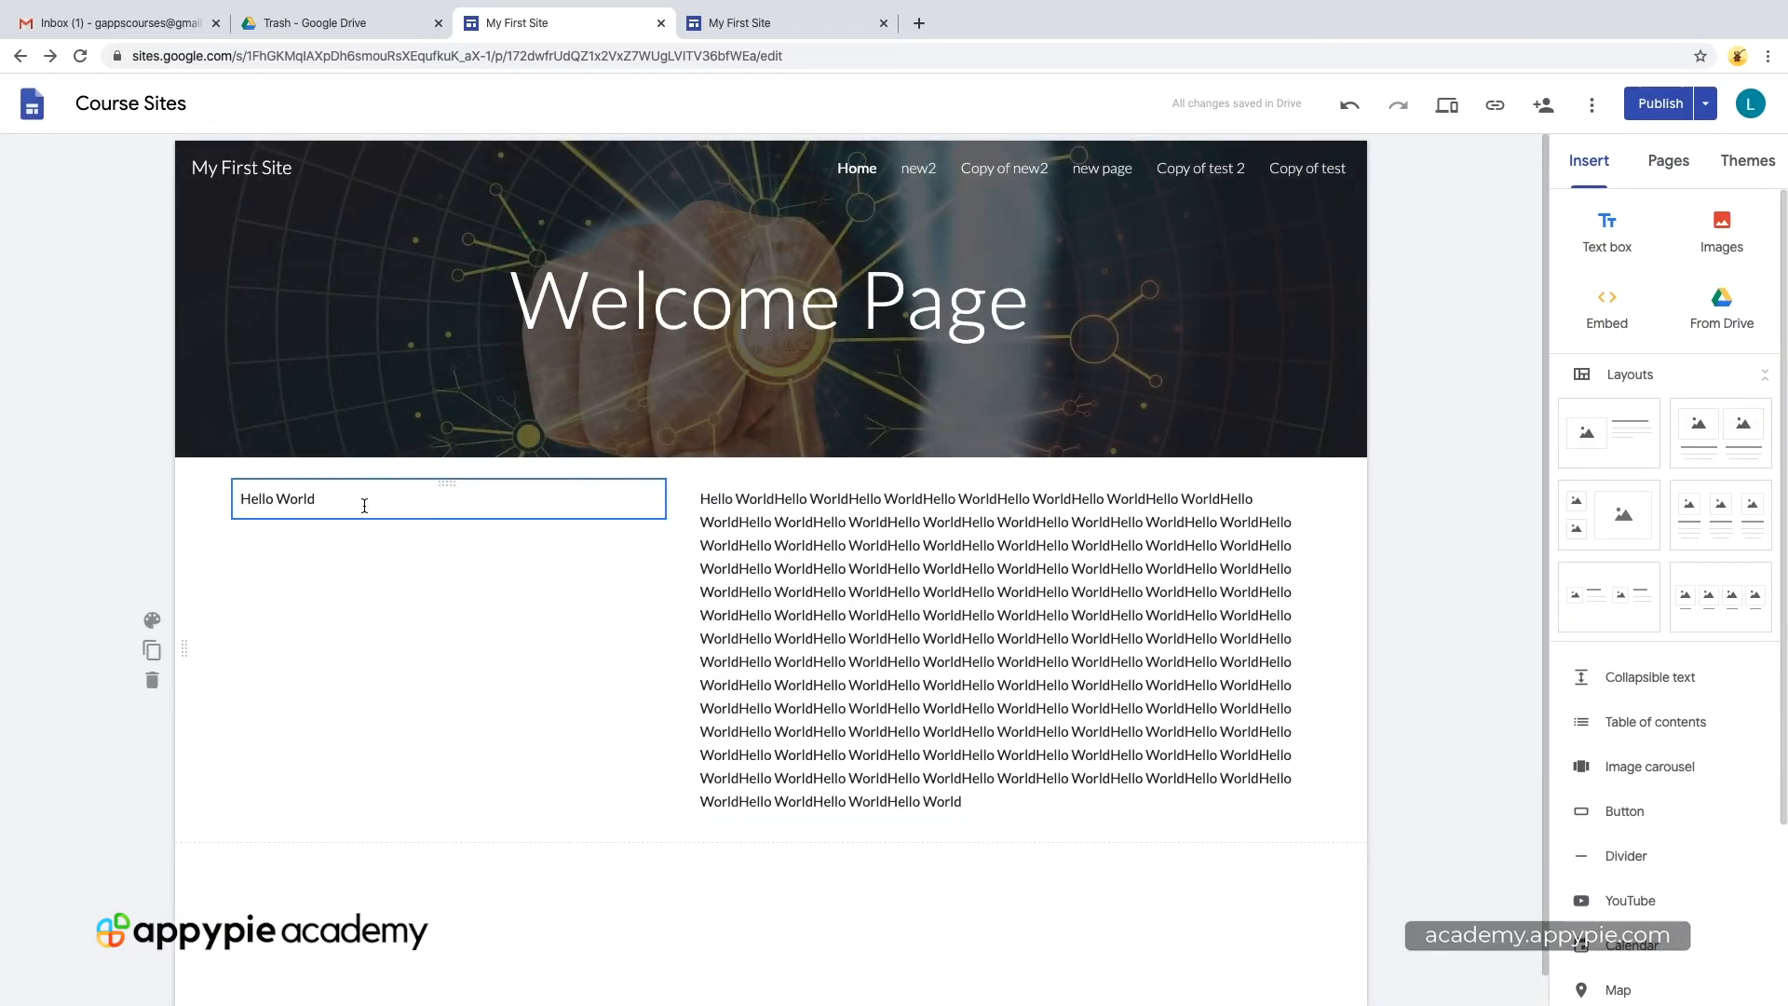
{"action": "scroll", "scroll_direction": "down", "scroll_amount": 3}
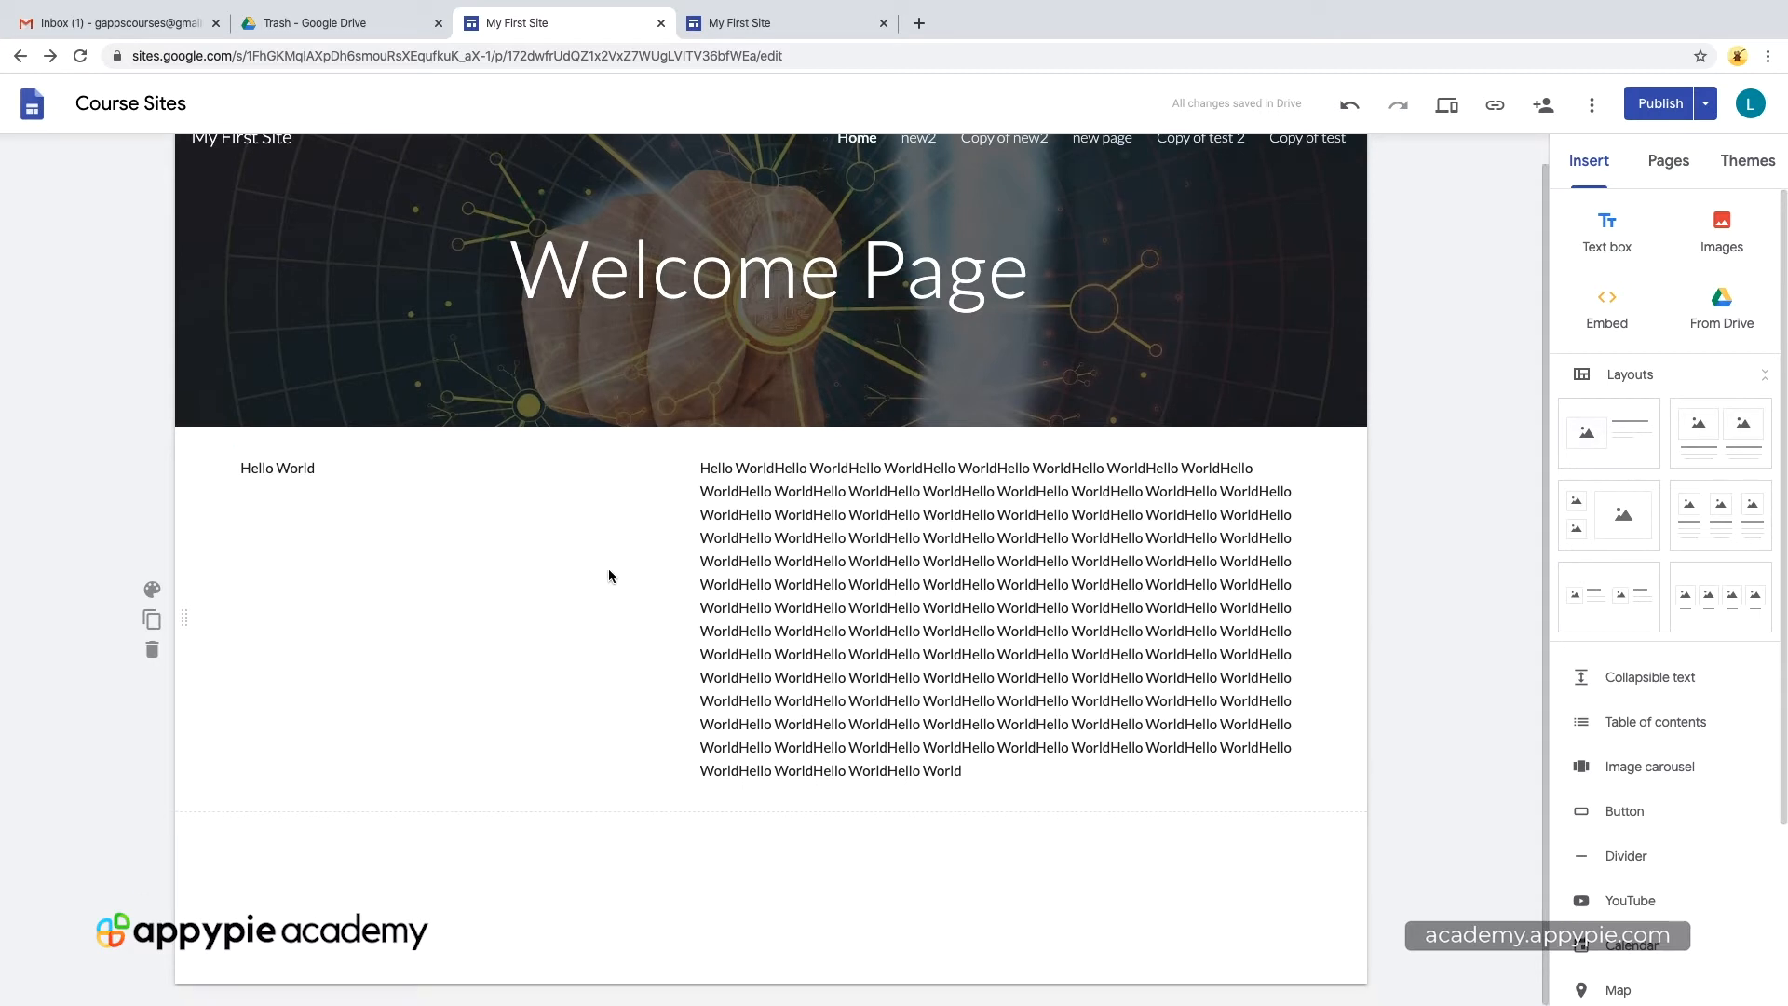
{"action": "mouse_move", "coordinate": [568, 540]}
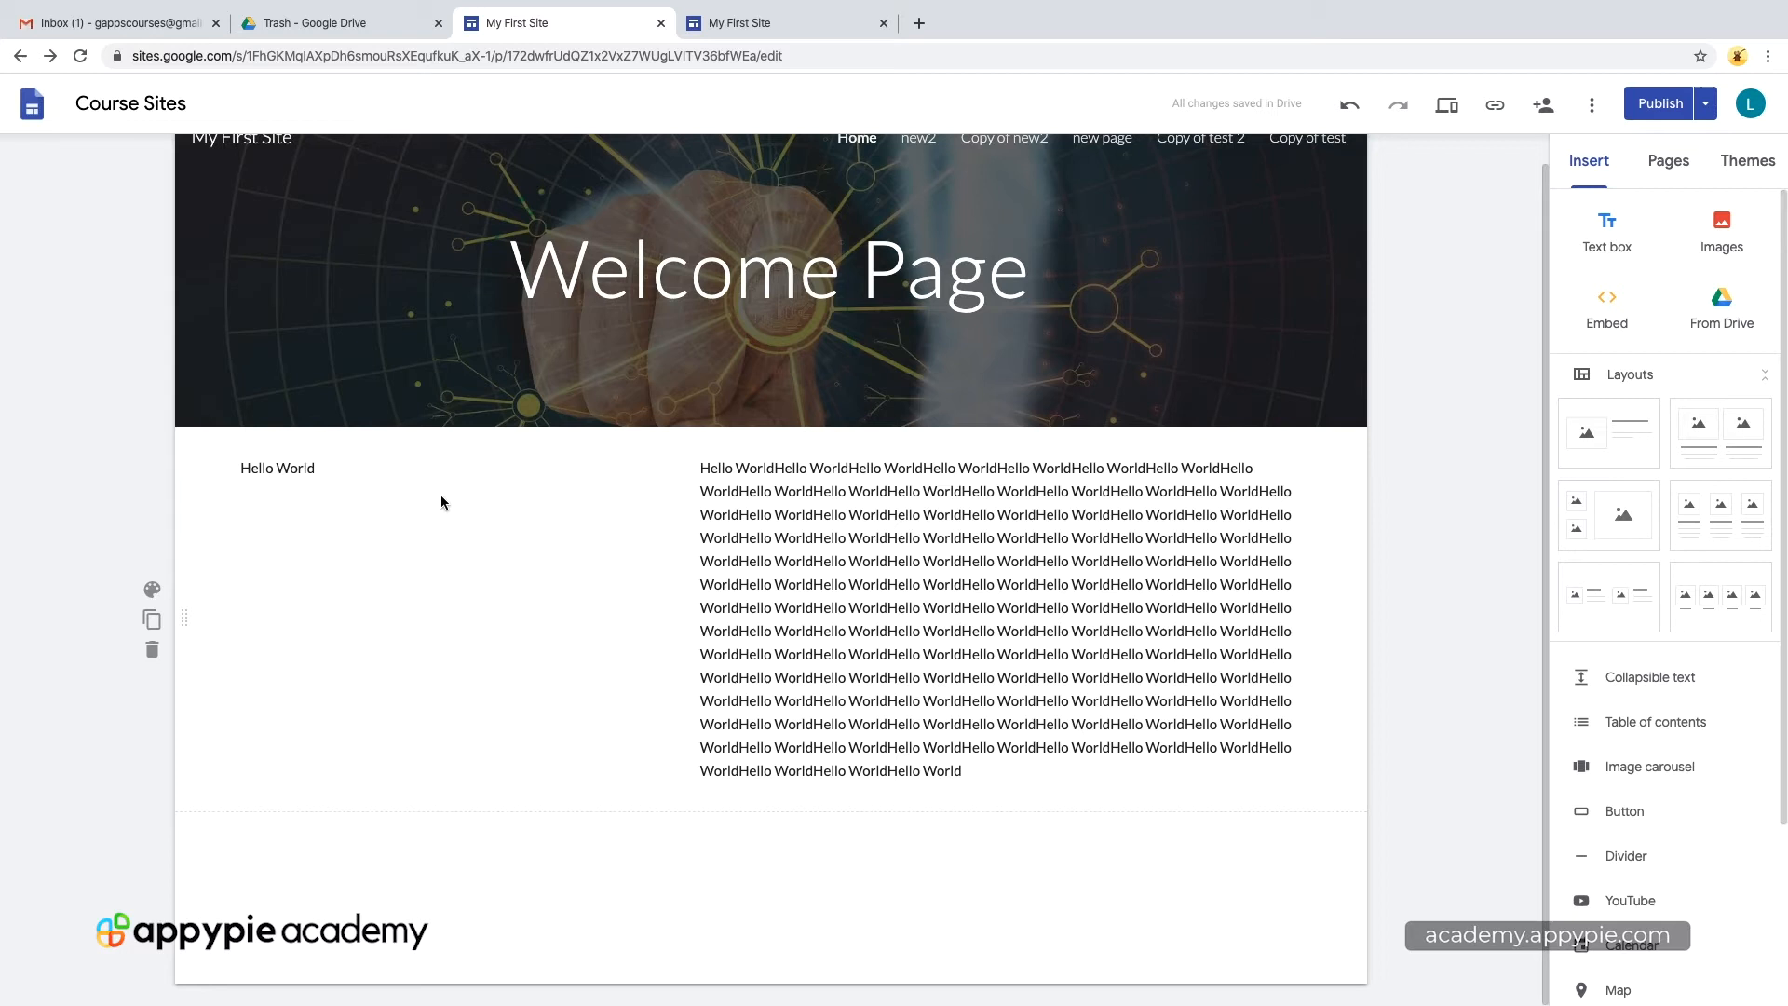
{"action": "mouse_move", "coordinate": [415, 507]}
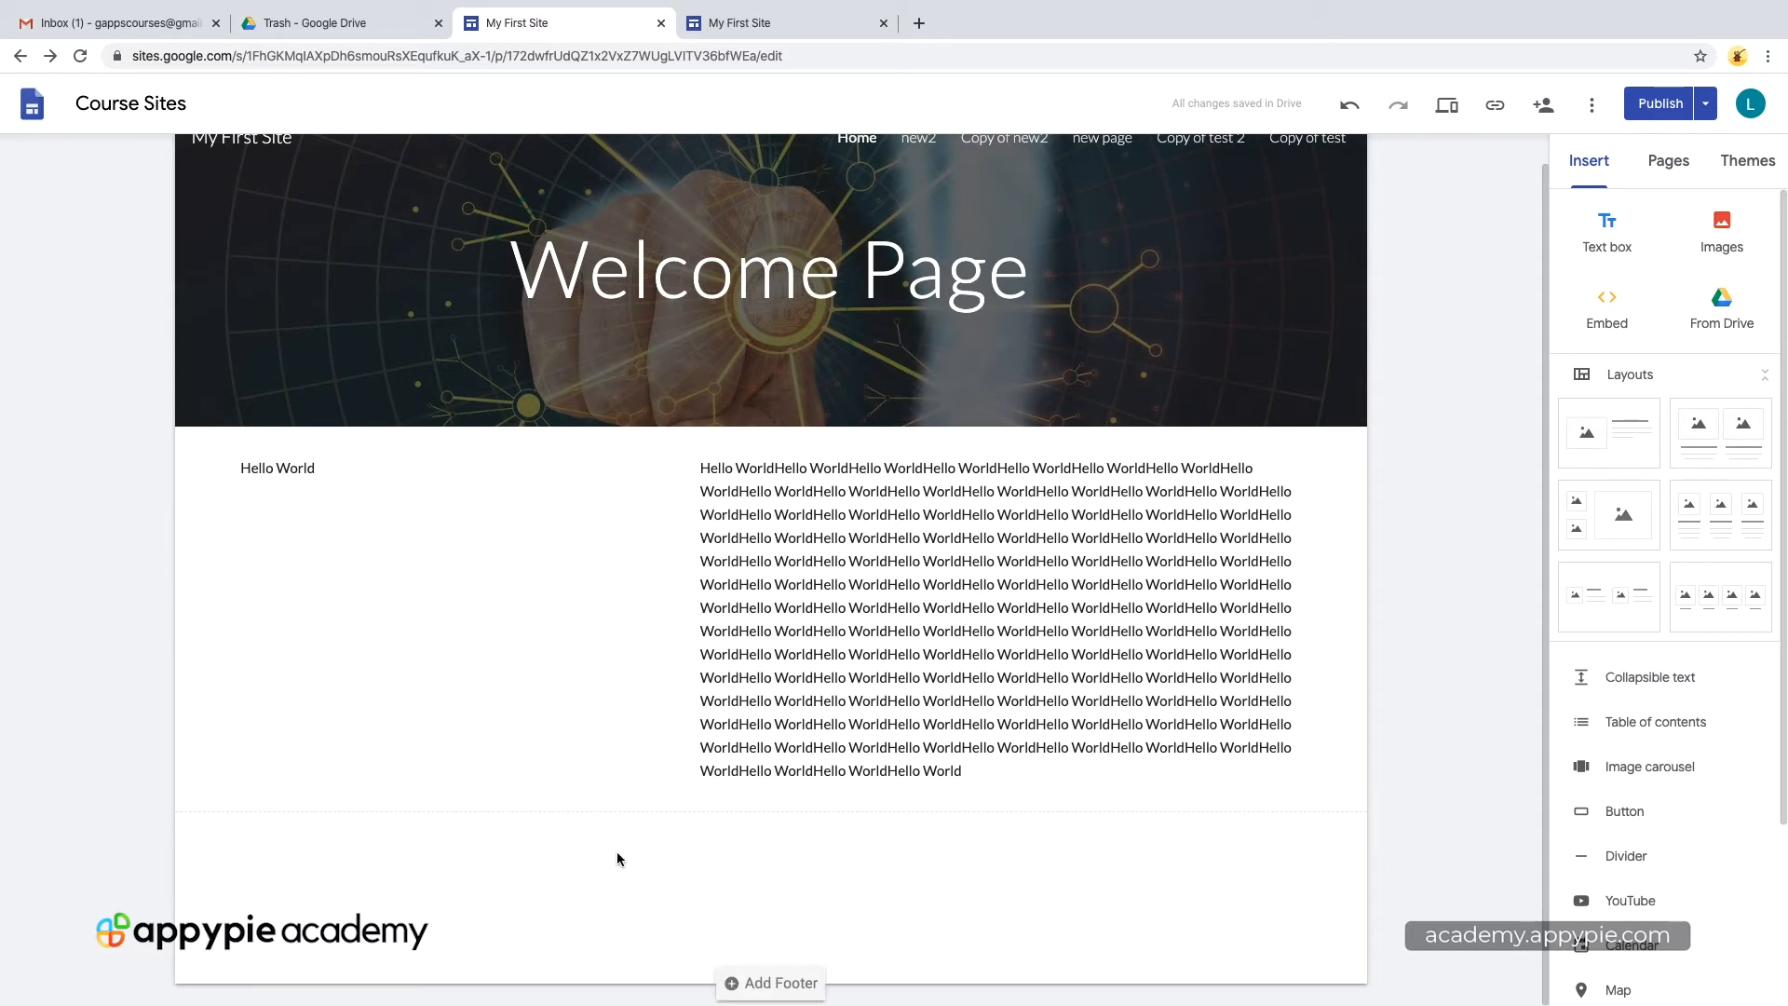
{"action": "mouse_move", "coordinate": [1720, 222]}
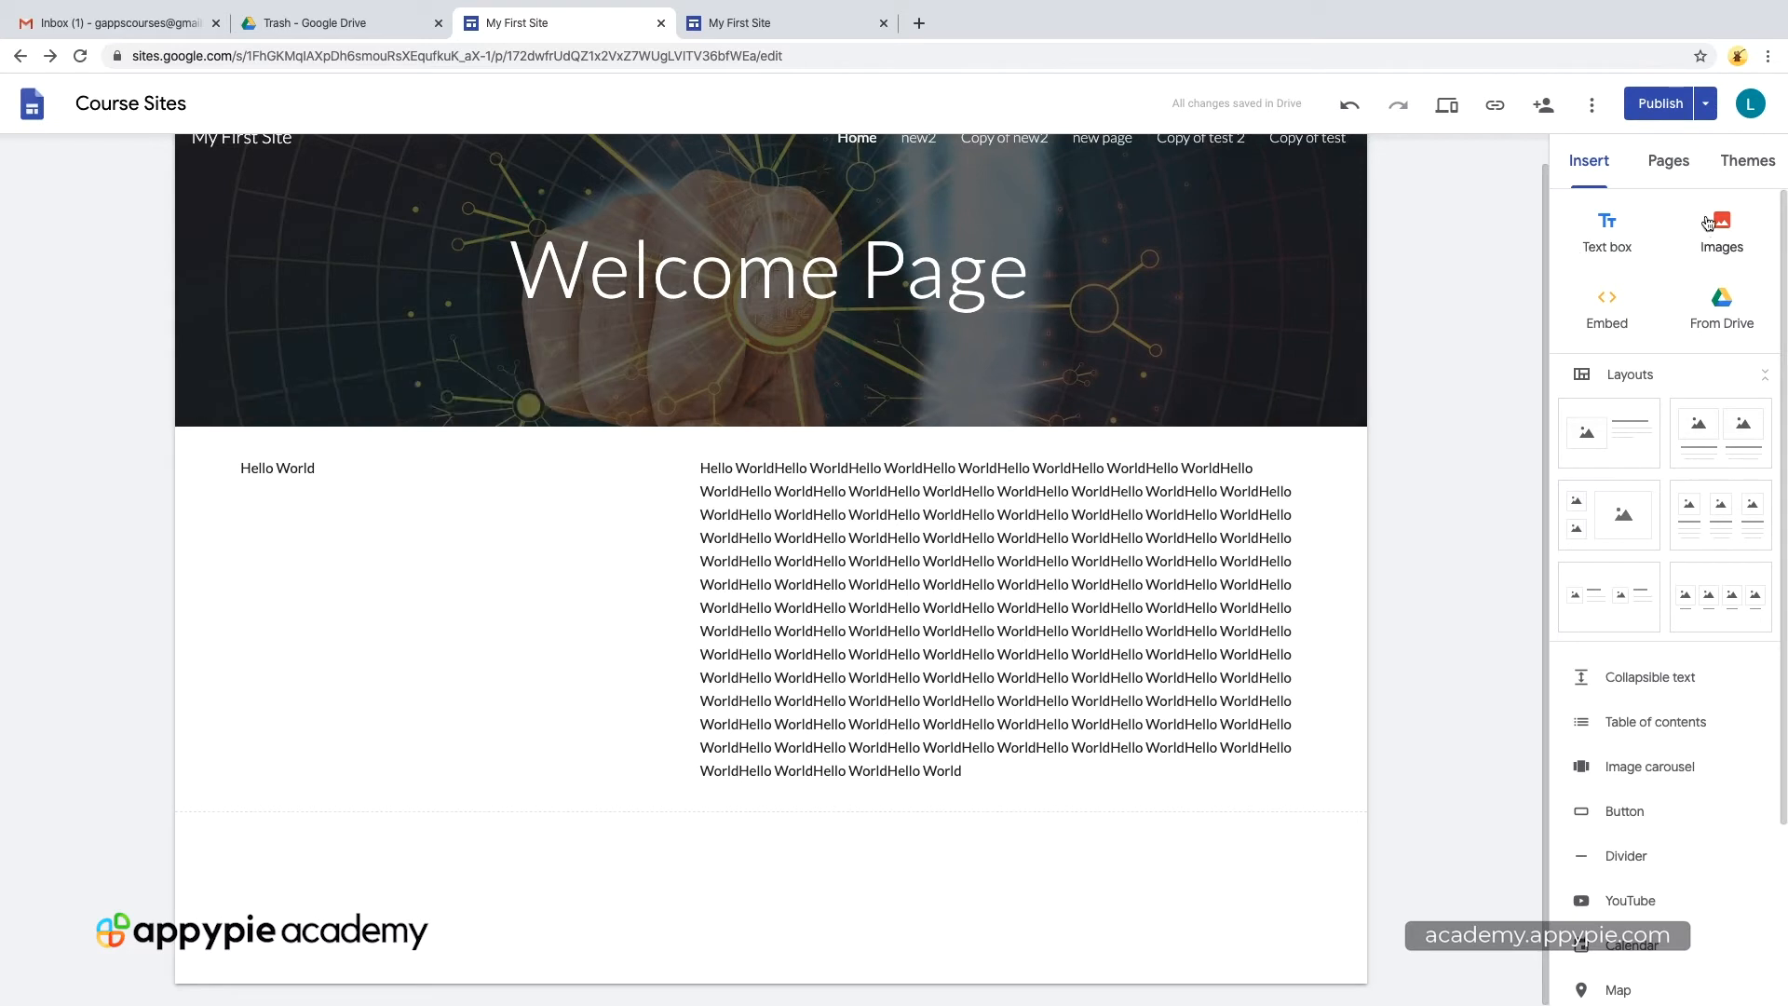
Step: Browse the image picker to the Drive 'images' folder of pictures
{"action": "left_click", "coordinate": [1721, 231]}
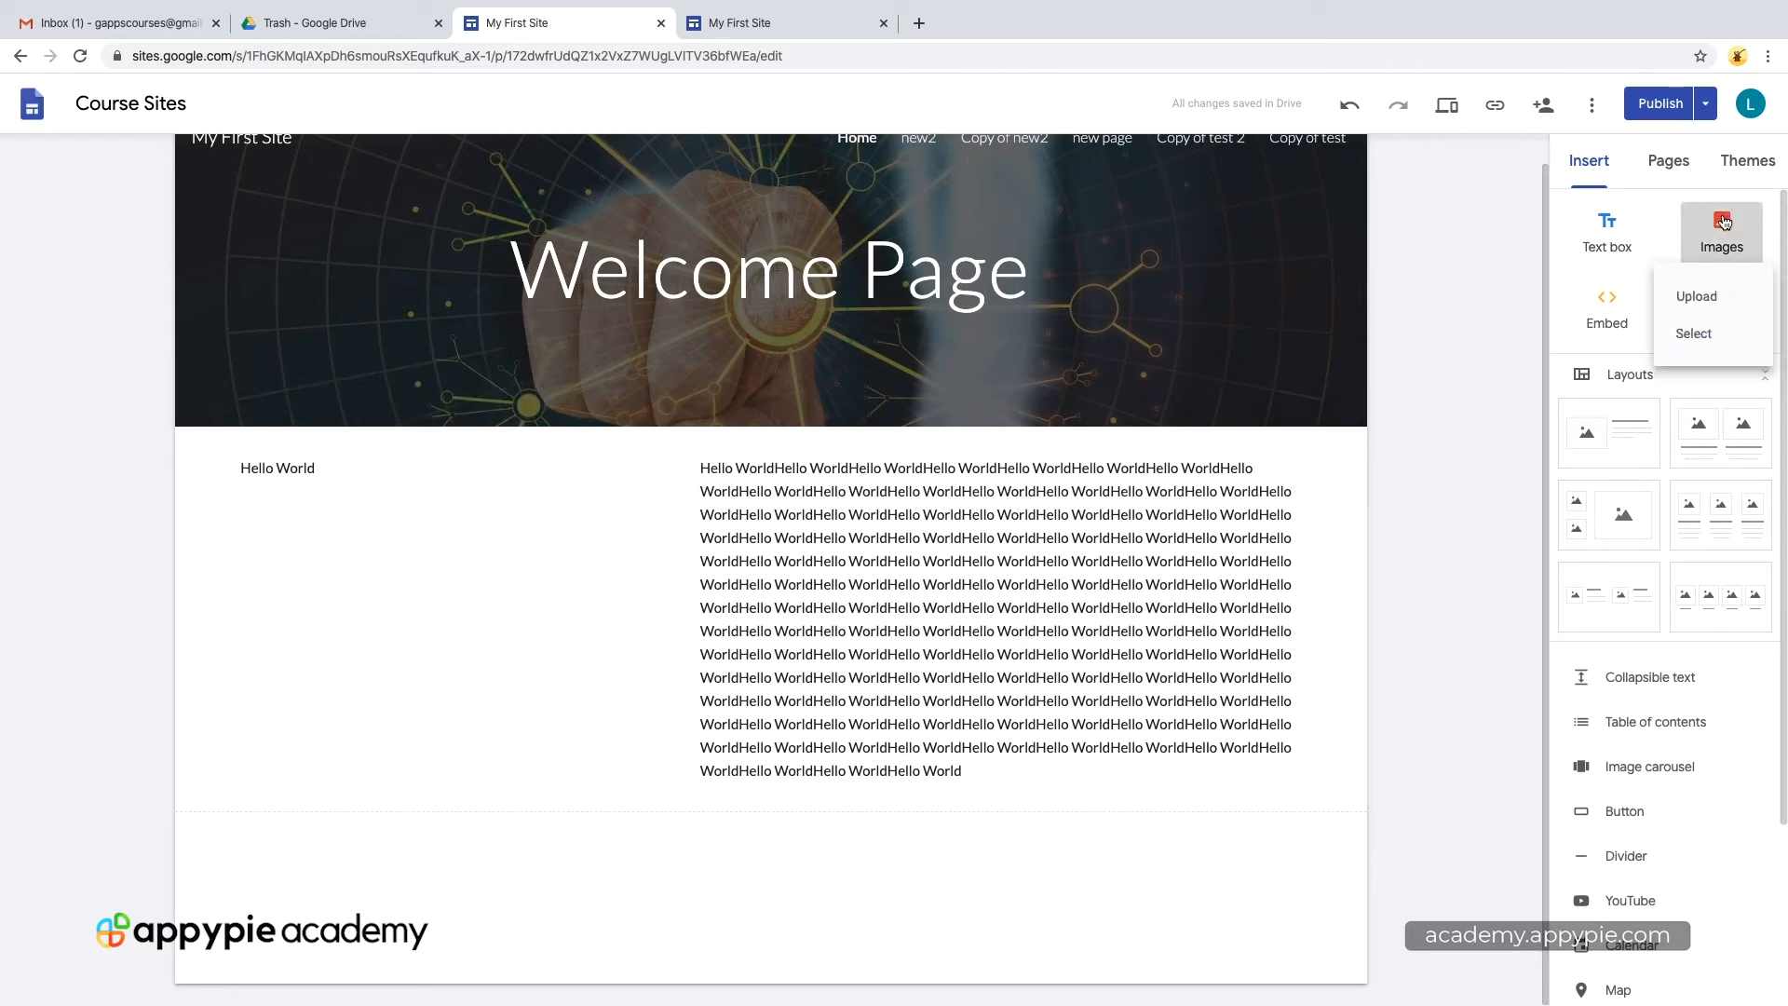
{"action": "mouse_move", "coordinate": [1696, 302]}
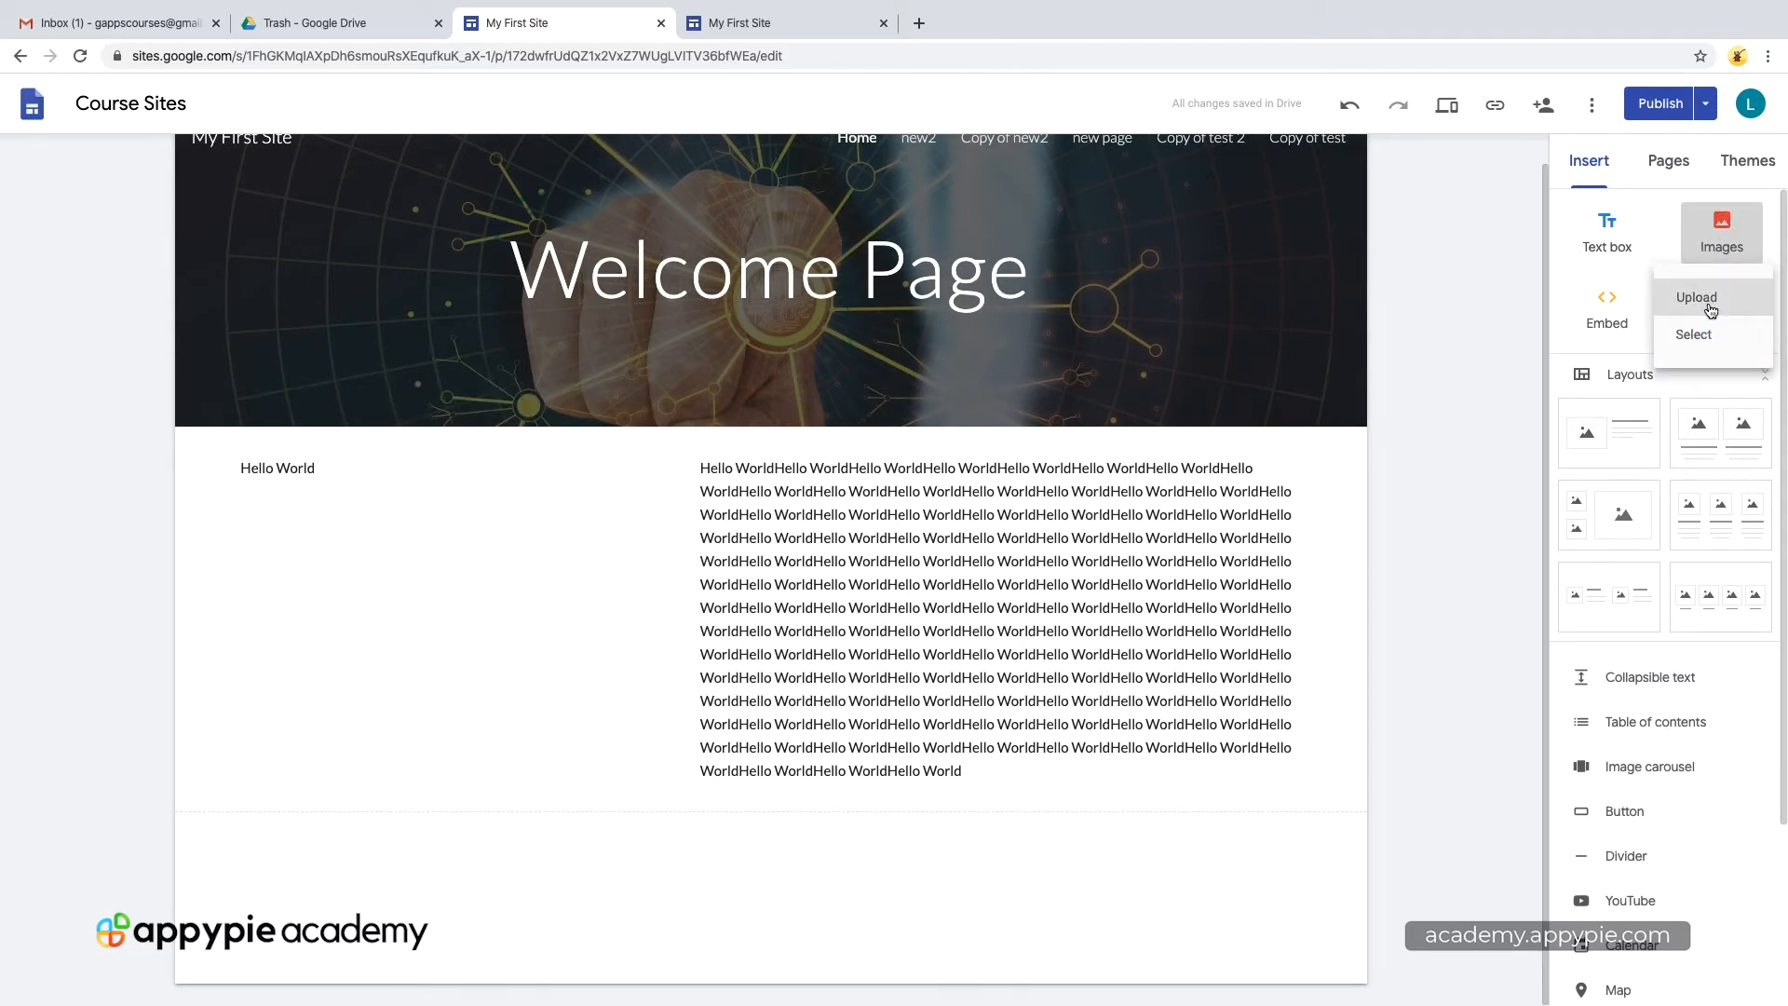
{"action": "left_click", "coordinate": [1693, 334]}
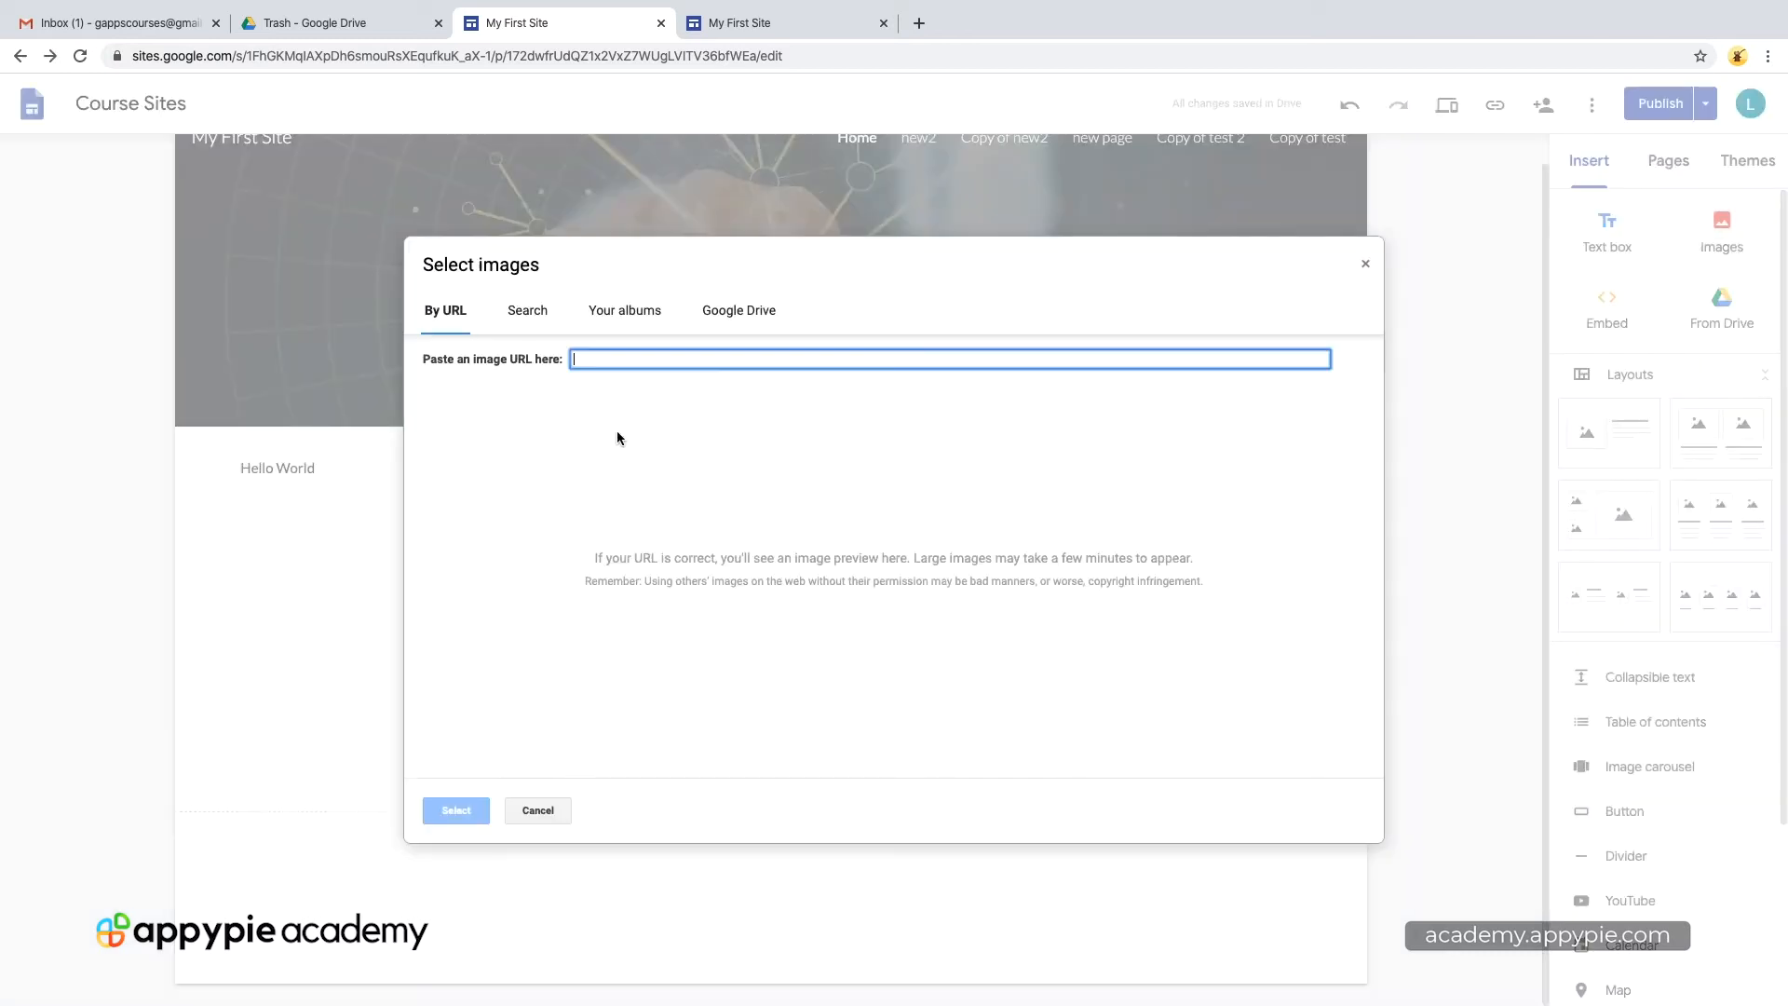
{"action": "left_click", "coordinate": [624, 311]}
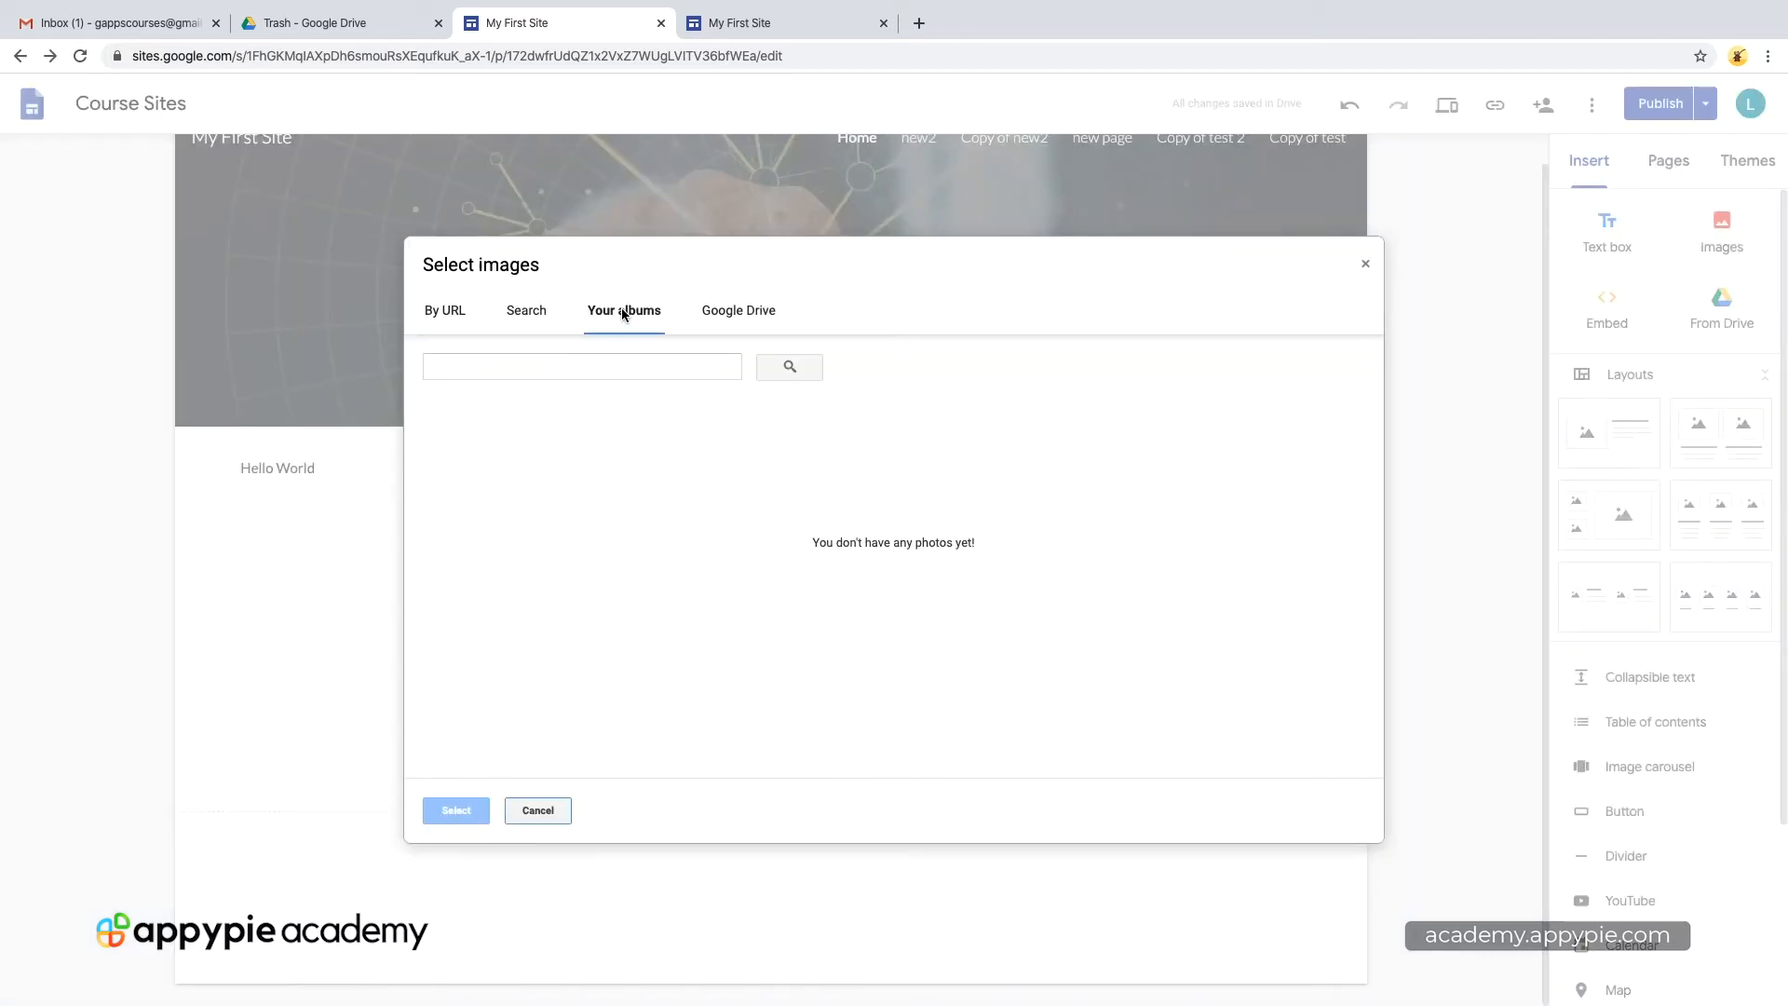
{"action": "left_click", "coordinate": [737, 311]}
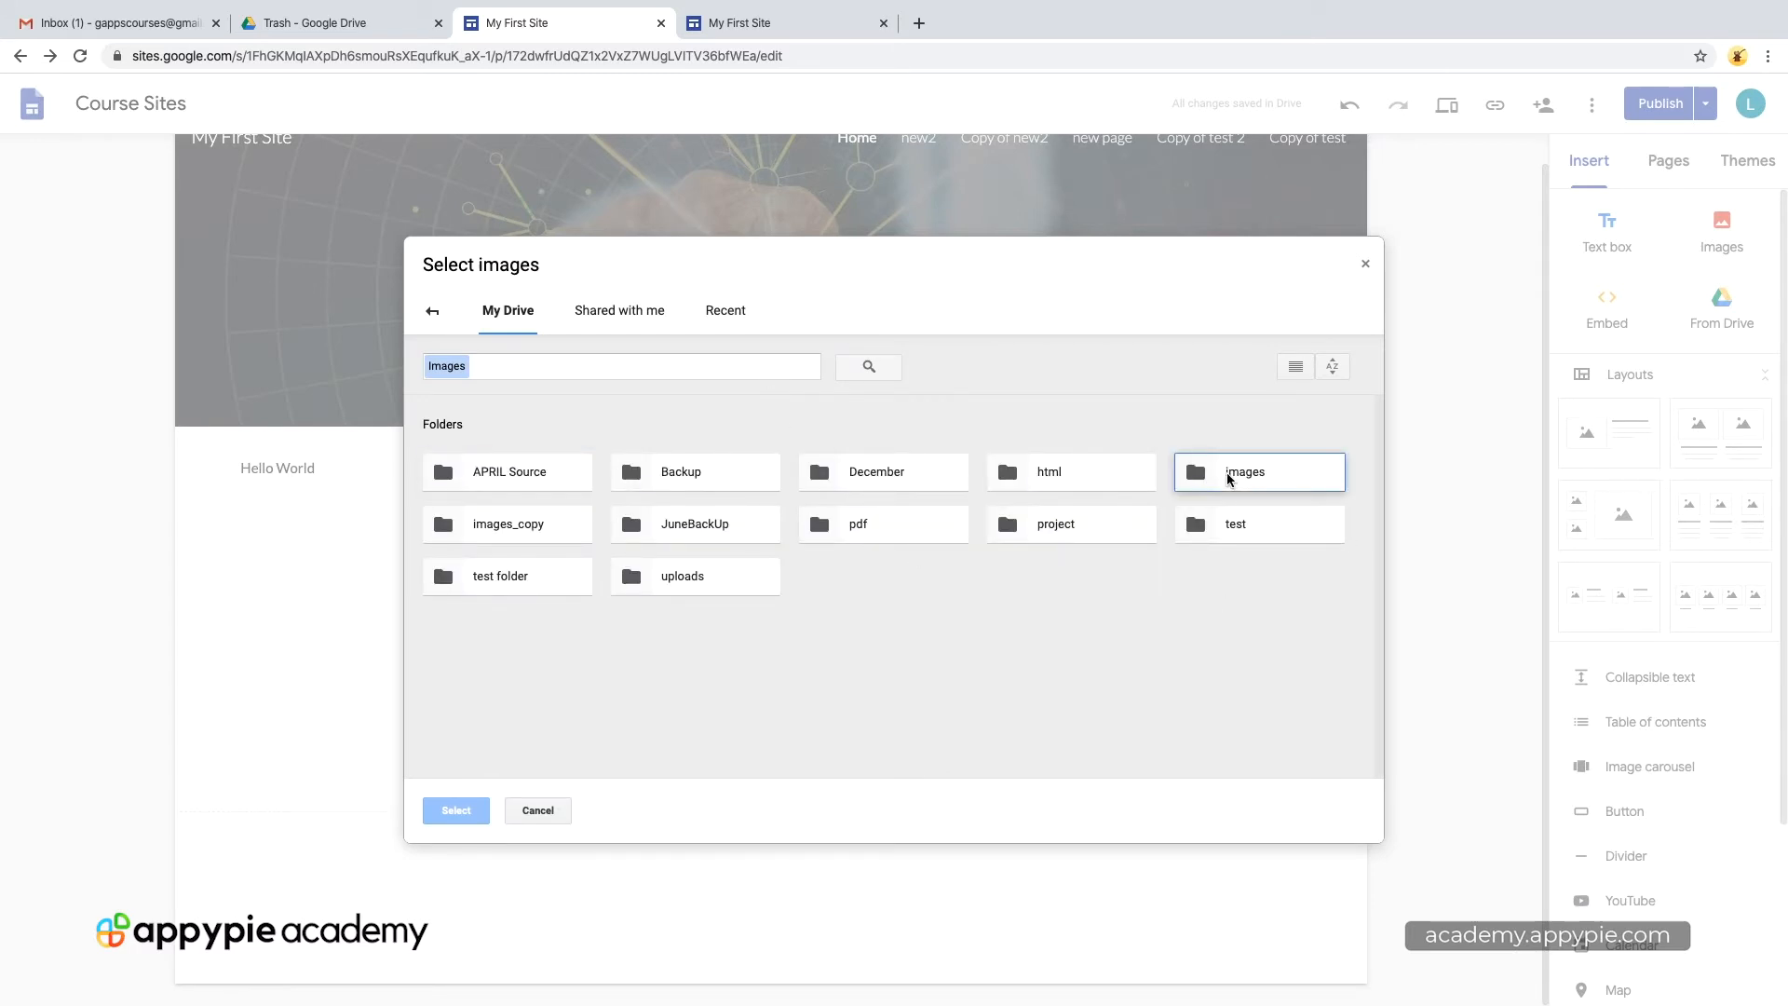
{"action": "double_click", "coordinate": [1246, 471]}
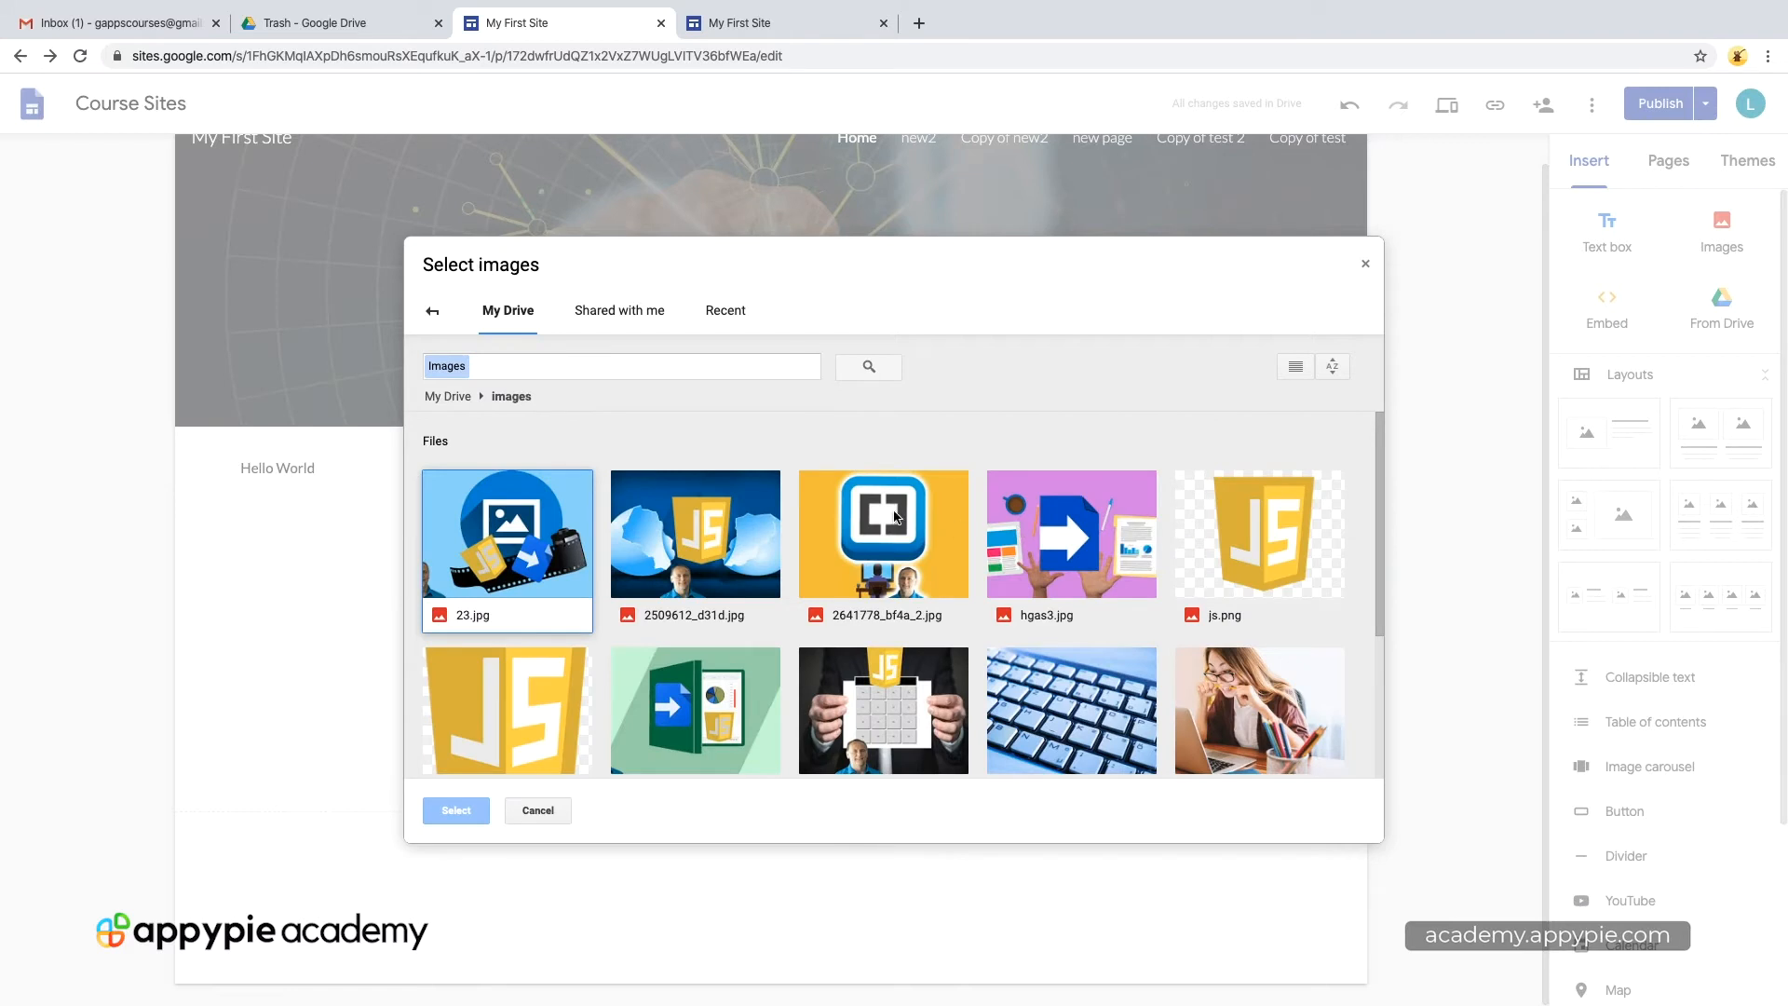
{"action": "scroll", "scroll_direction": "down", "scroll_amount": 3}
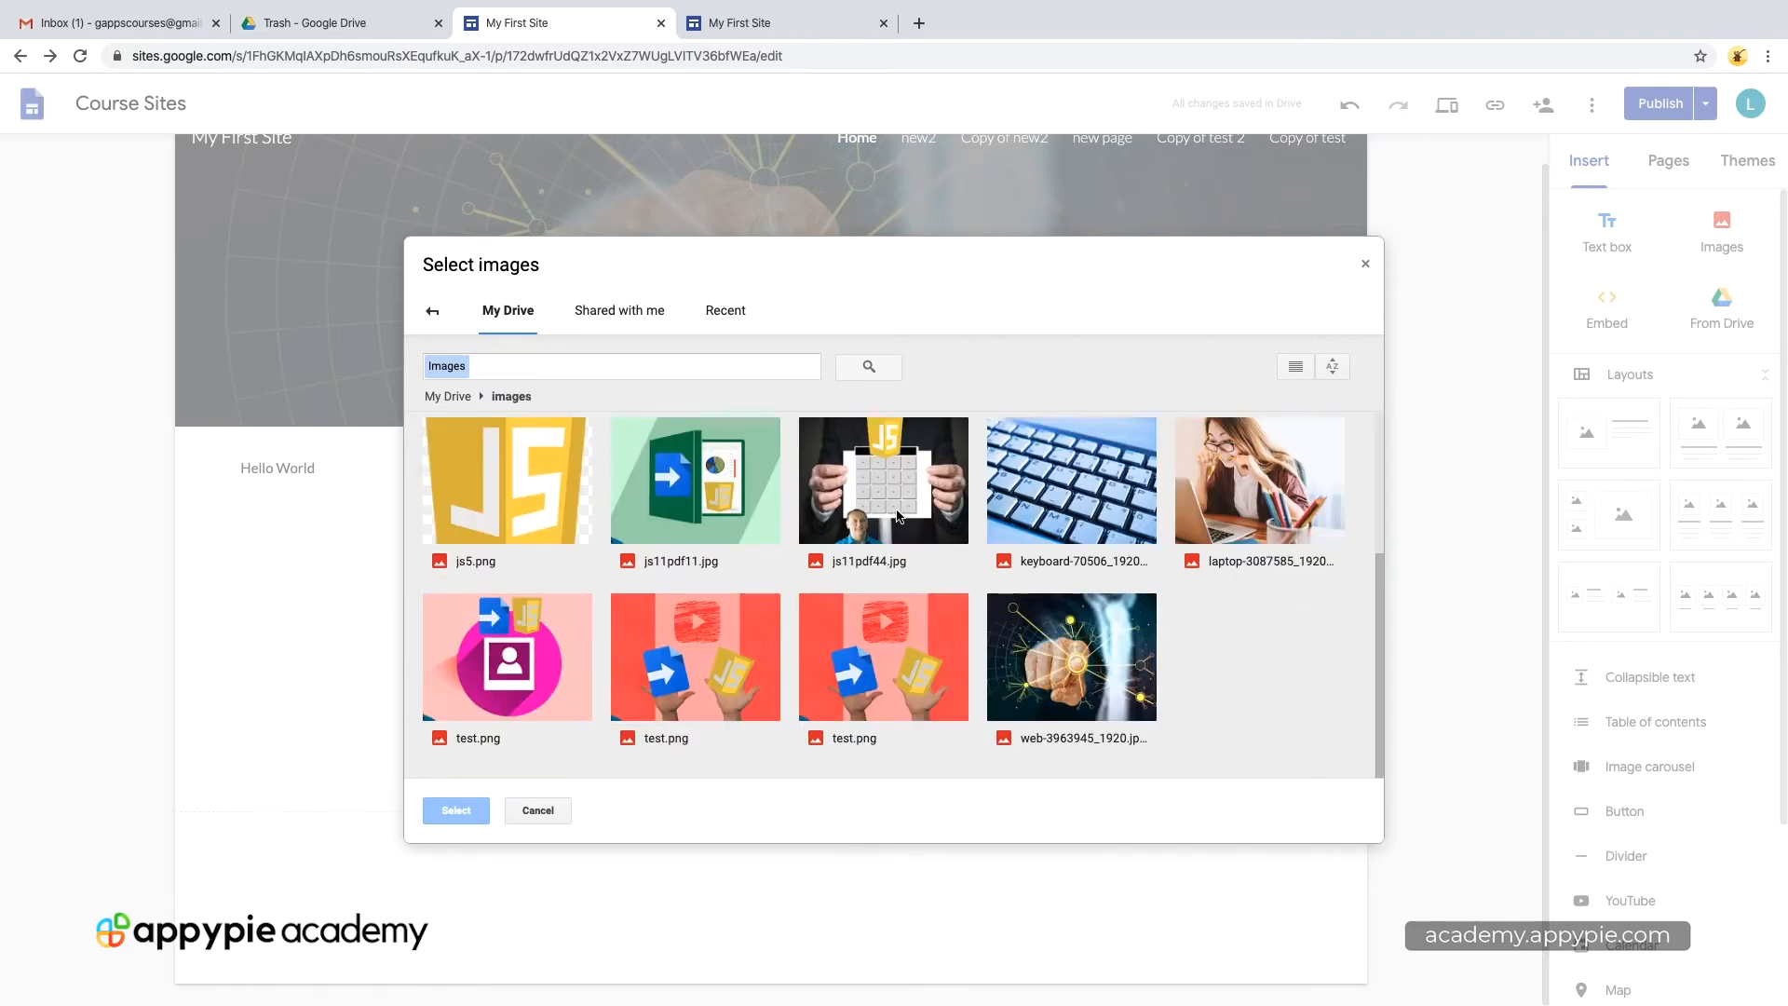
{"action": "mouse_move", "coordinate": [1047, 481]}
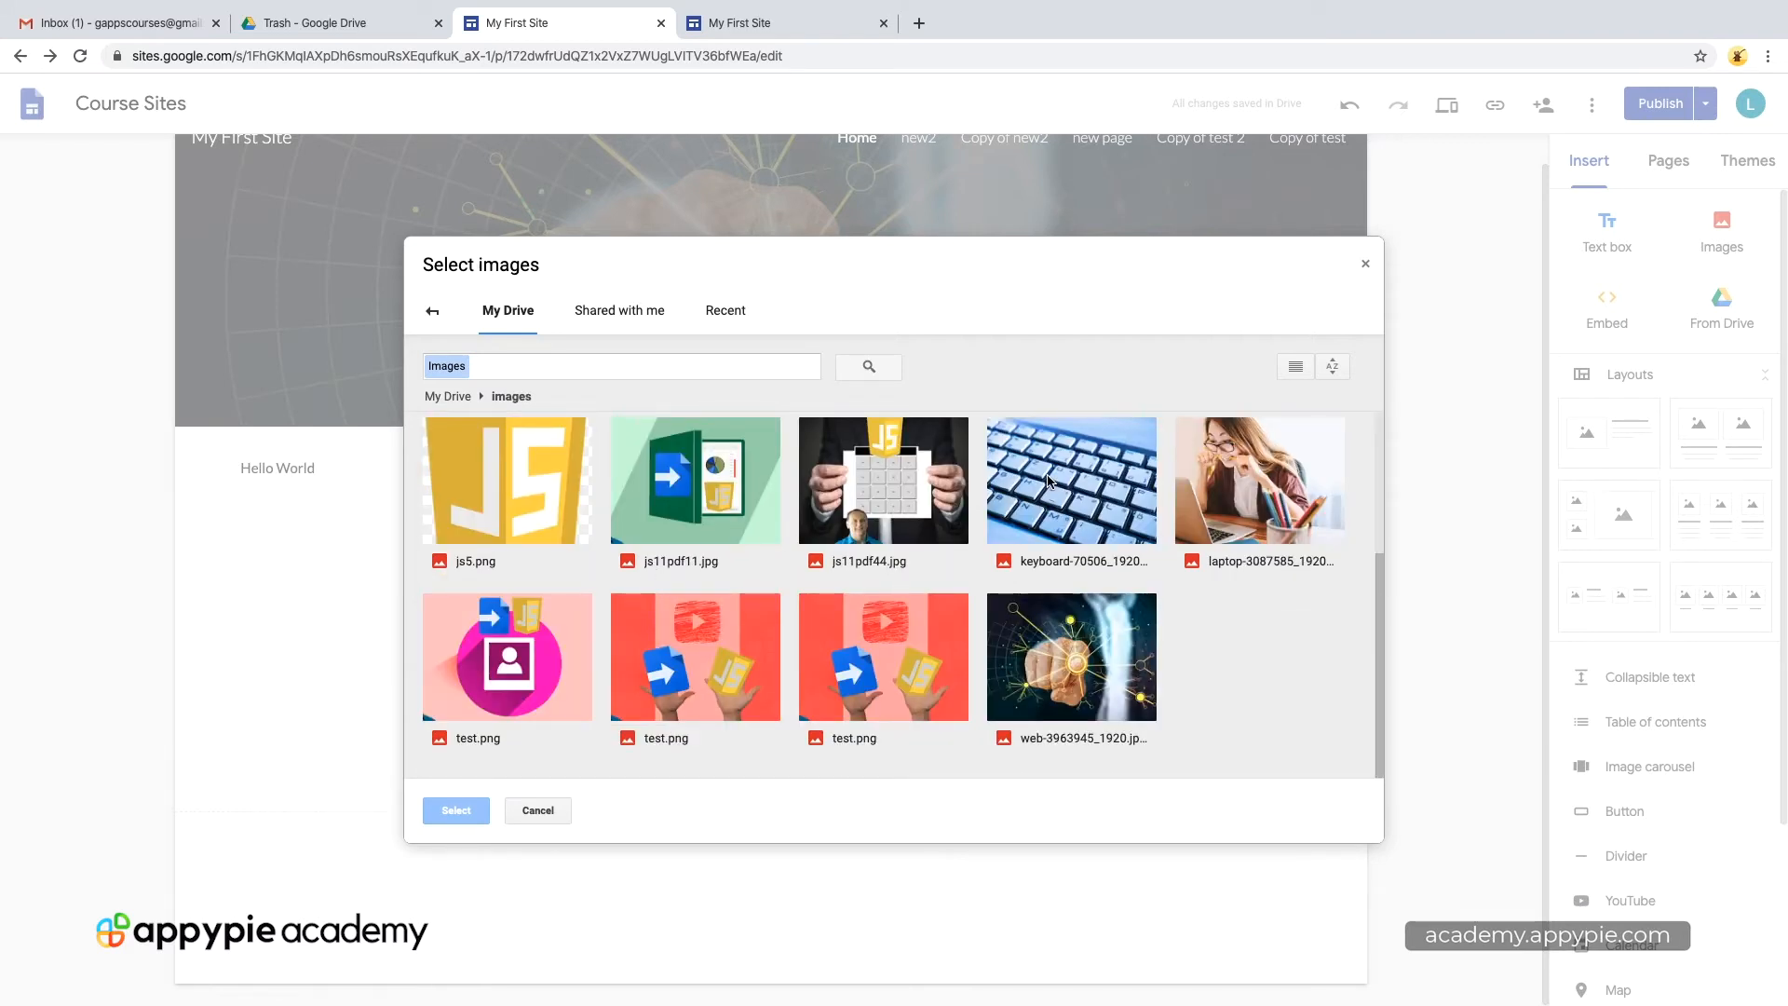
Step: Insert the keyboard photo below the text and crop it to a closer view of the keys
{"action": "left_click", "coordinate": [455, 810]}
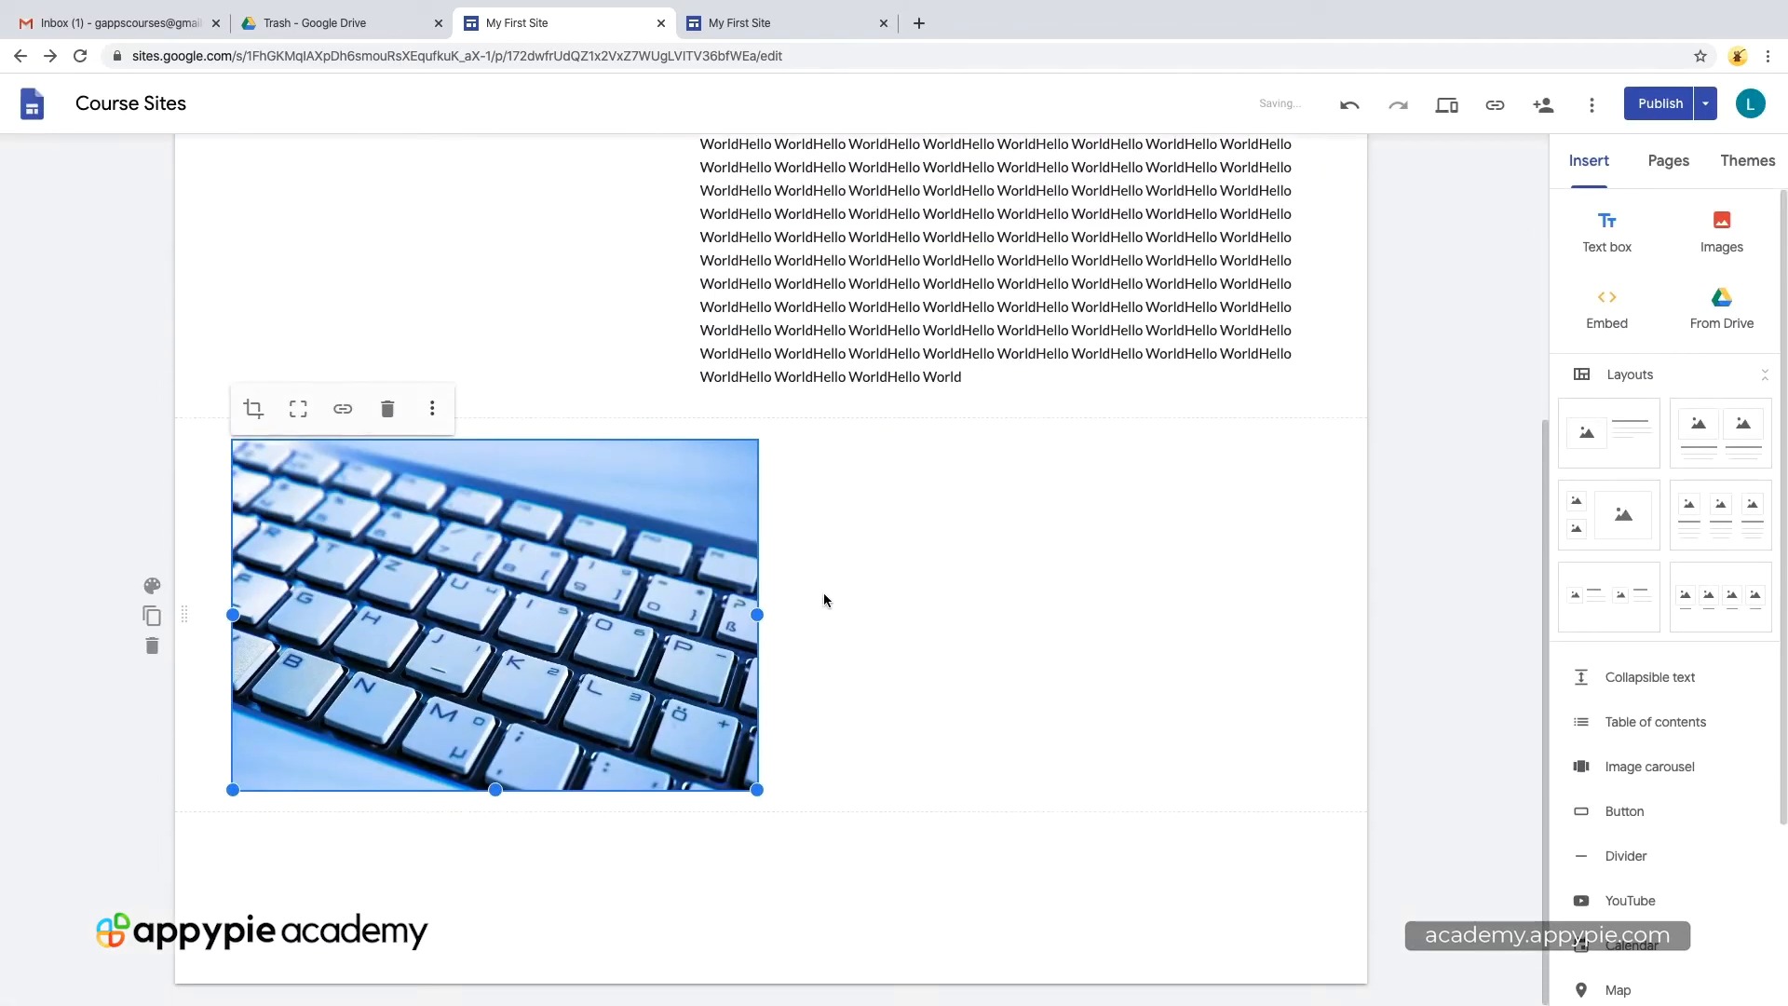
{"action": "mouse_move", "coordinate": [1099, 596]}
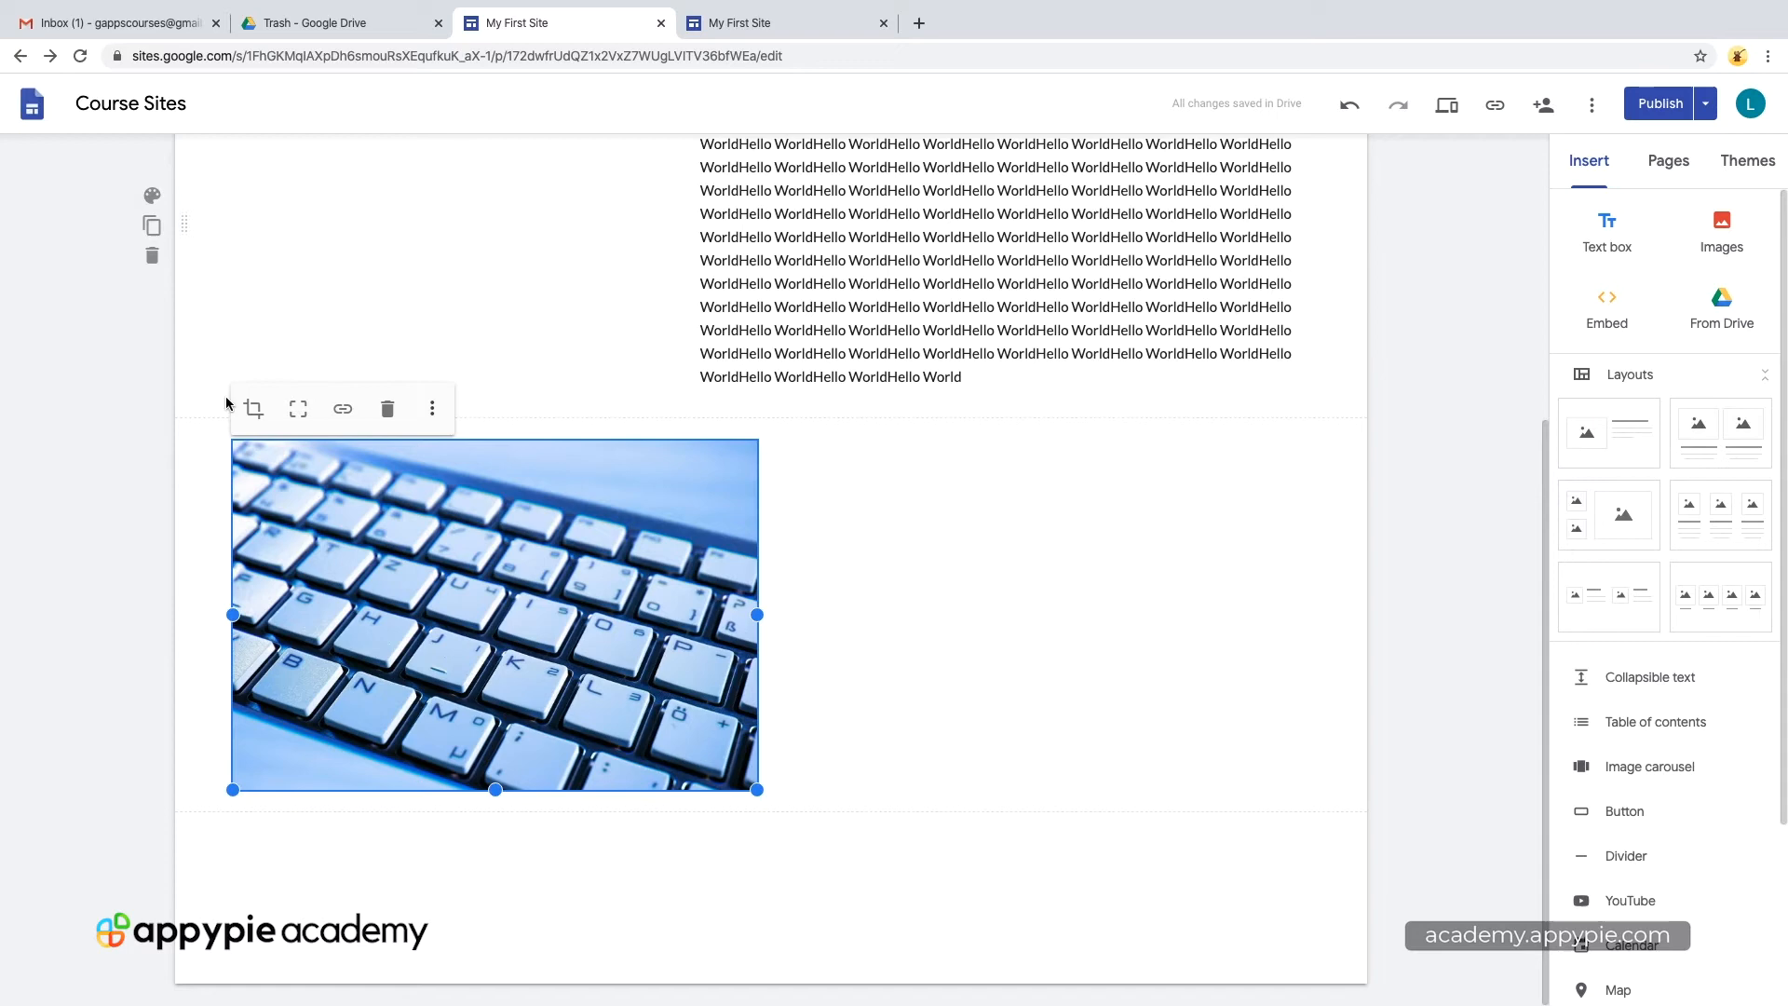
{"action": "mouse_move", "coordinate": [251, 408]}
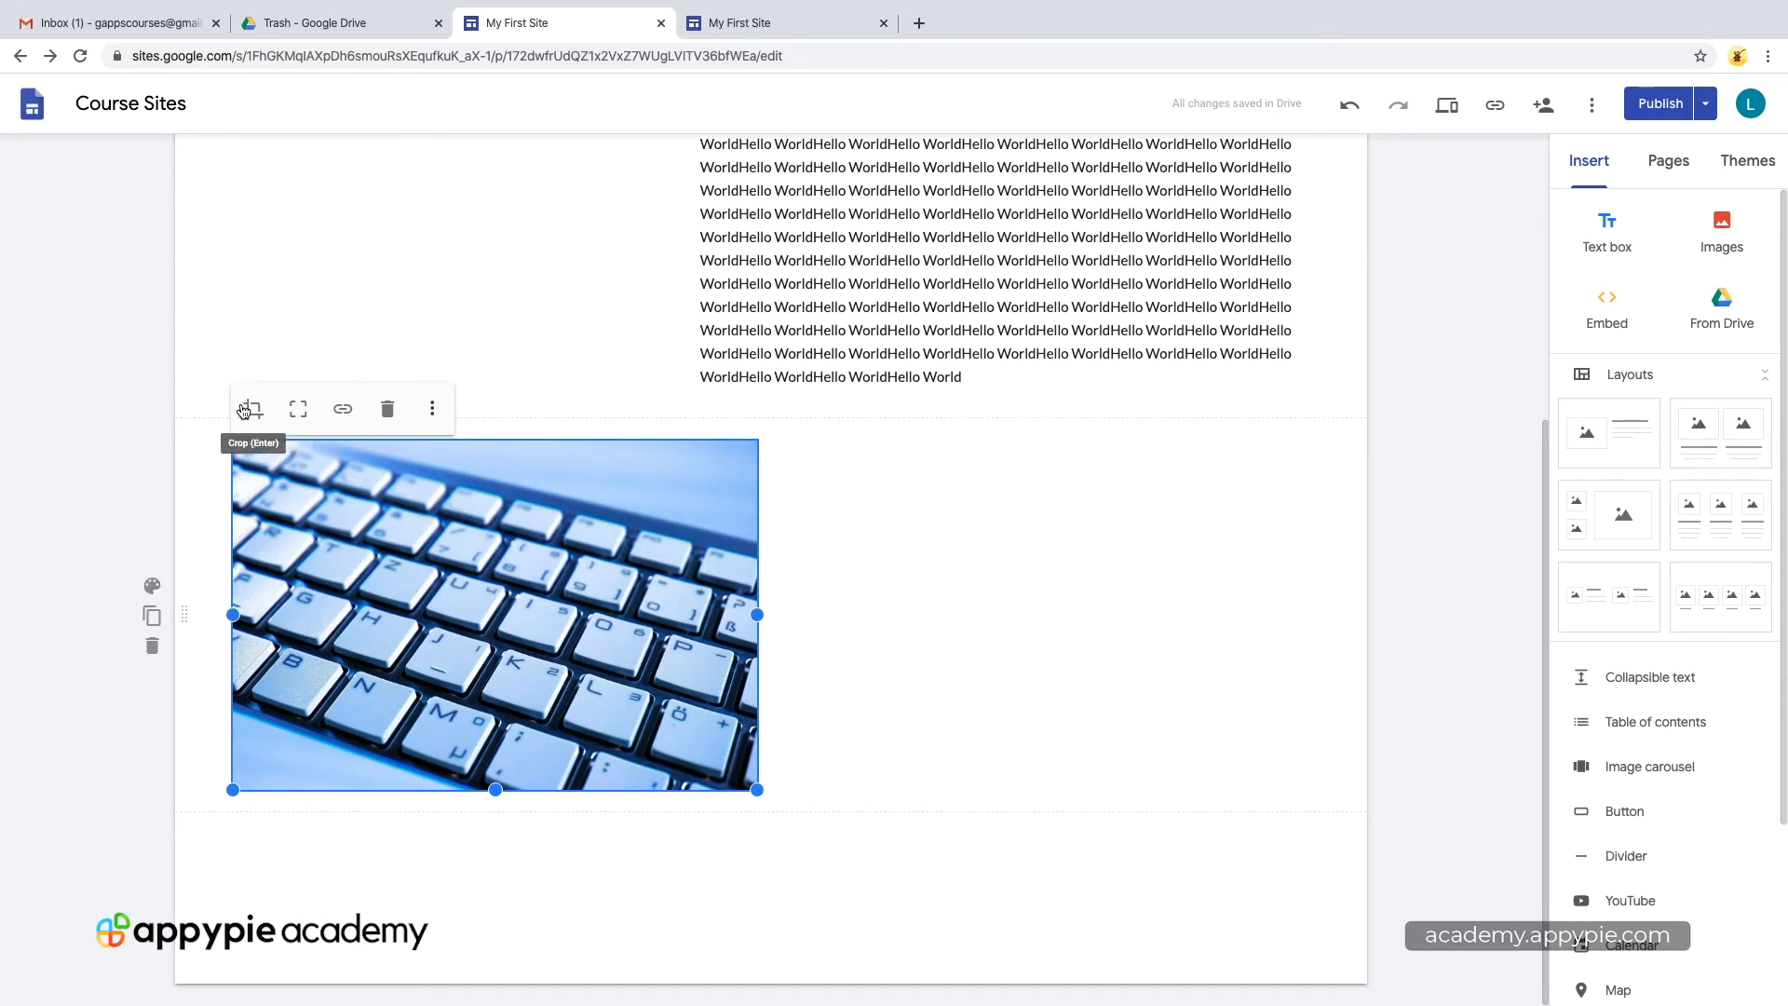
{"action": "mouse_move", "coordinate": [298, 407]}
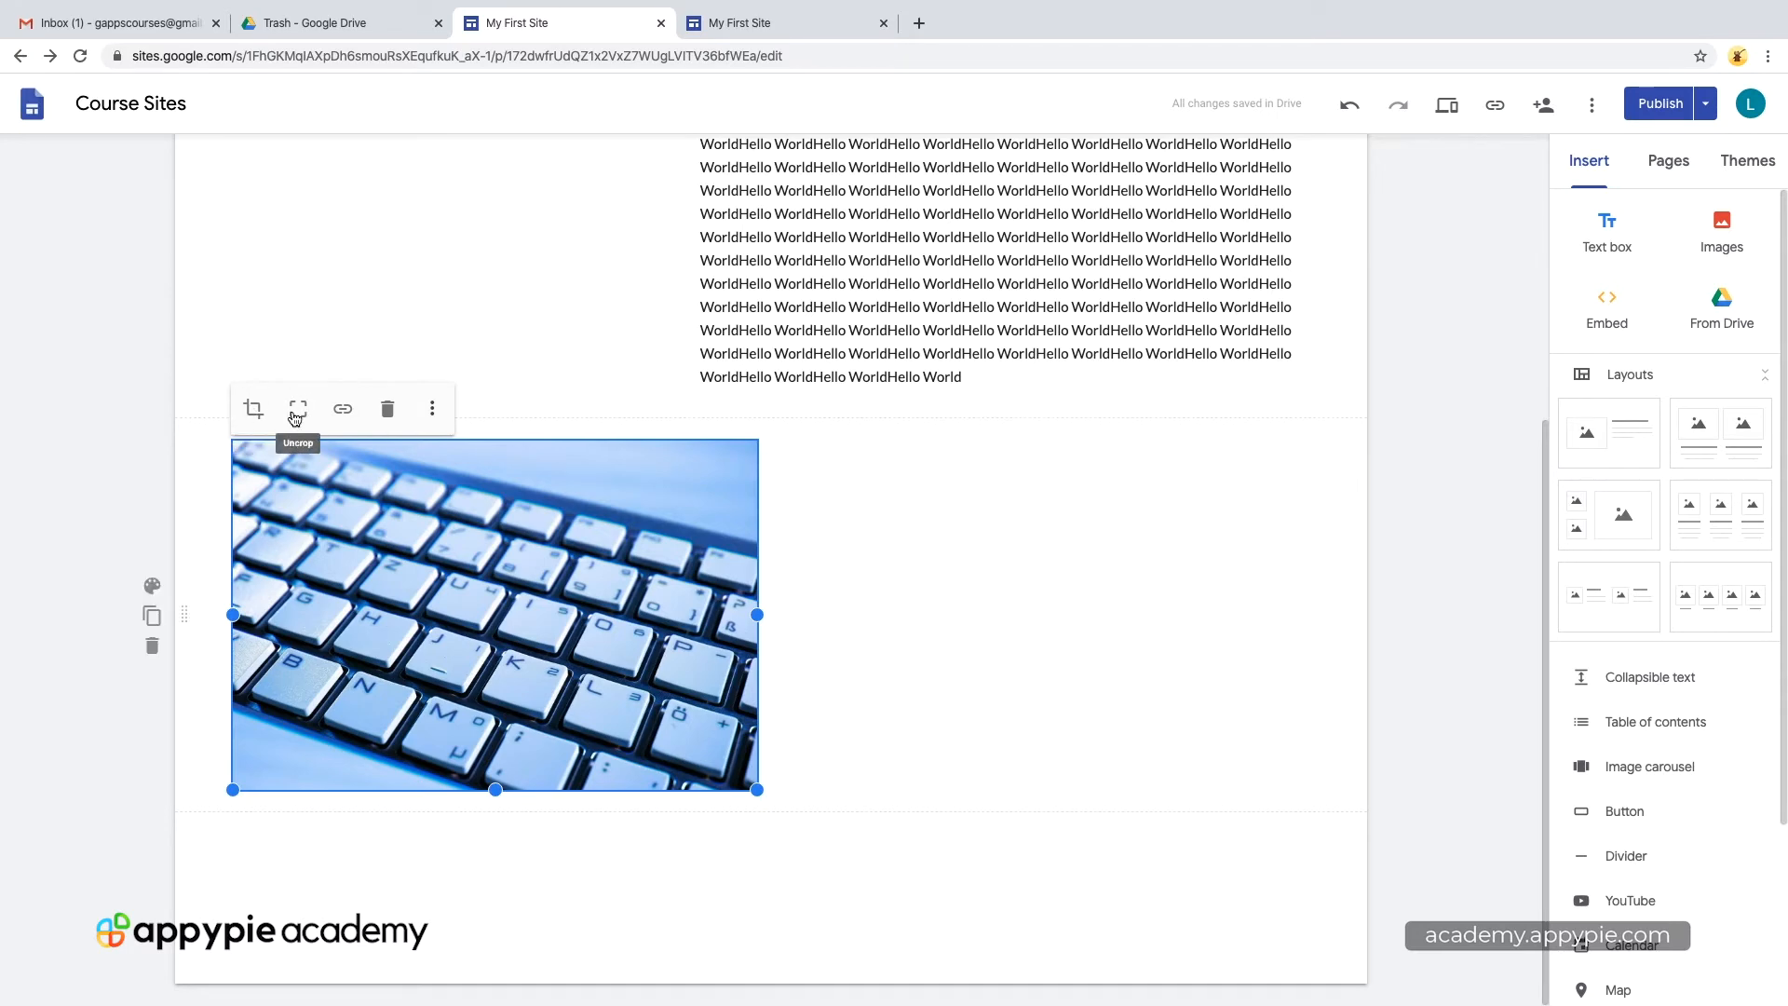
{"action": "left_click", "coordinate": [296, 408]}
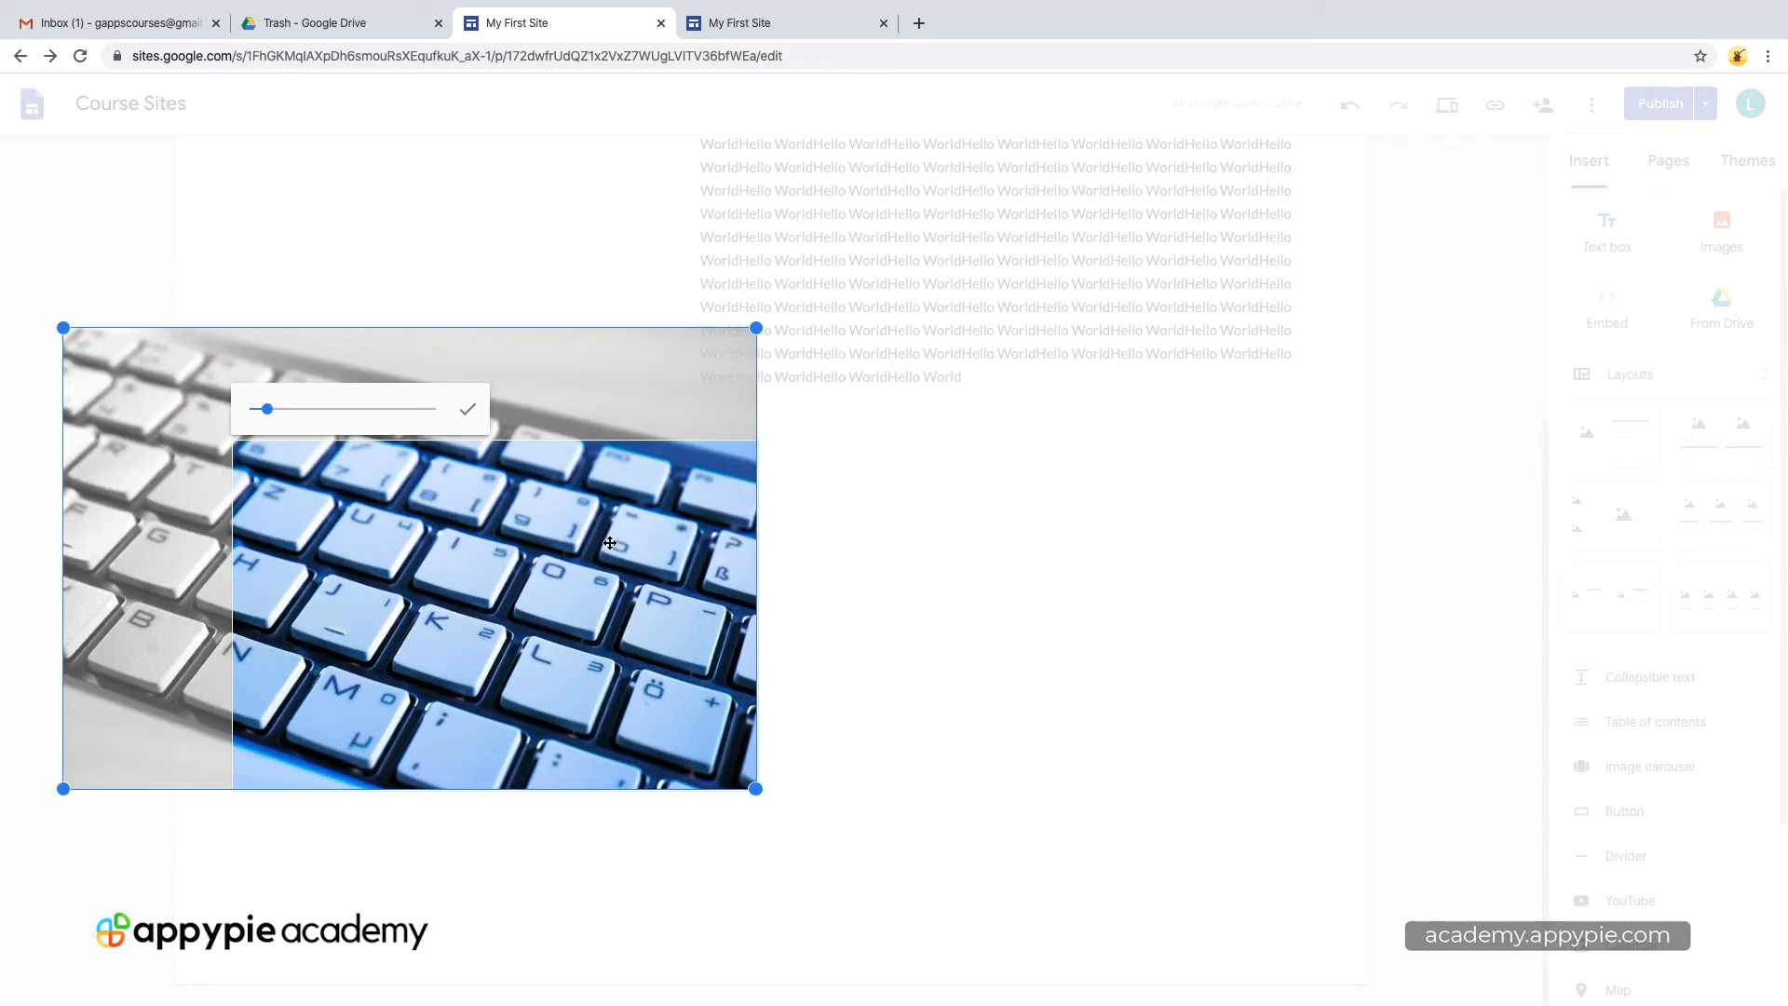
{"action": "left_click", "coordinate": [465, 408]}
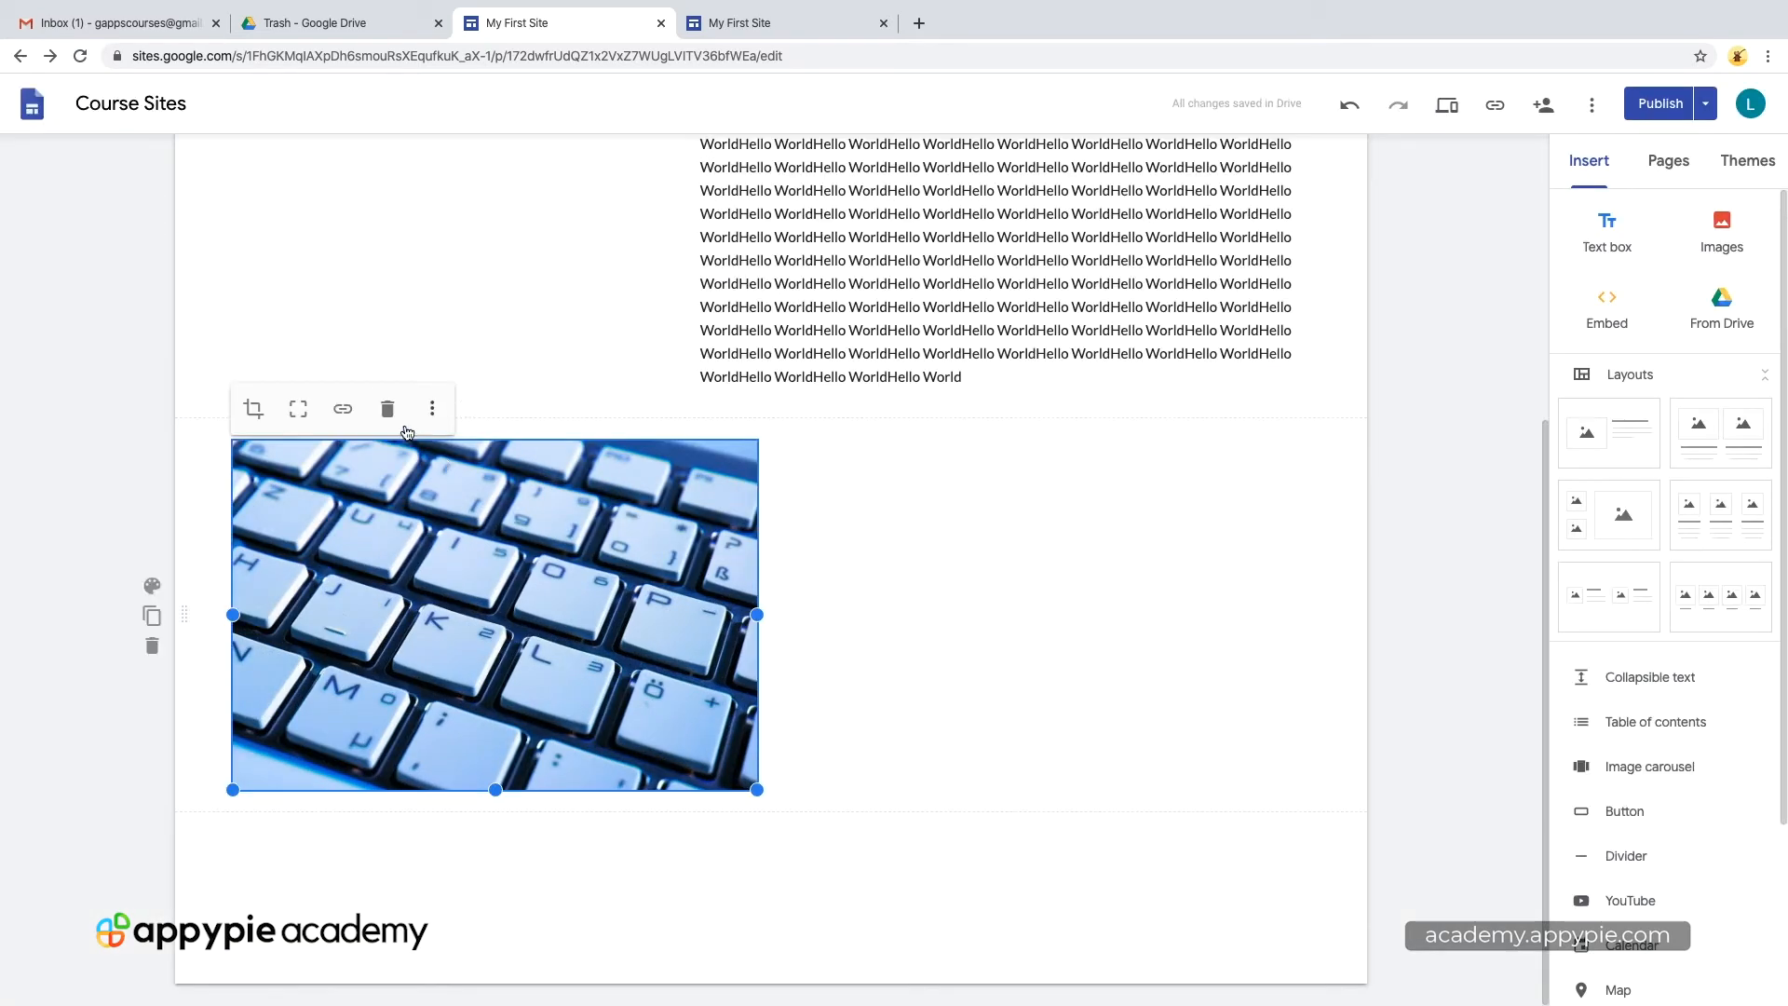
{"action": "mouse_move", "coordinate": [432, 408]}
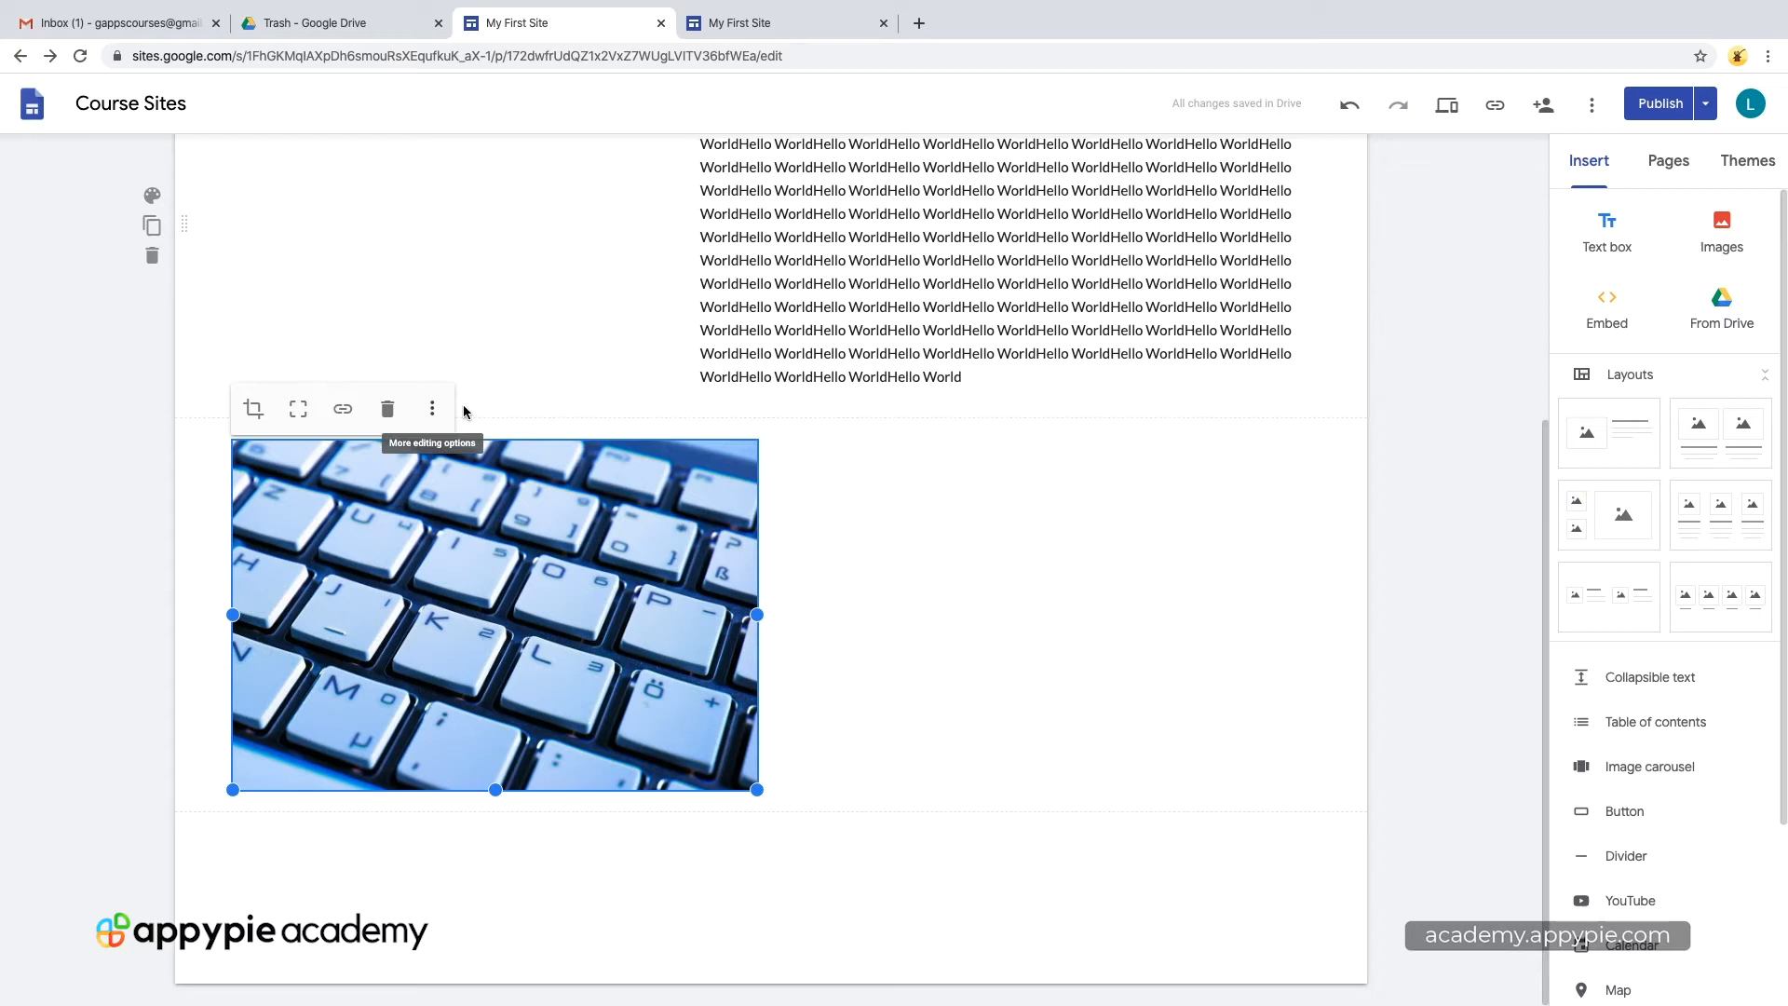
Step: Give the keyboard photo the caption 'Hello World'
{"action": "left_click", "coordinate": [430, 408]}
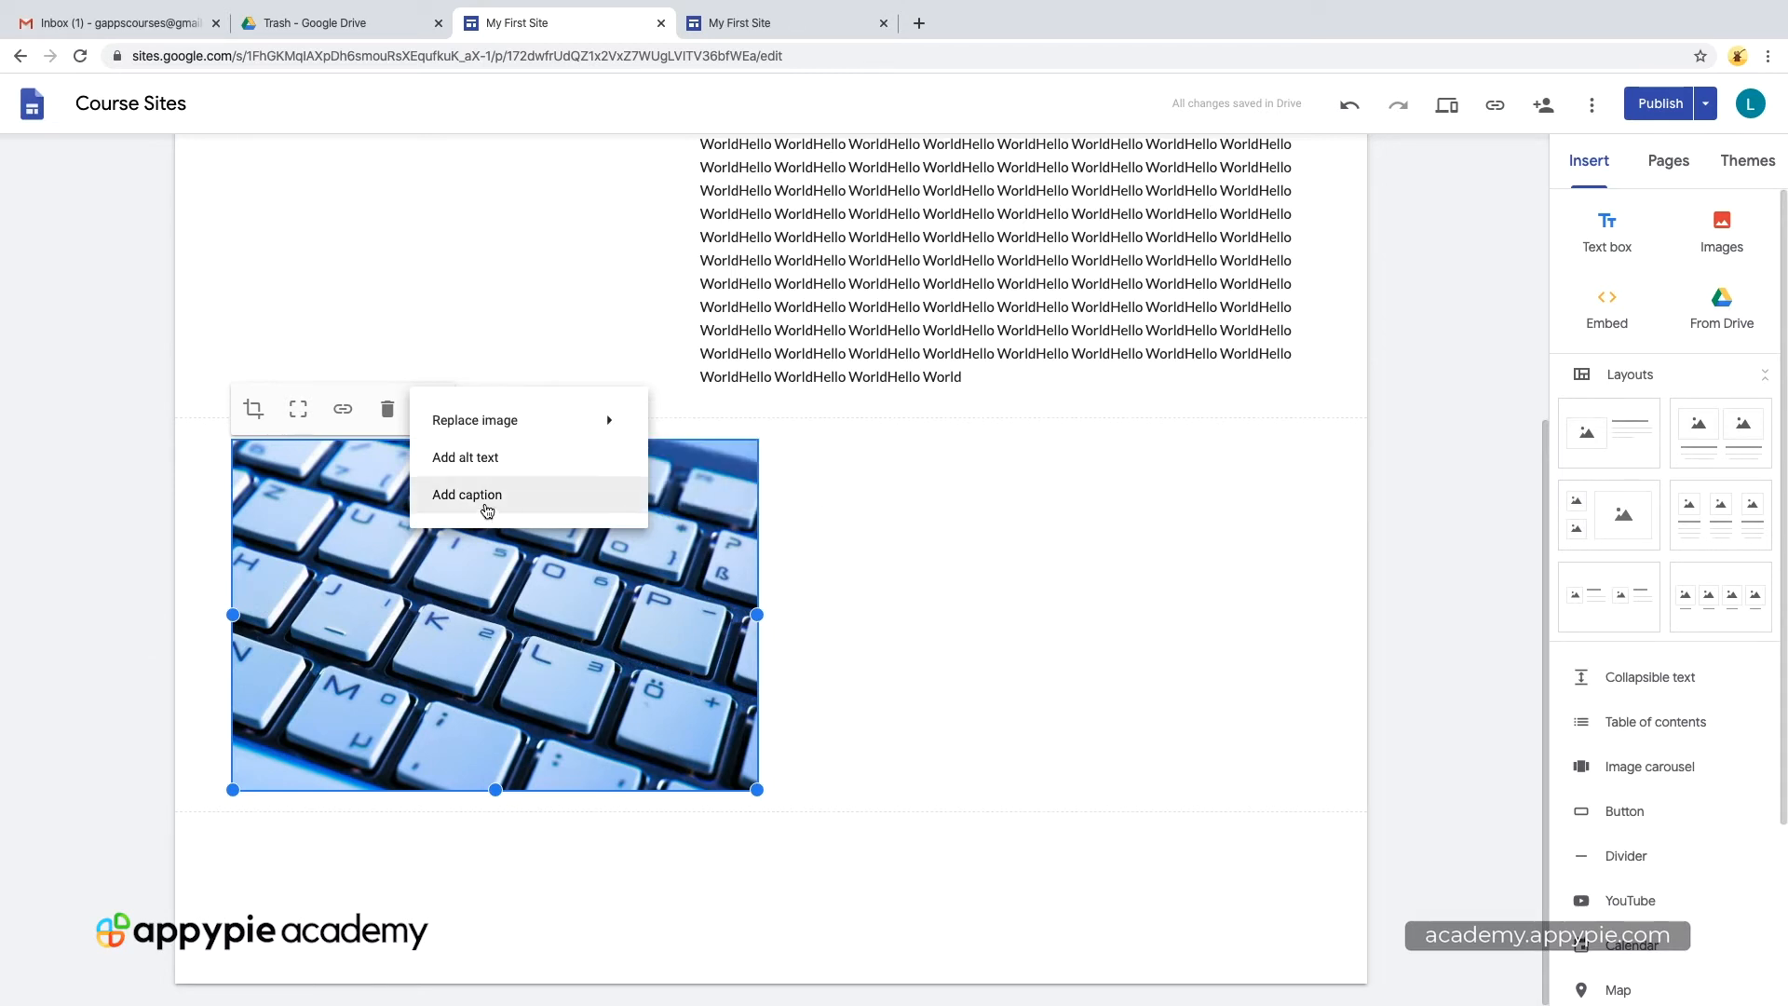
{"action": "left_click", "coordinate": [466, 494]}
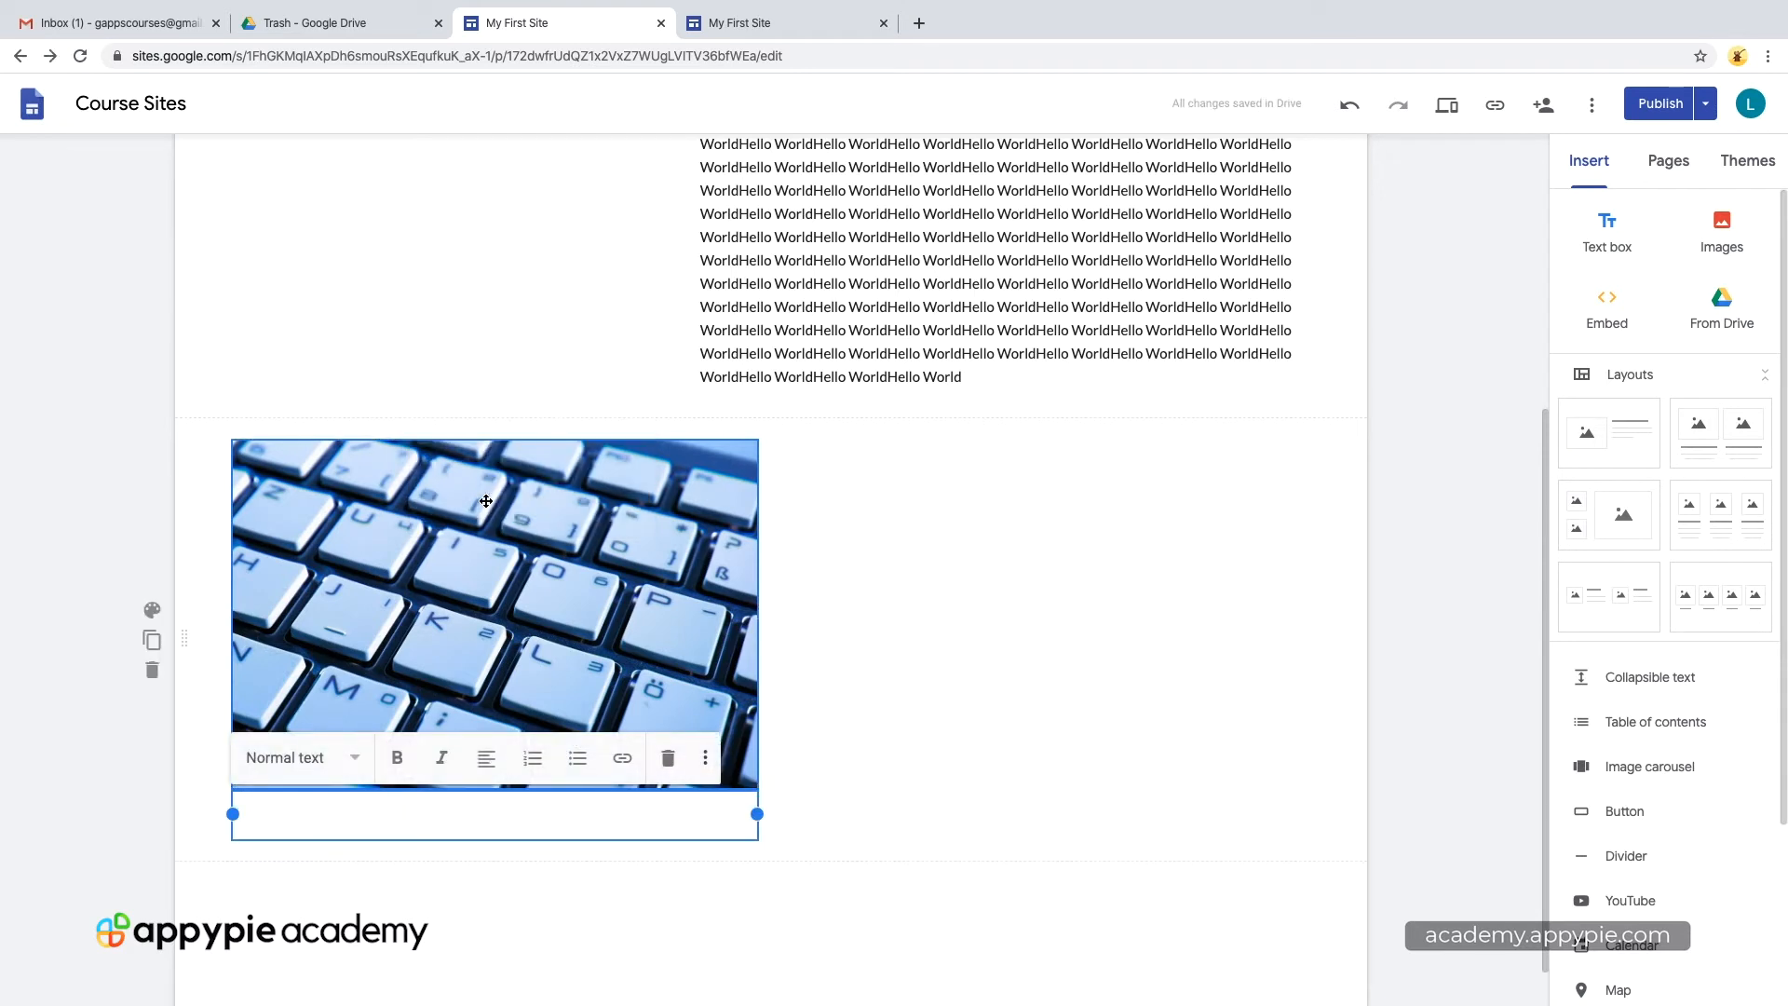
{"action": "type", "text": "Hello World"}
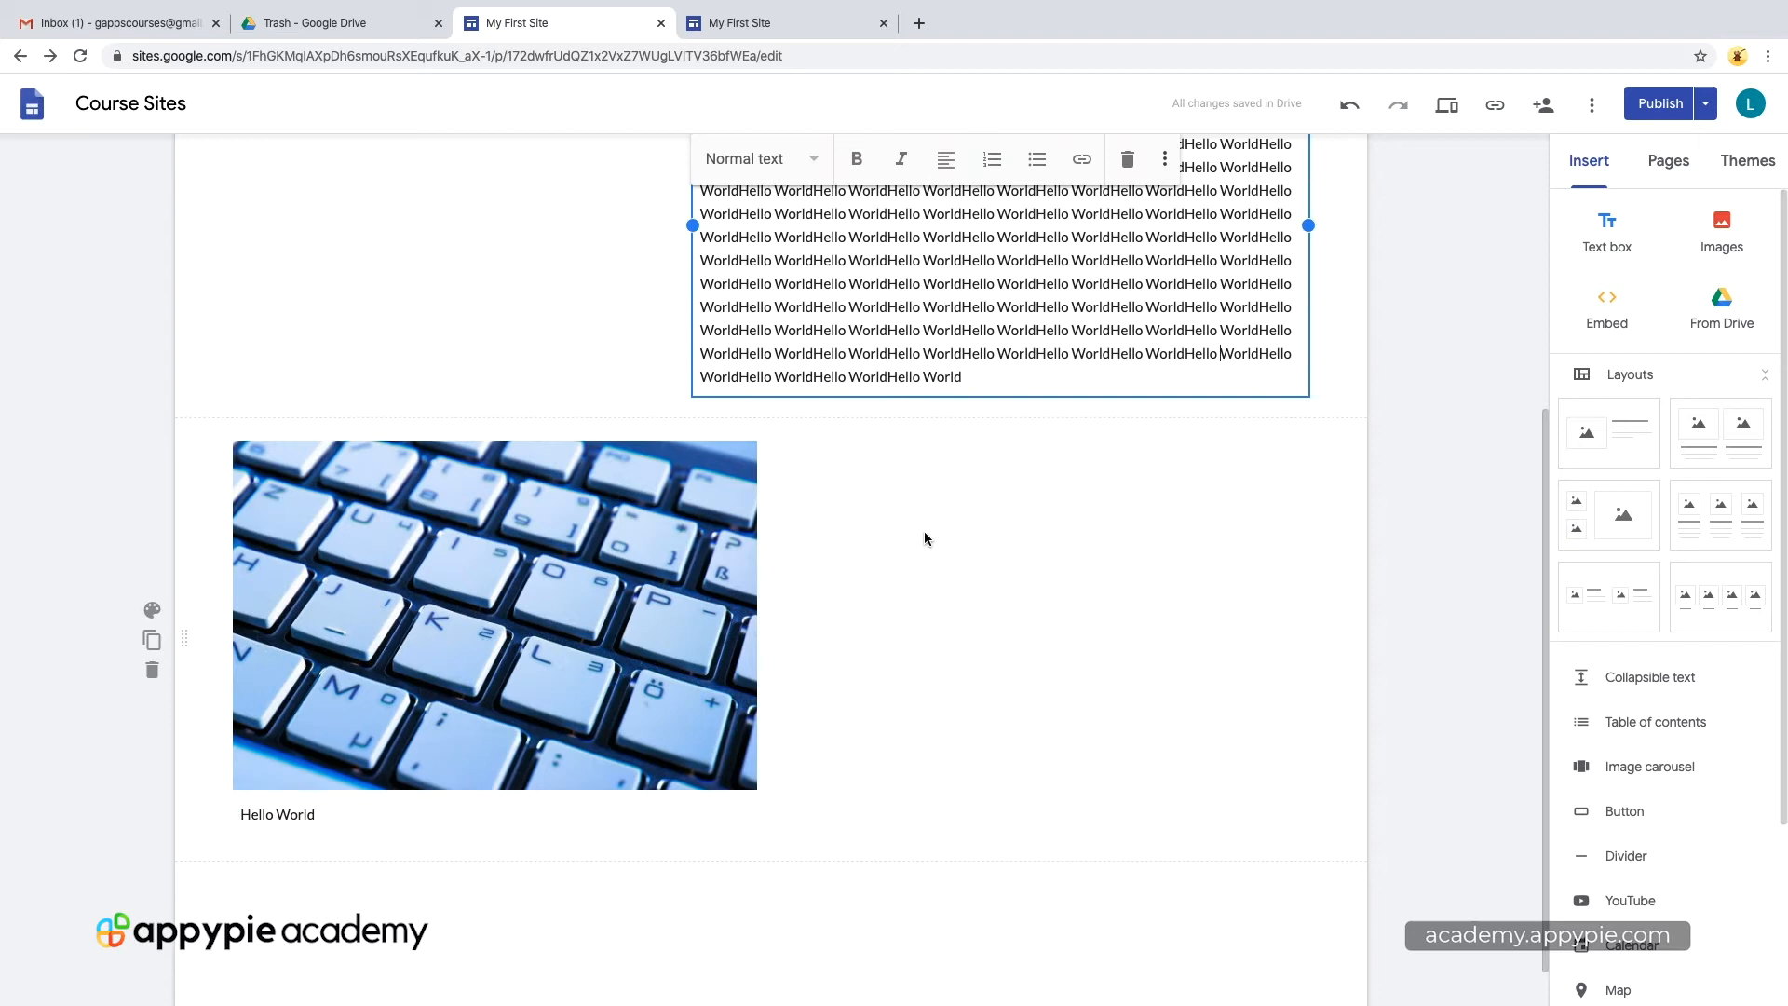
{"action": "left_click", "coordinate": [907, 548]}
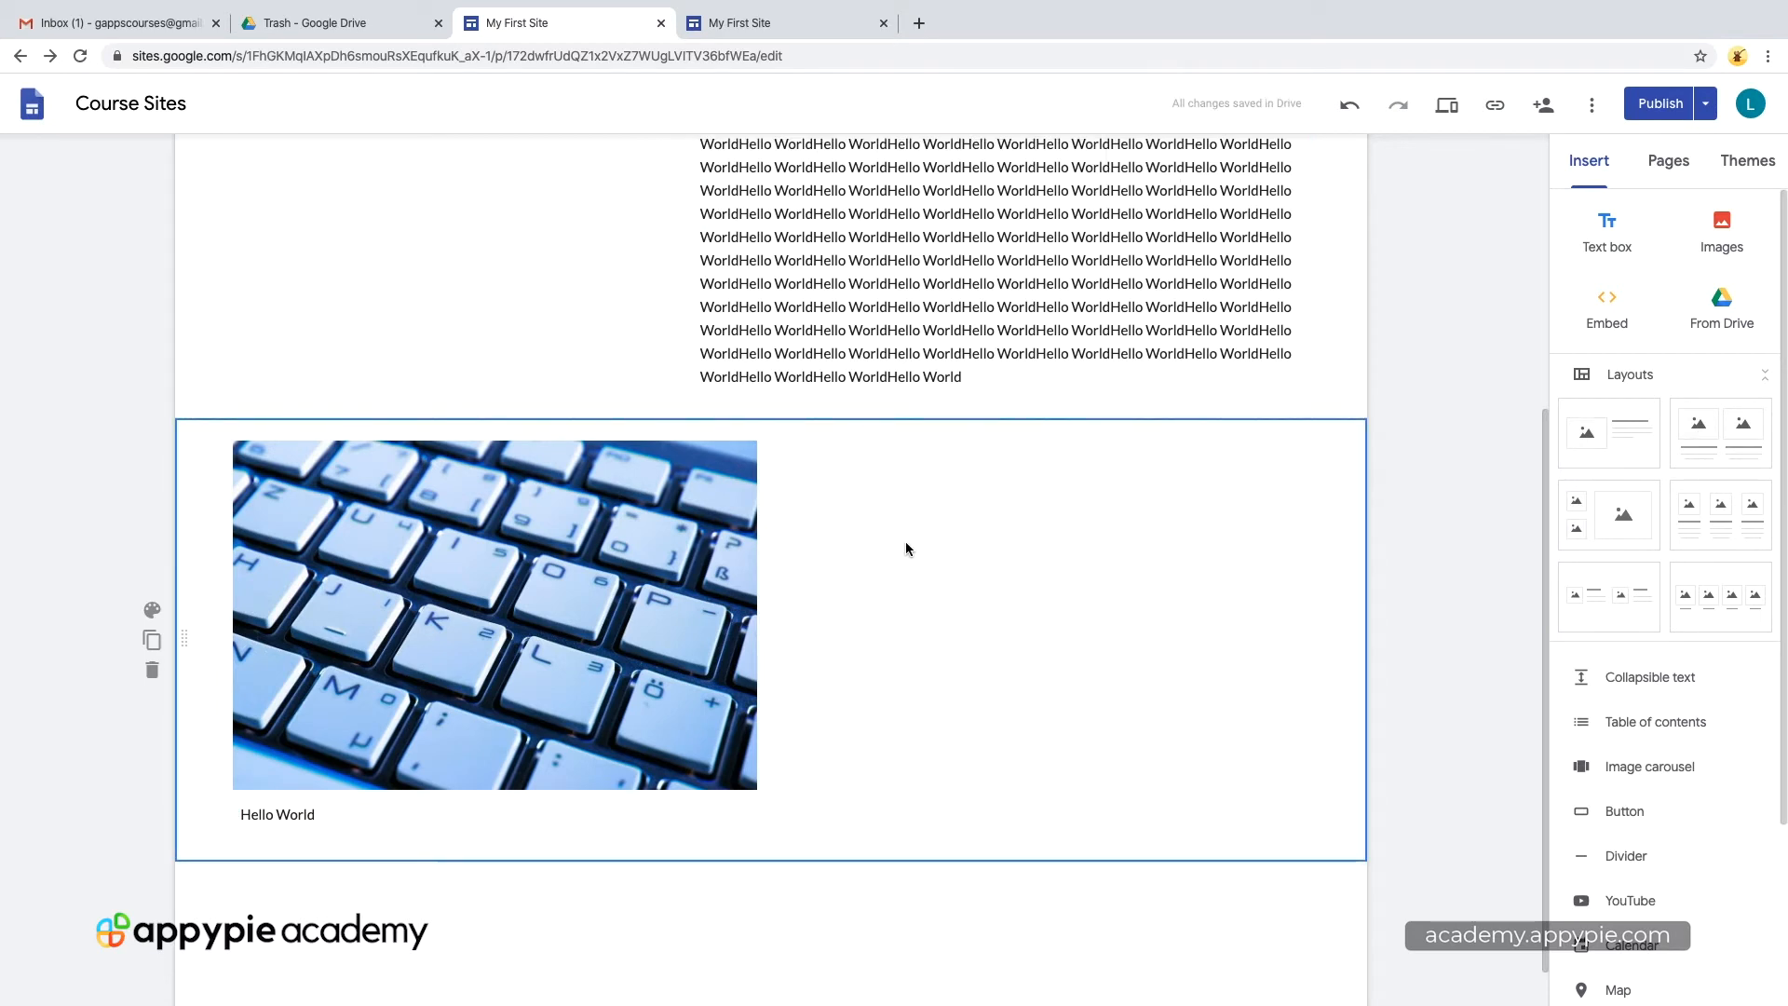
Step: Embed the 'spreadsheet project' sheet from Drive under the short Hello World text
{"action": "left_click", "coordinate": [1721, 307]}
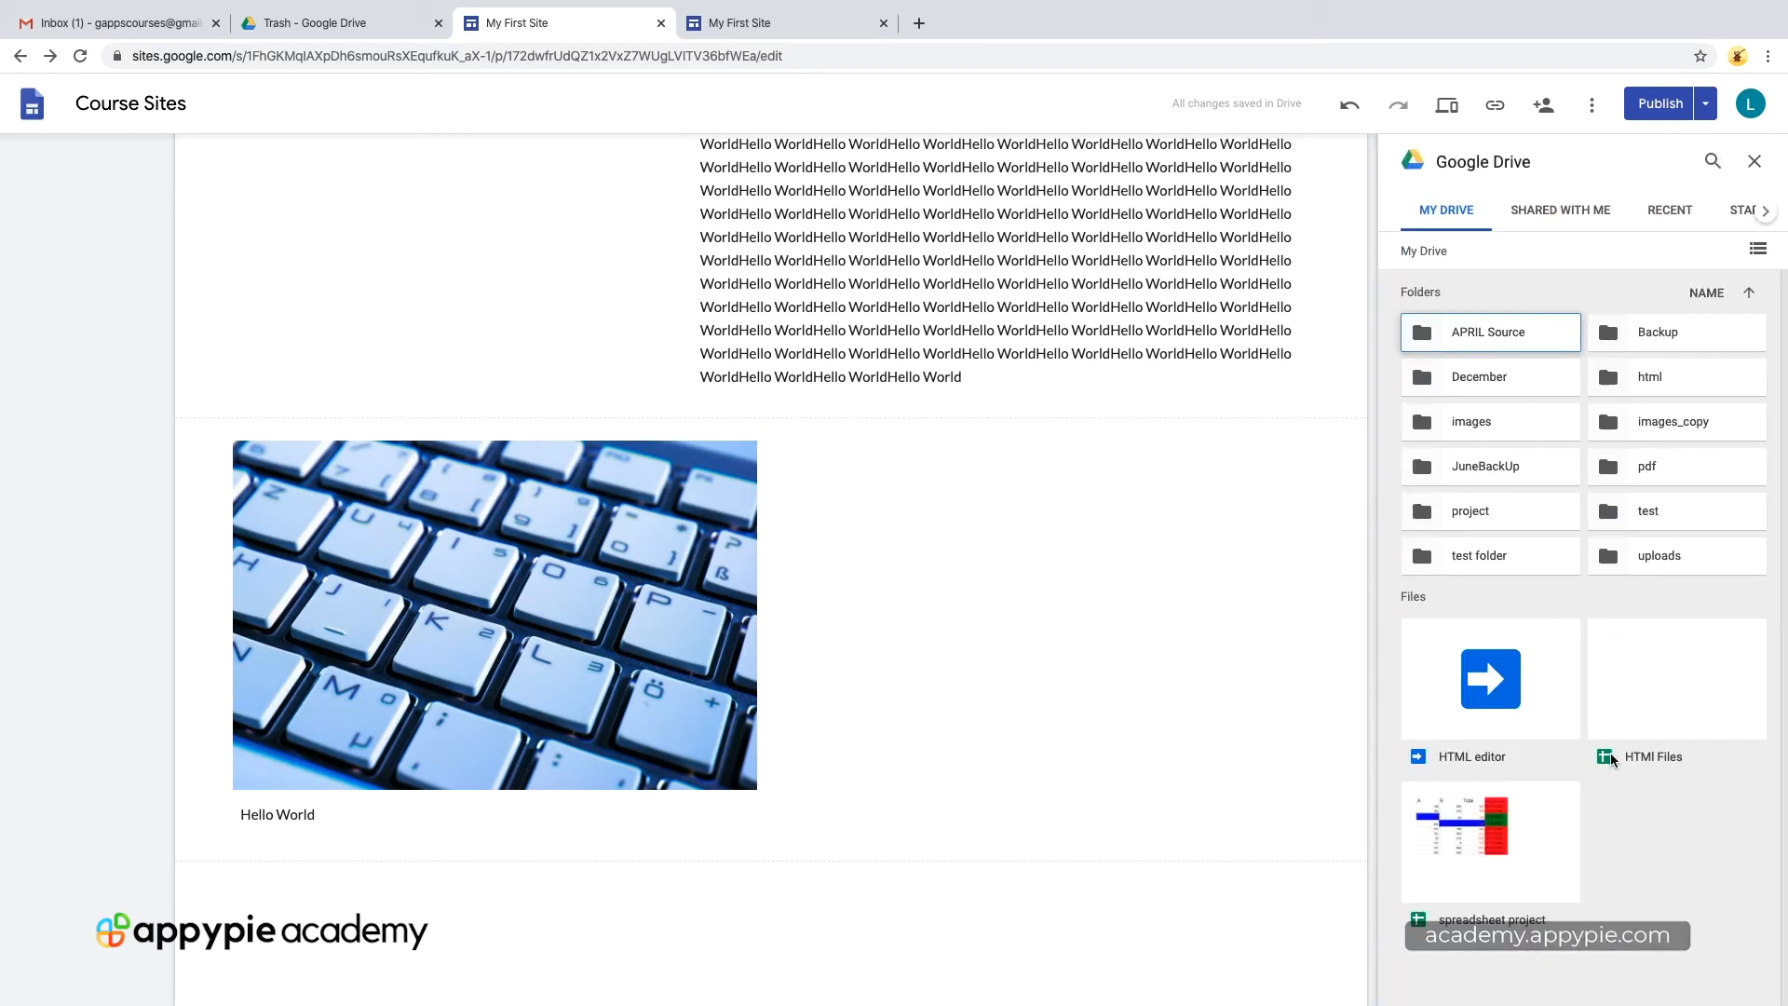
{"action": "mouse_move", "coordinate": [1479, 869]}
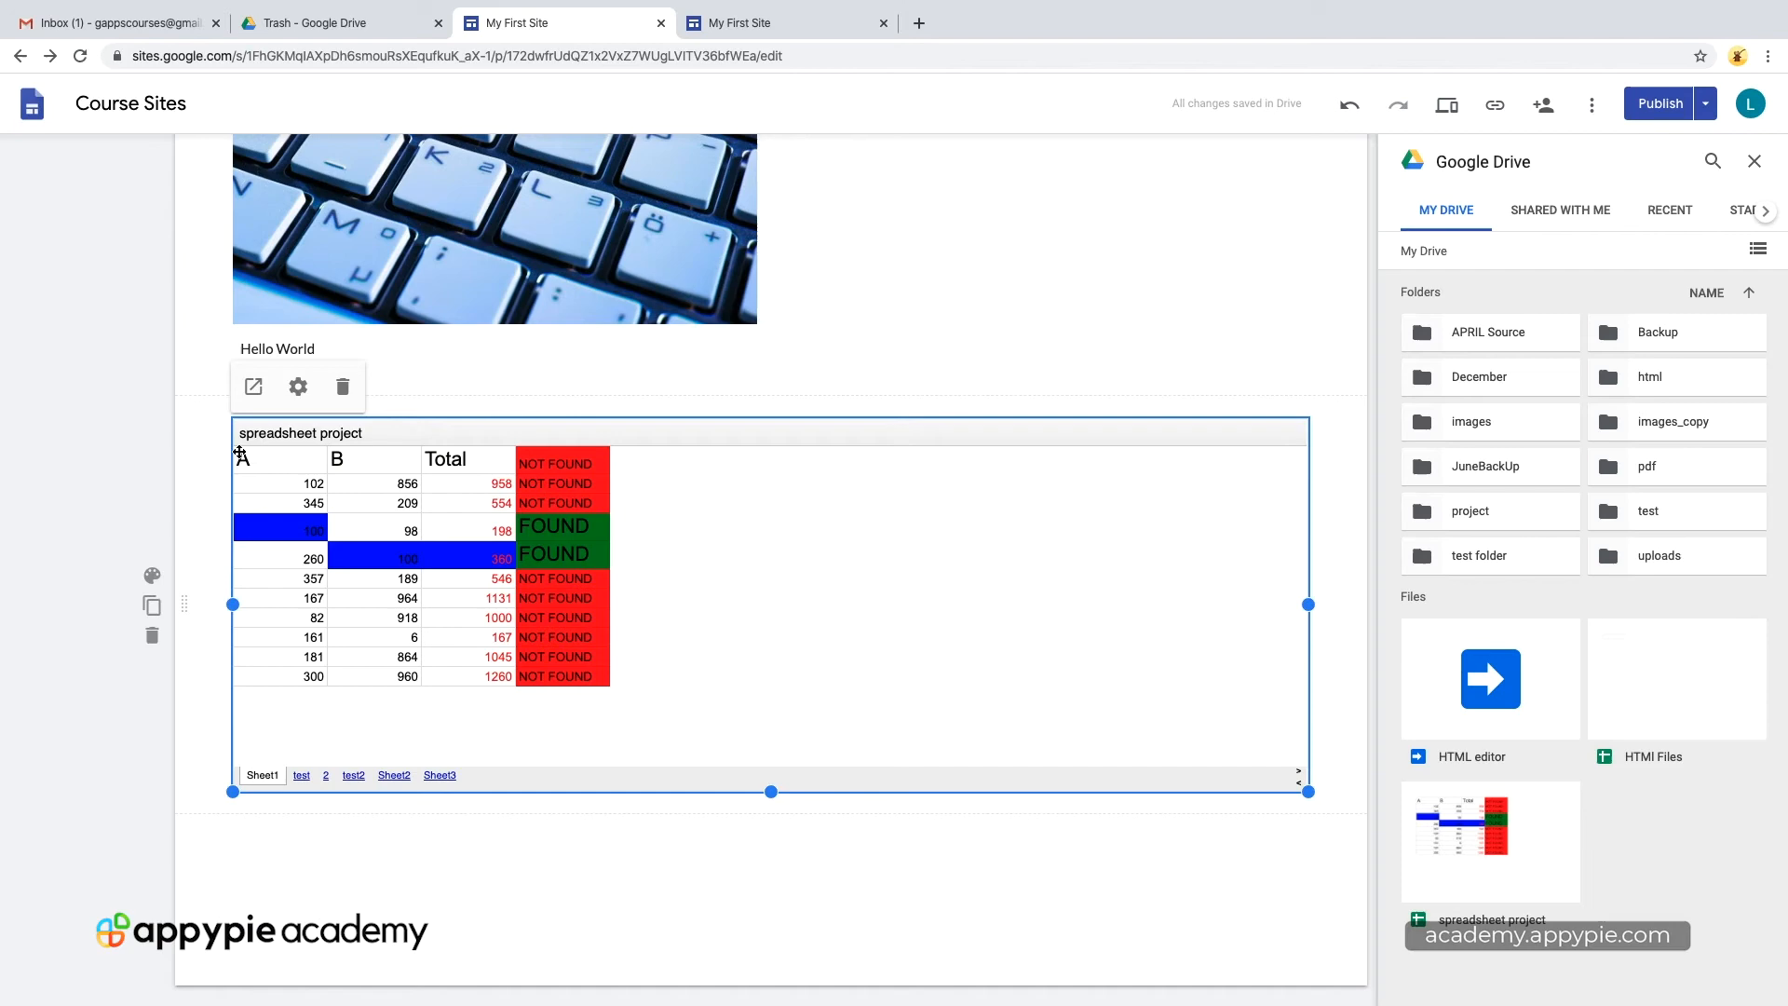
{"action": "left_click_drag", "start_coordinate": [1307, 603], "coordinate": [1253, 604]}
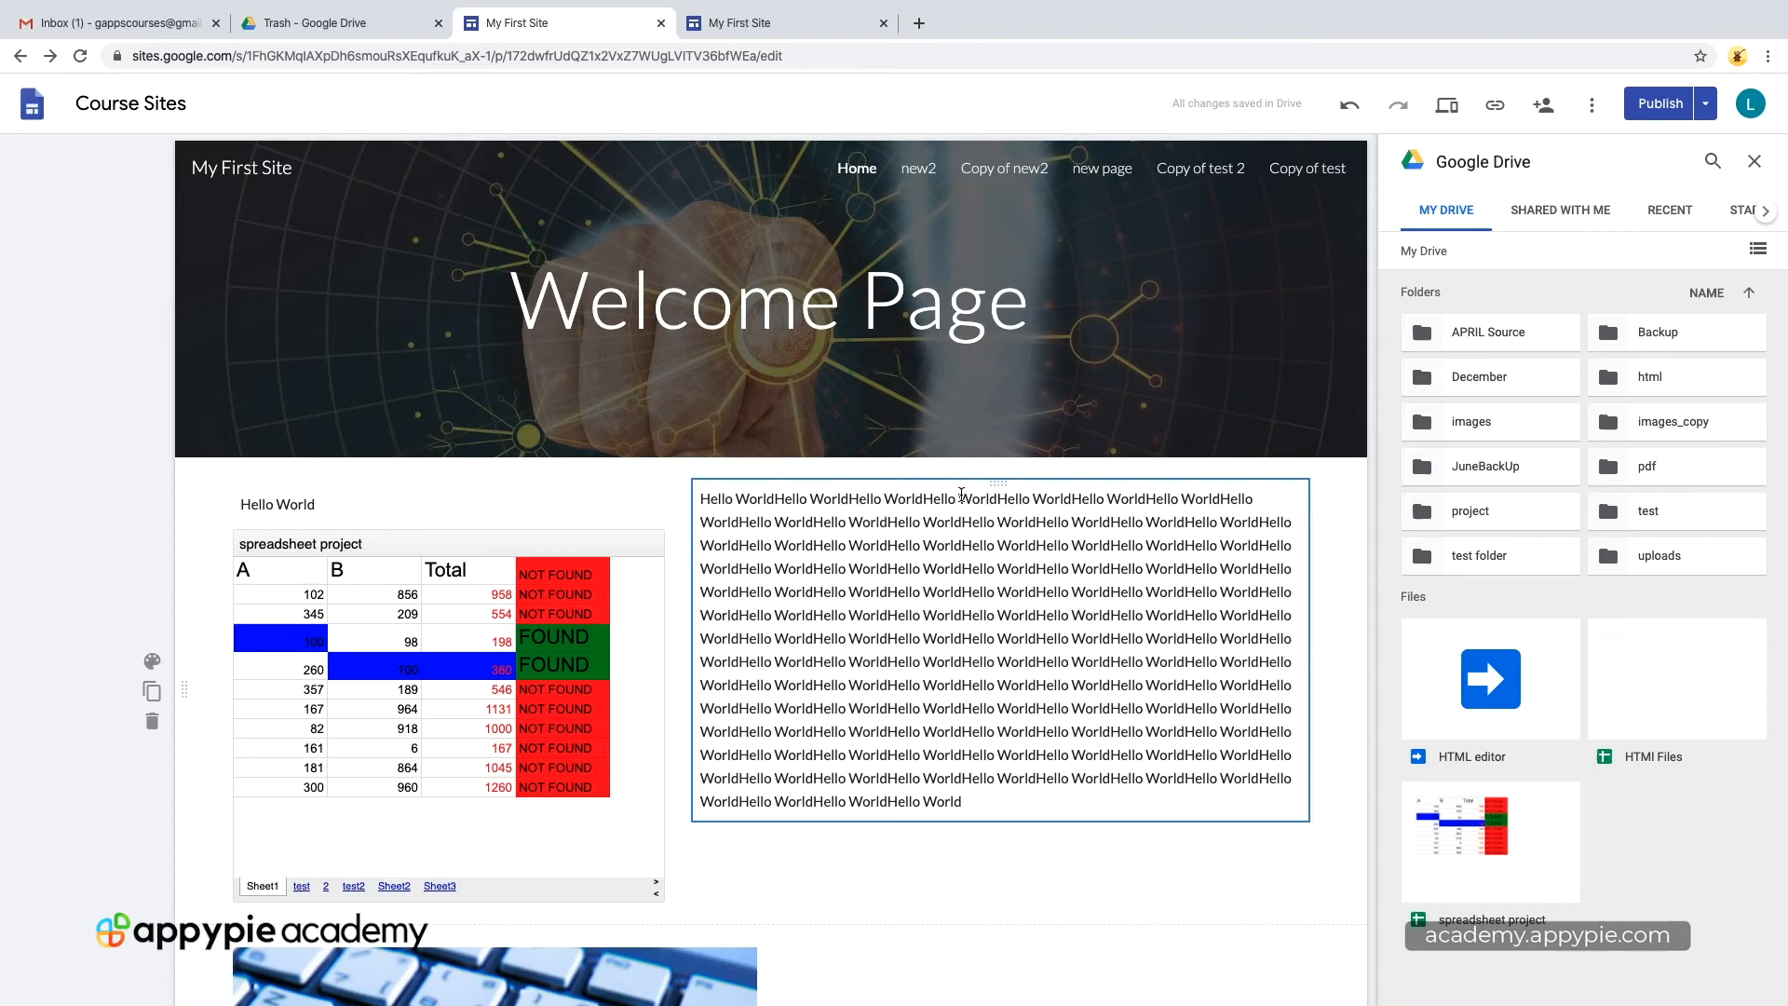
Step: Reload the published site's Home page and select the Hello World text
{"action": "left_click", "coordinate": [1657, 103]}
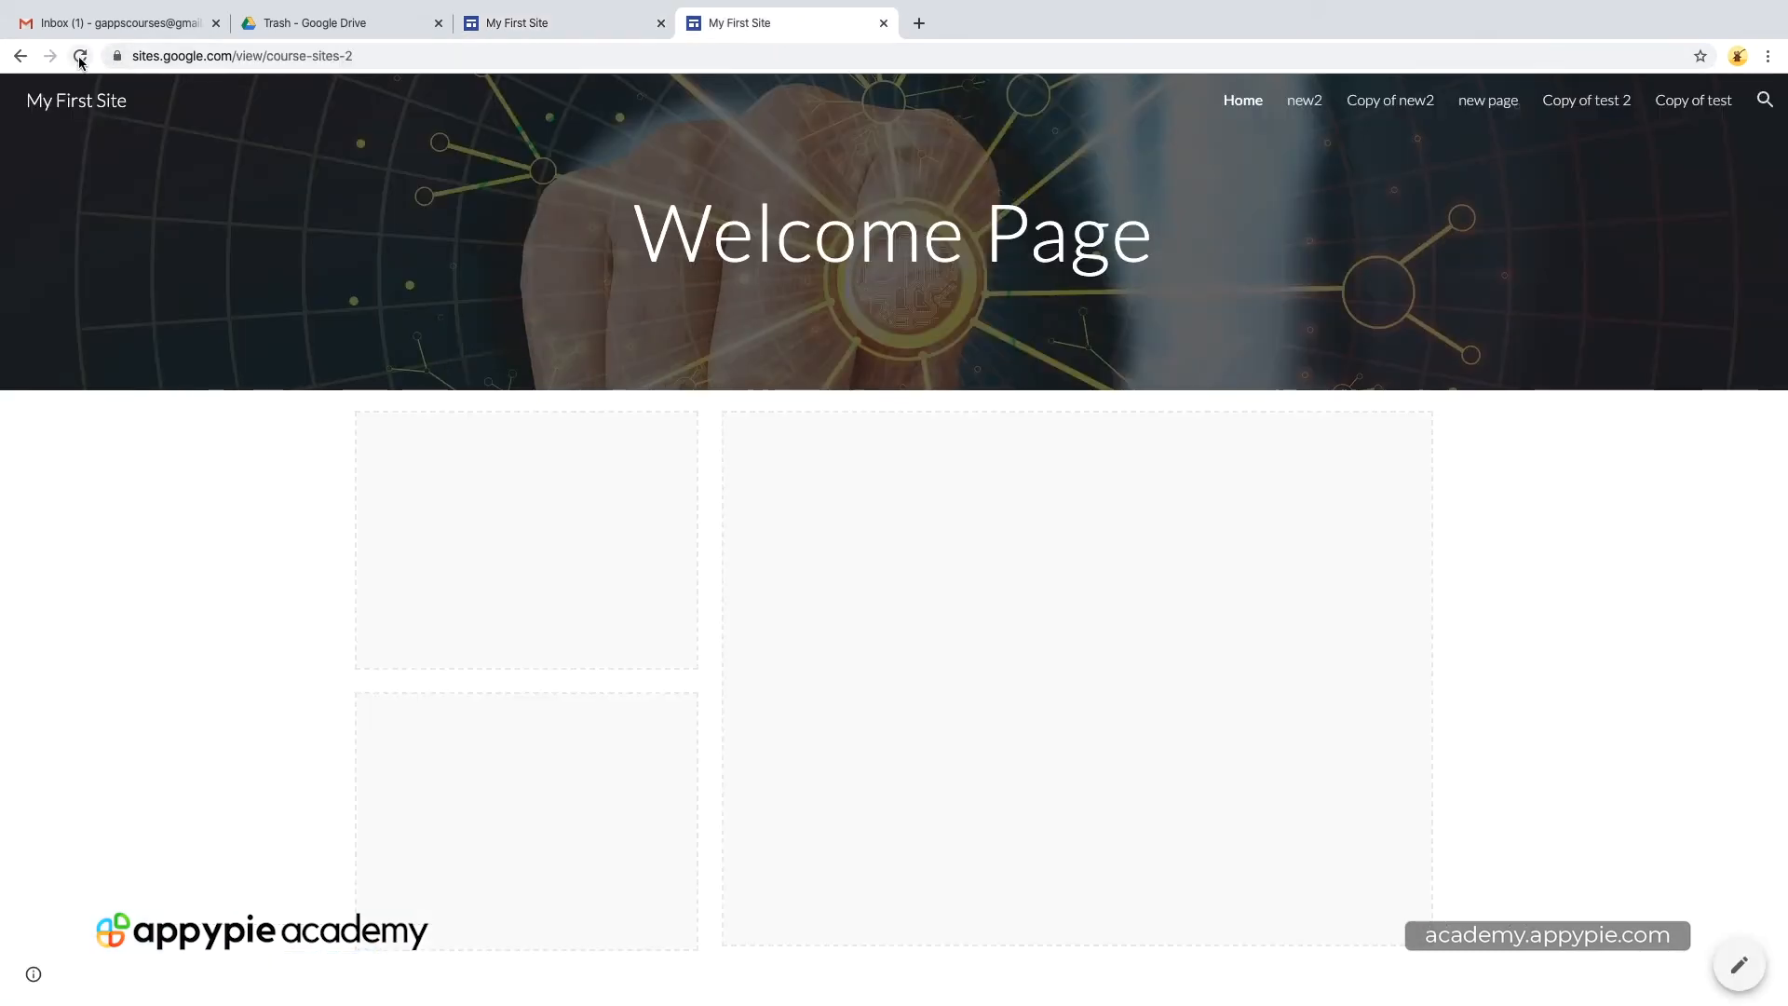
{"action": "left_click", "coordinate": [1242, 101]}
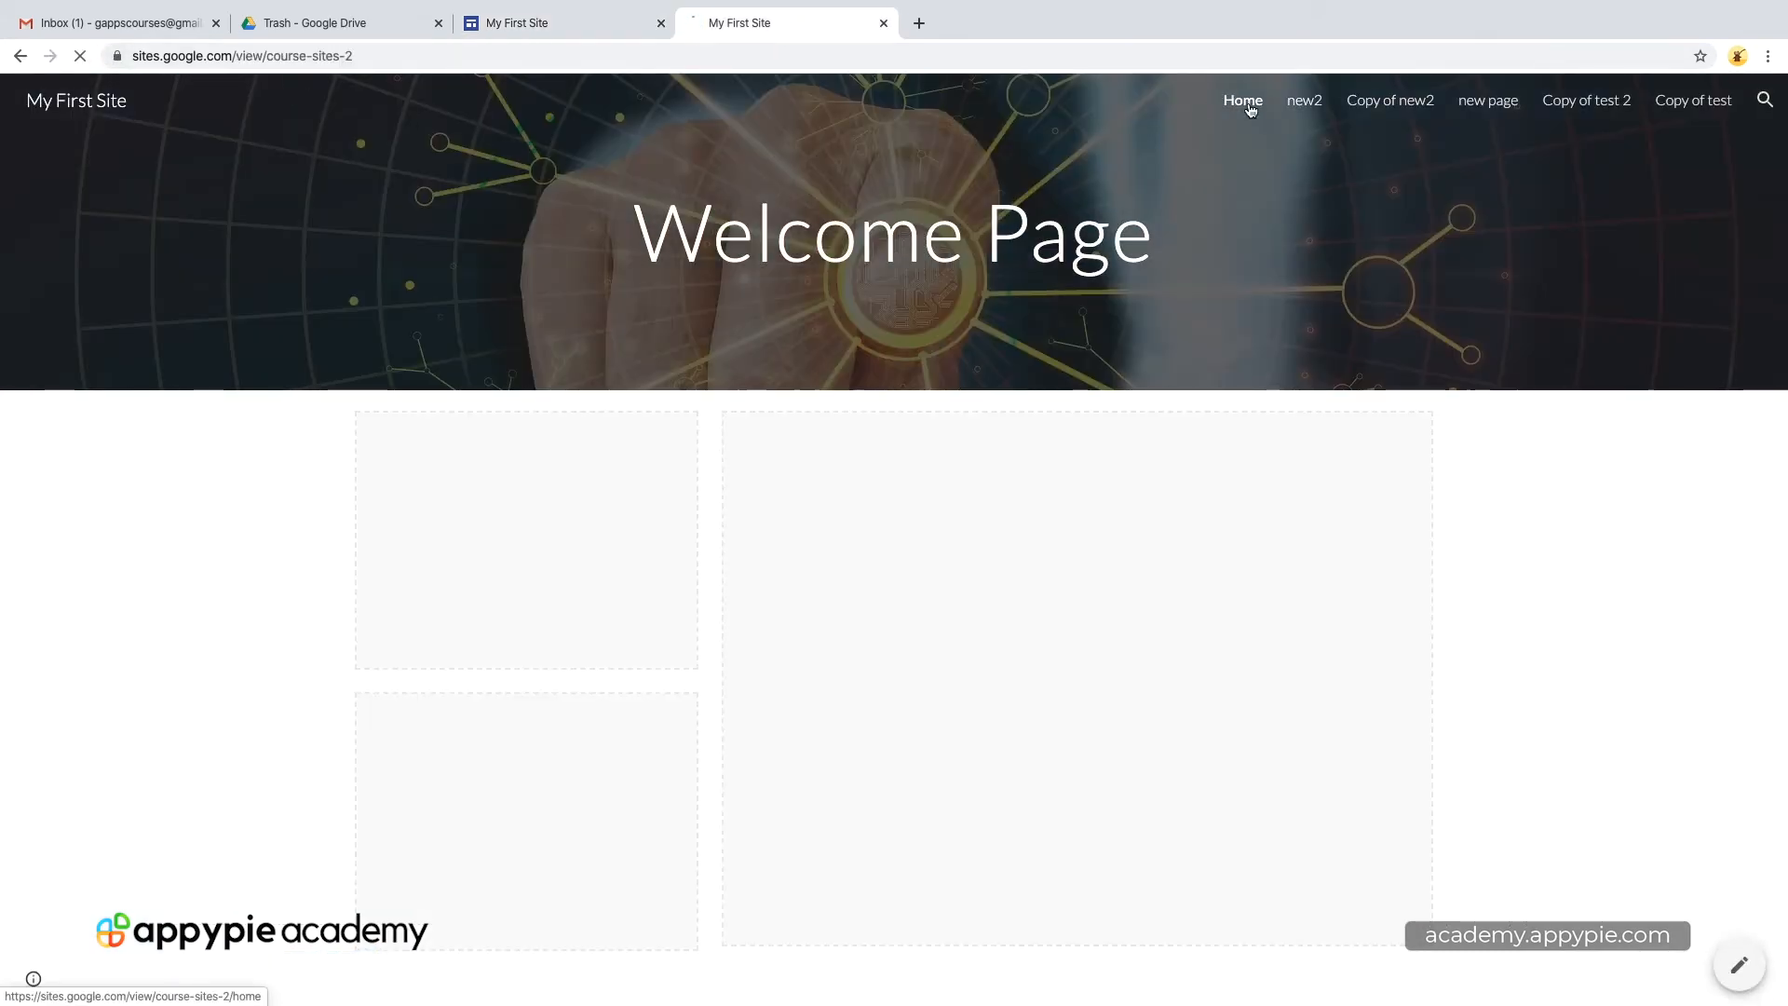
{"action": "left_click", "coordinate": [1242, 101]}
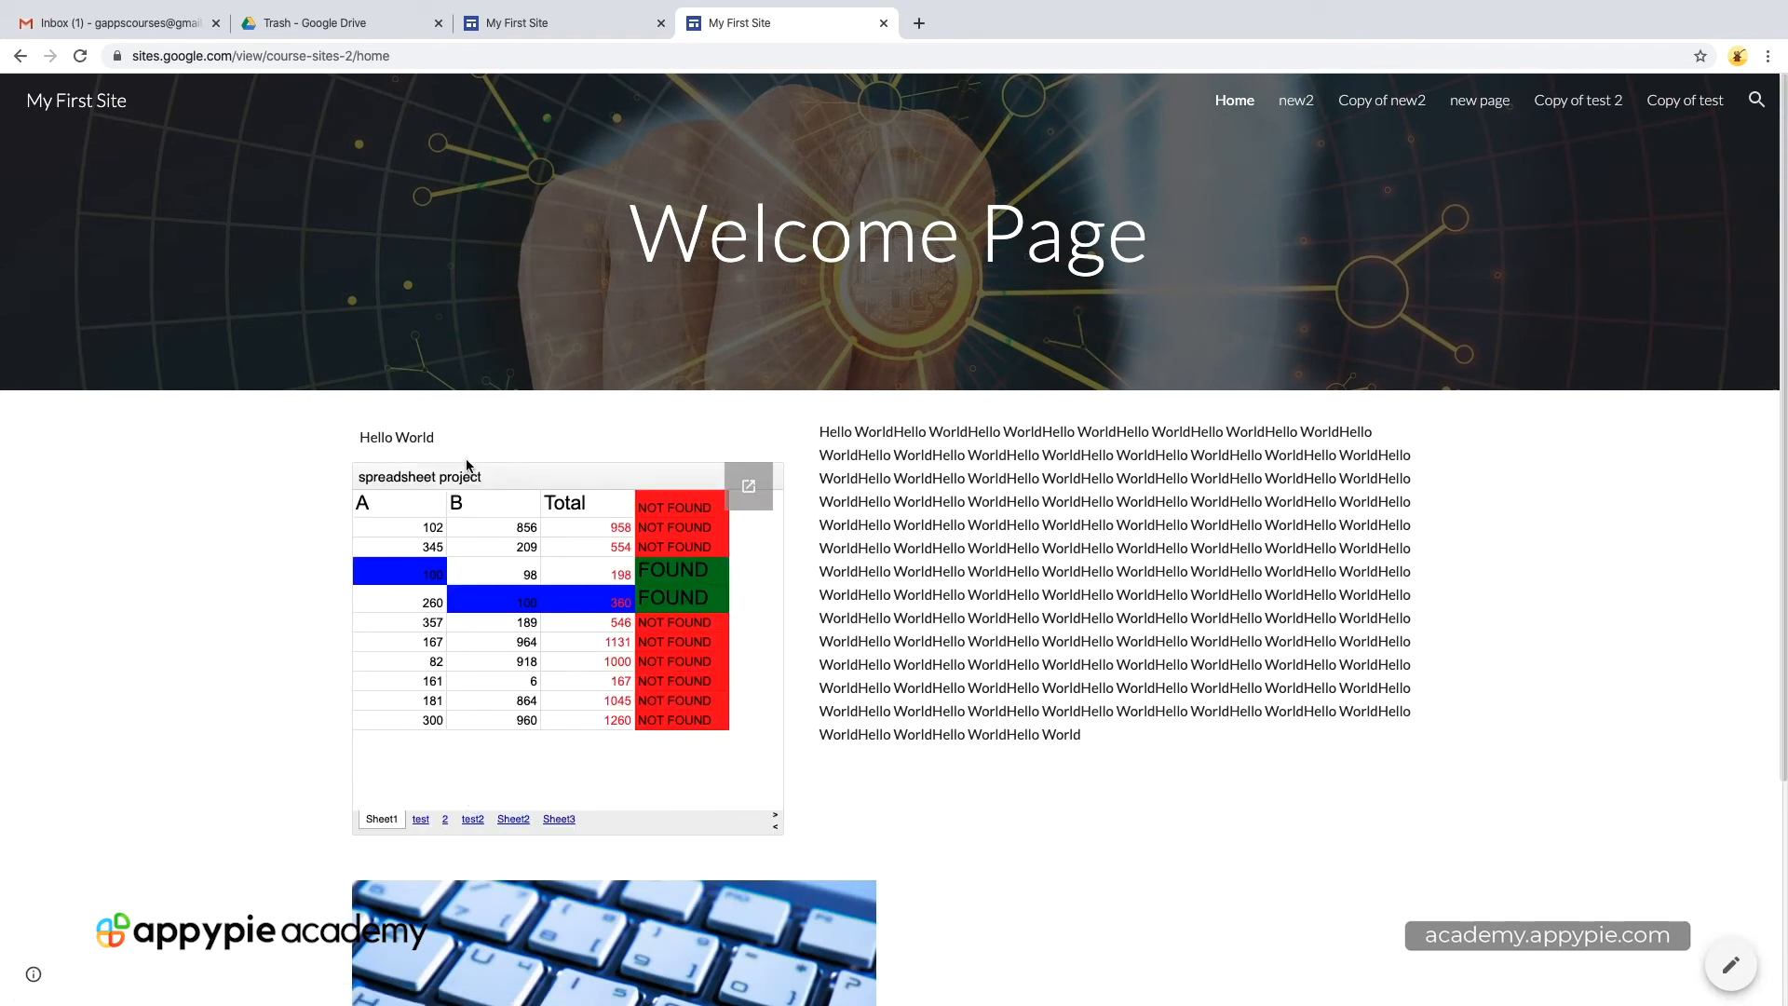
{"action": "double_click", "coordinate": [394, 436]}
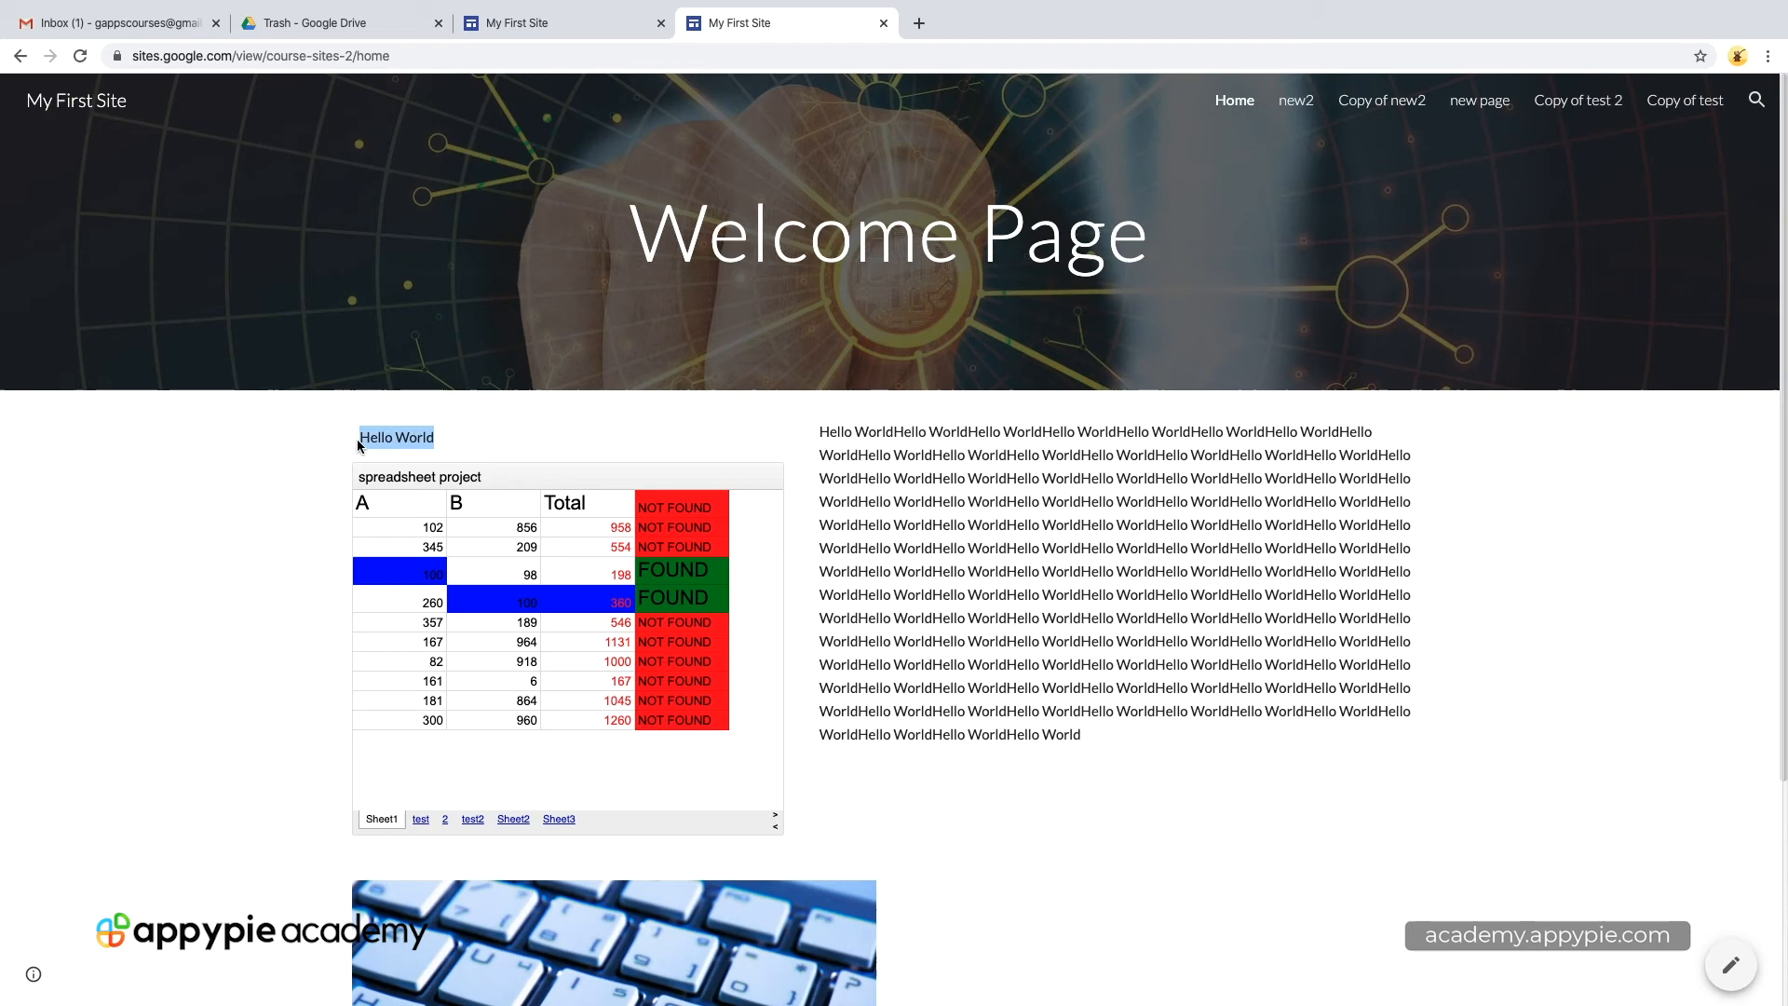
{"action": "mouse_move", "coordinate": [421, 730]}
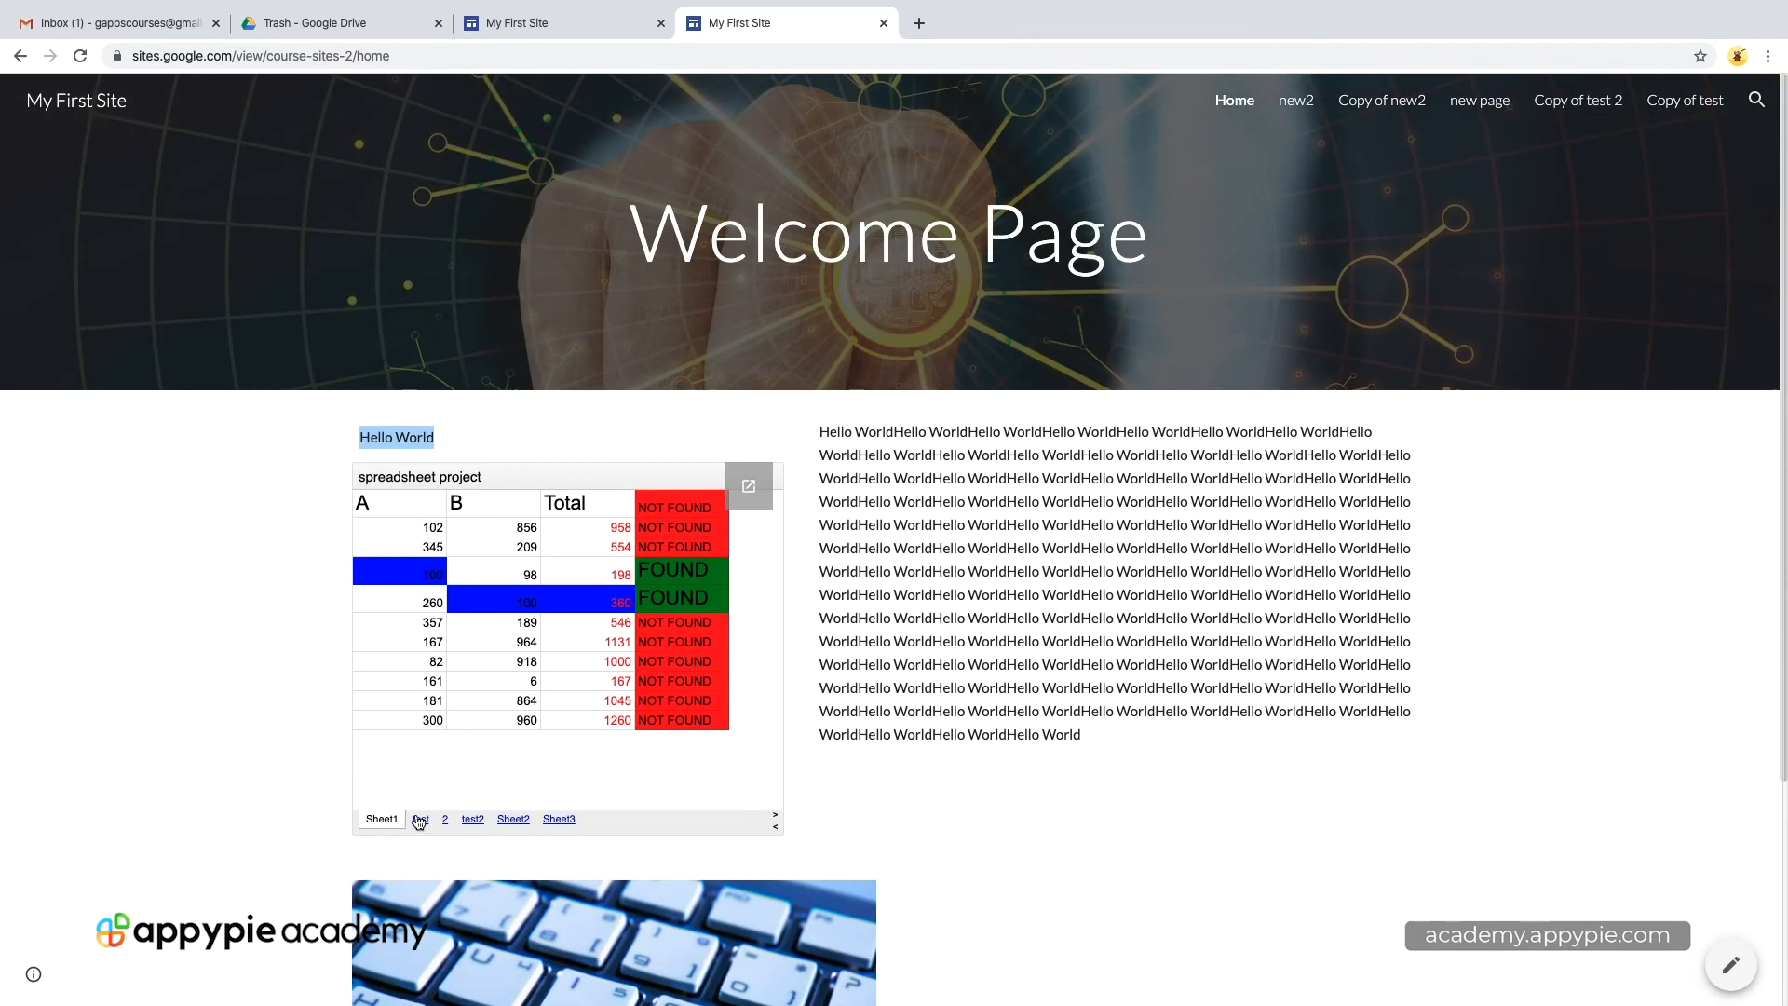
Step: Switch the embedded spreadsheet between its test, 2 and Sheet1 tabs
{"action": "left_click", "coordinate": [419, 819]}
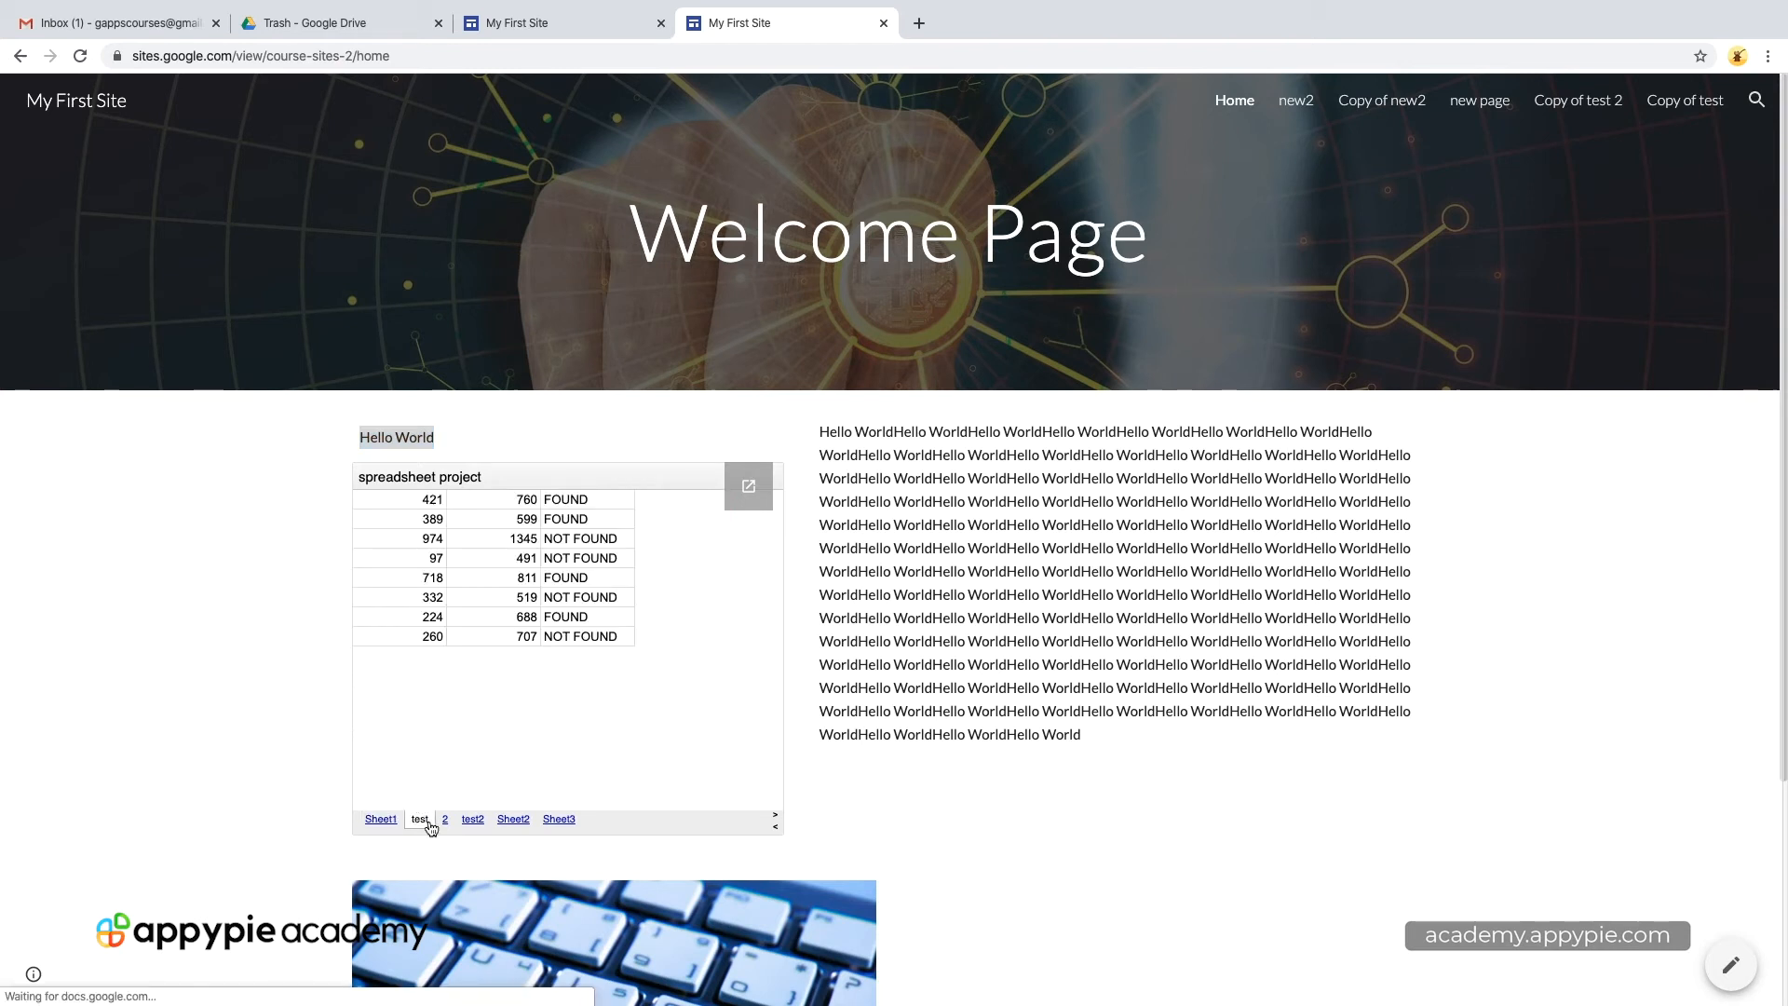
{"action": "left_click", "coordinate": [443, 820]}
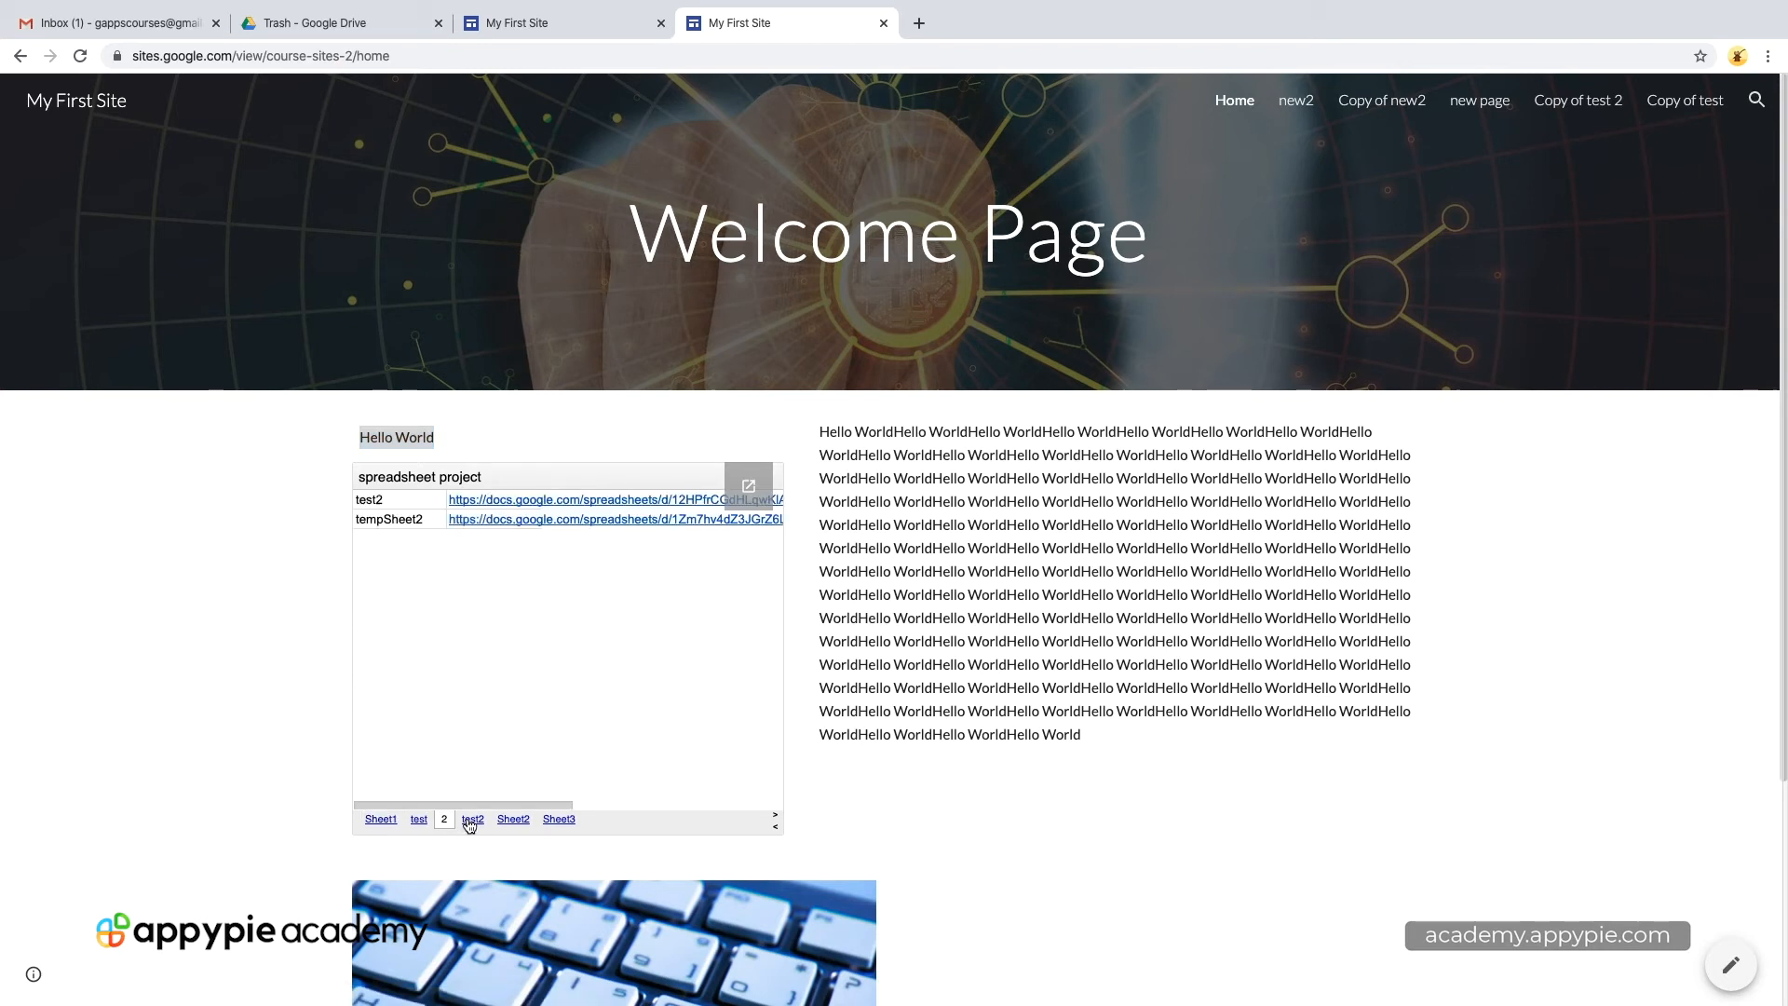
{"action": "left_click", "coordinate": [510, 820]}
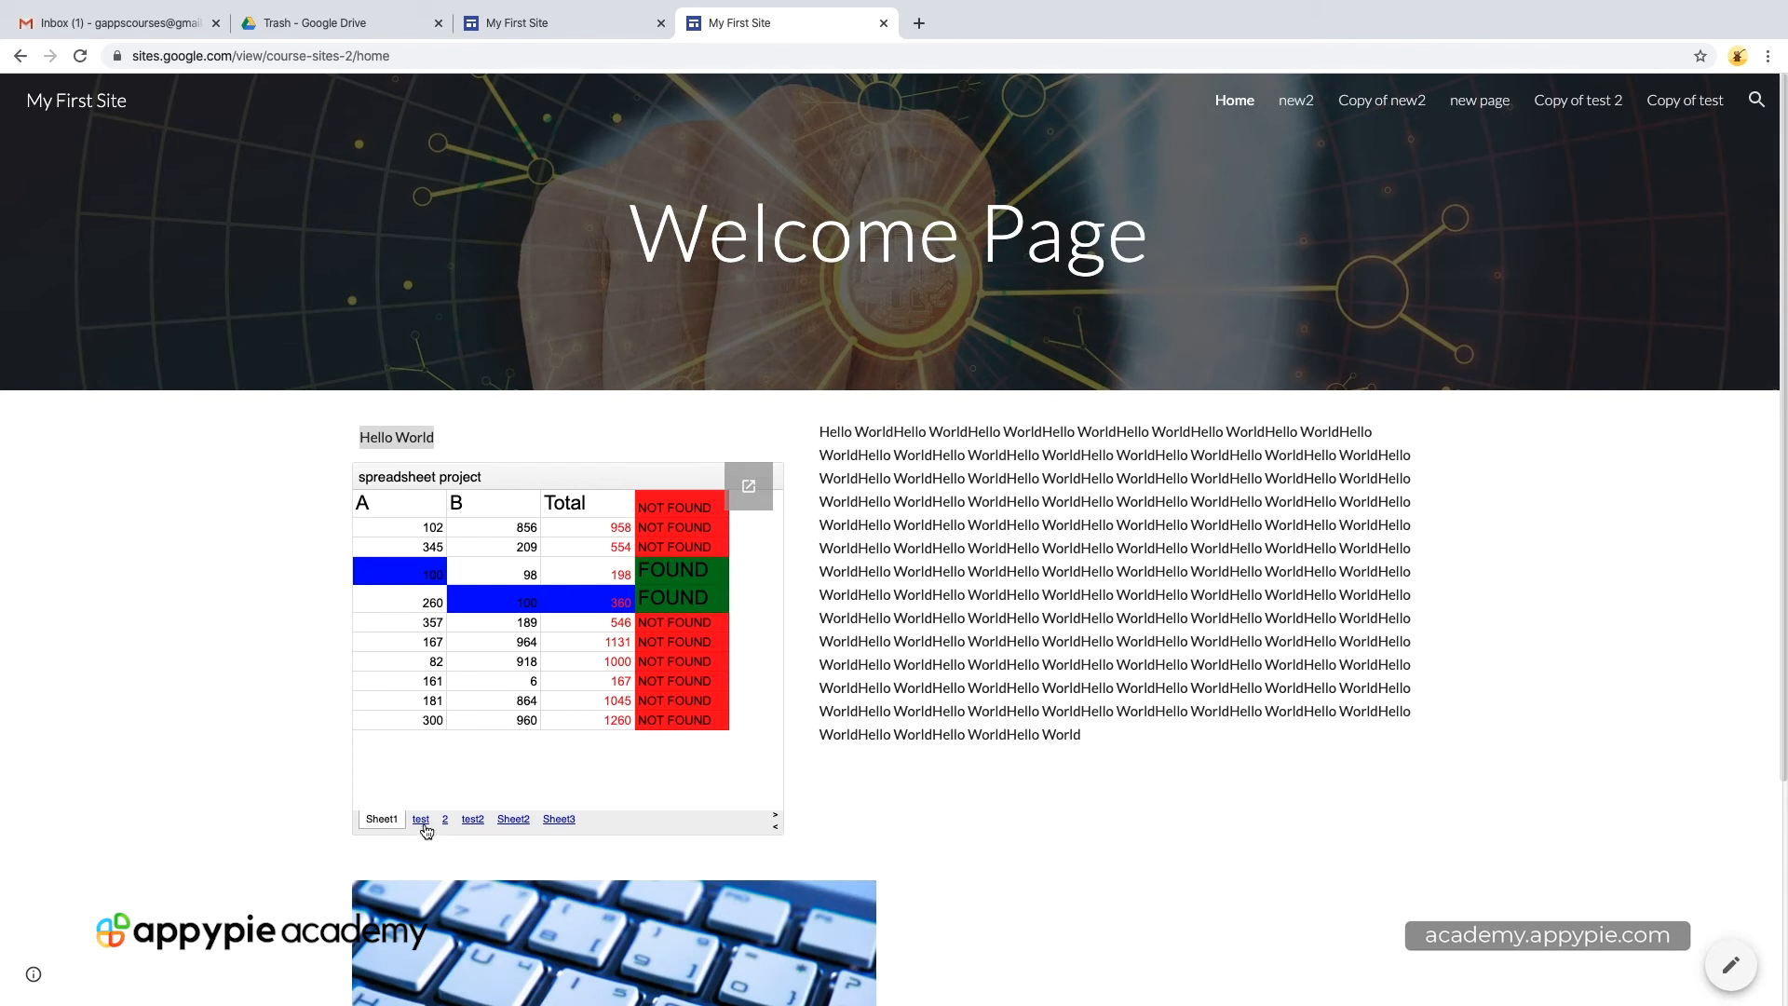
Step: View sheet 2 in the embed, then pop the spreadsheet project out into its own Sheets tab
{"action": "left_click", "coordinate": [443, 819]}
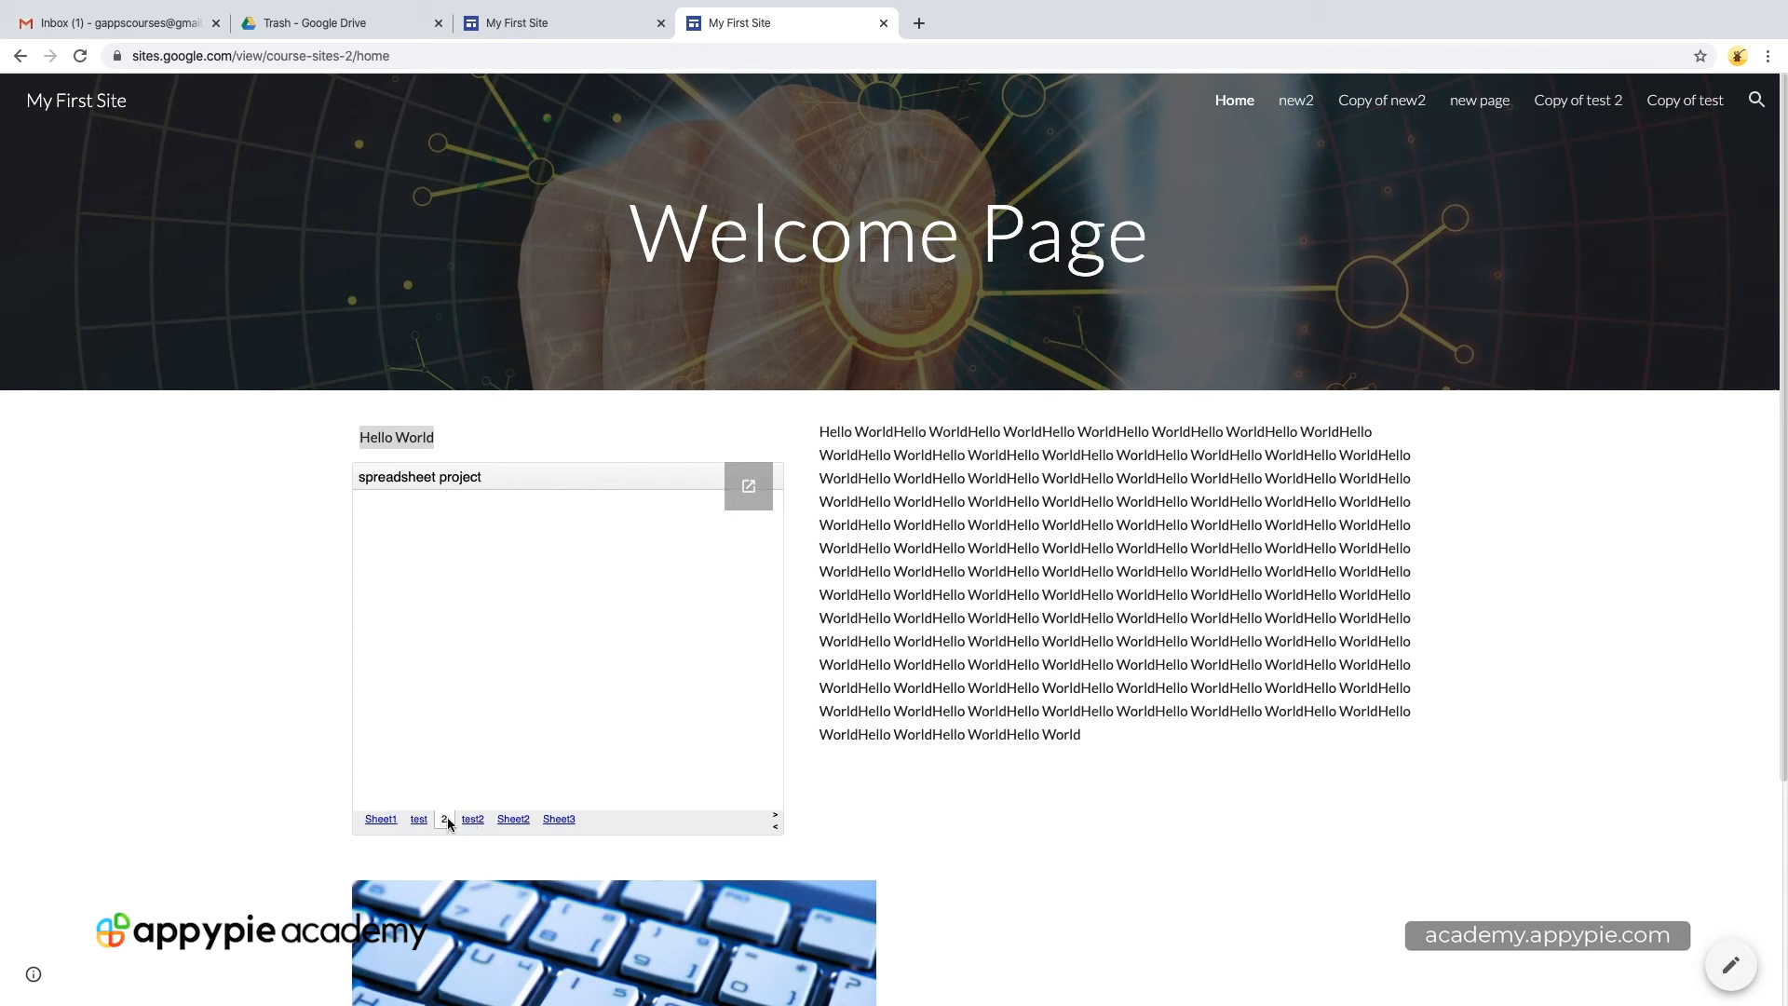
{"action": "left_click", "coordinate": [443, 819]}
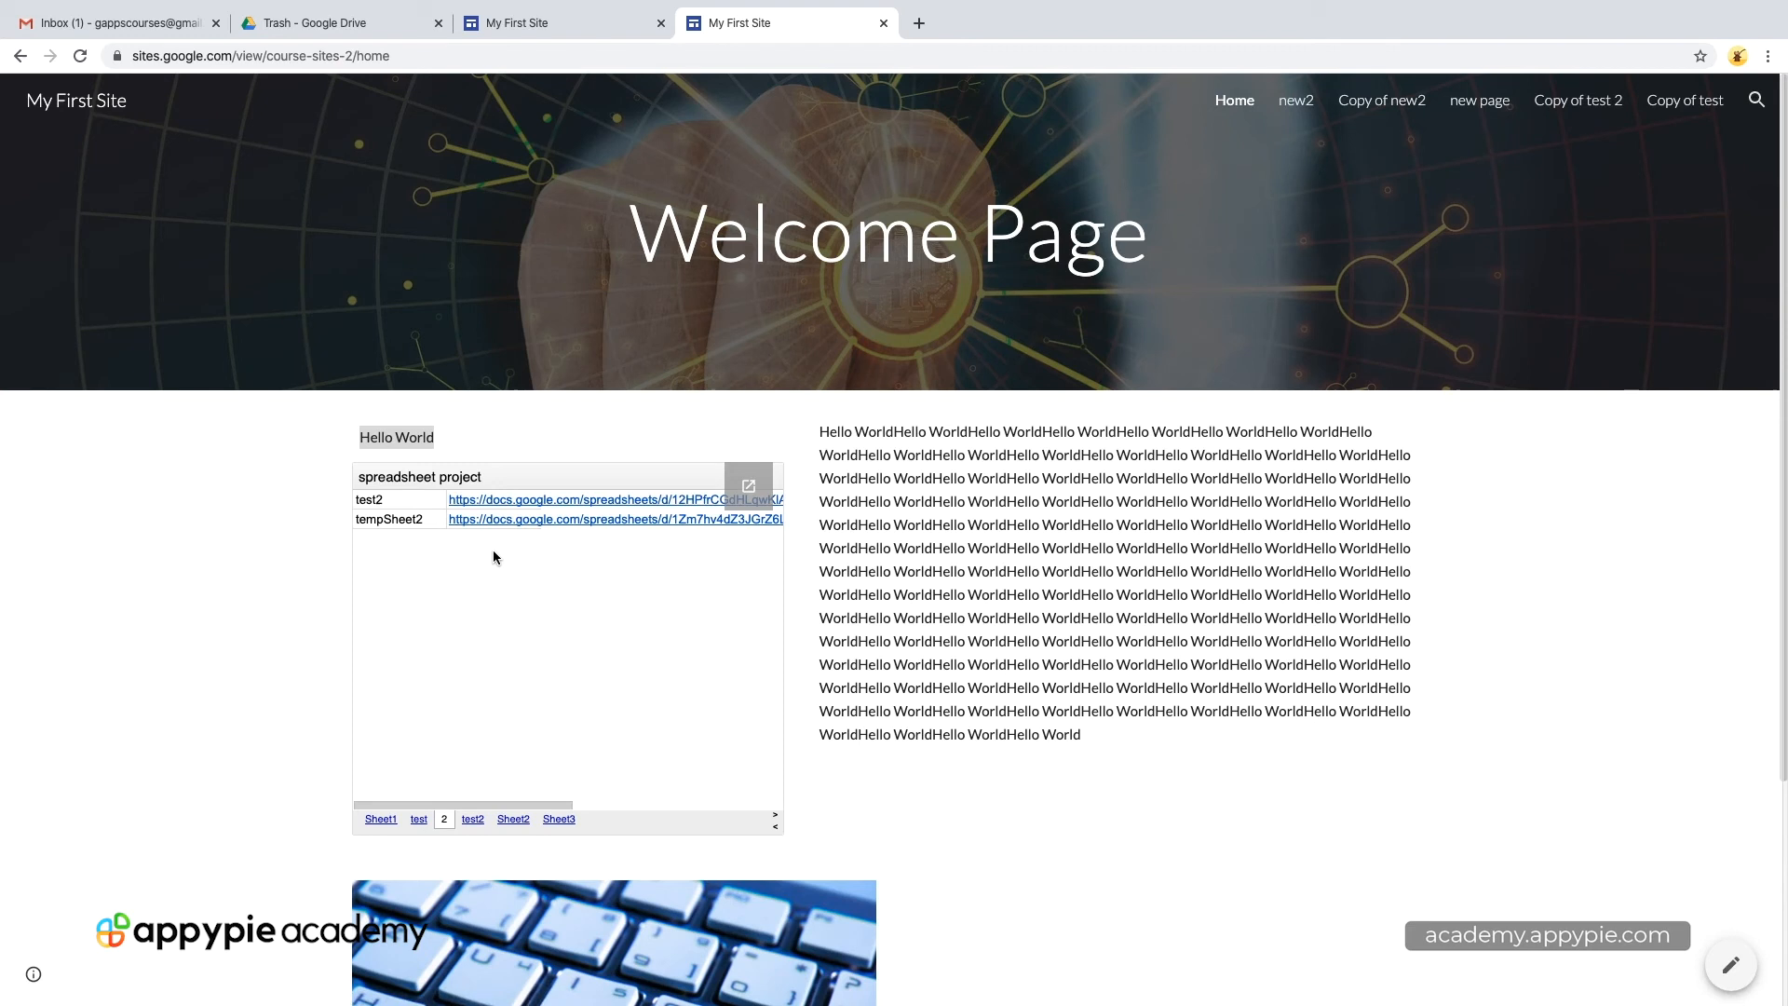
{"action": "mouse_move", "coordinate": [462, 489]}
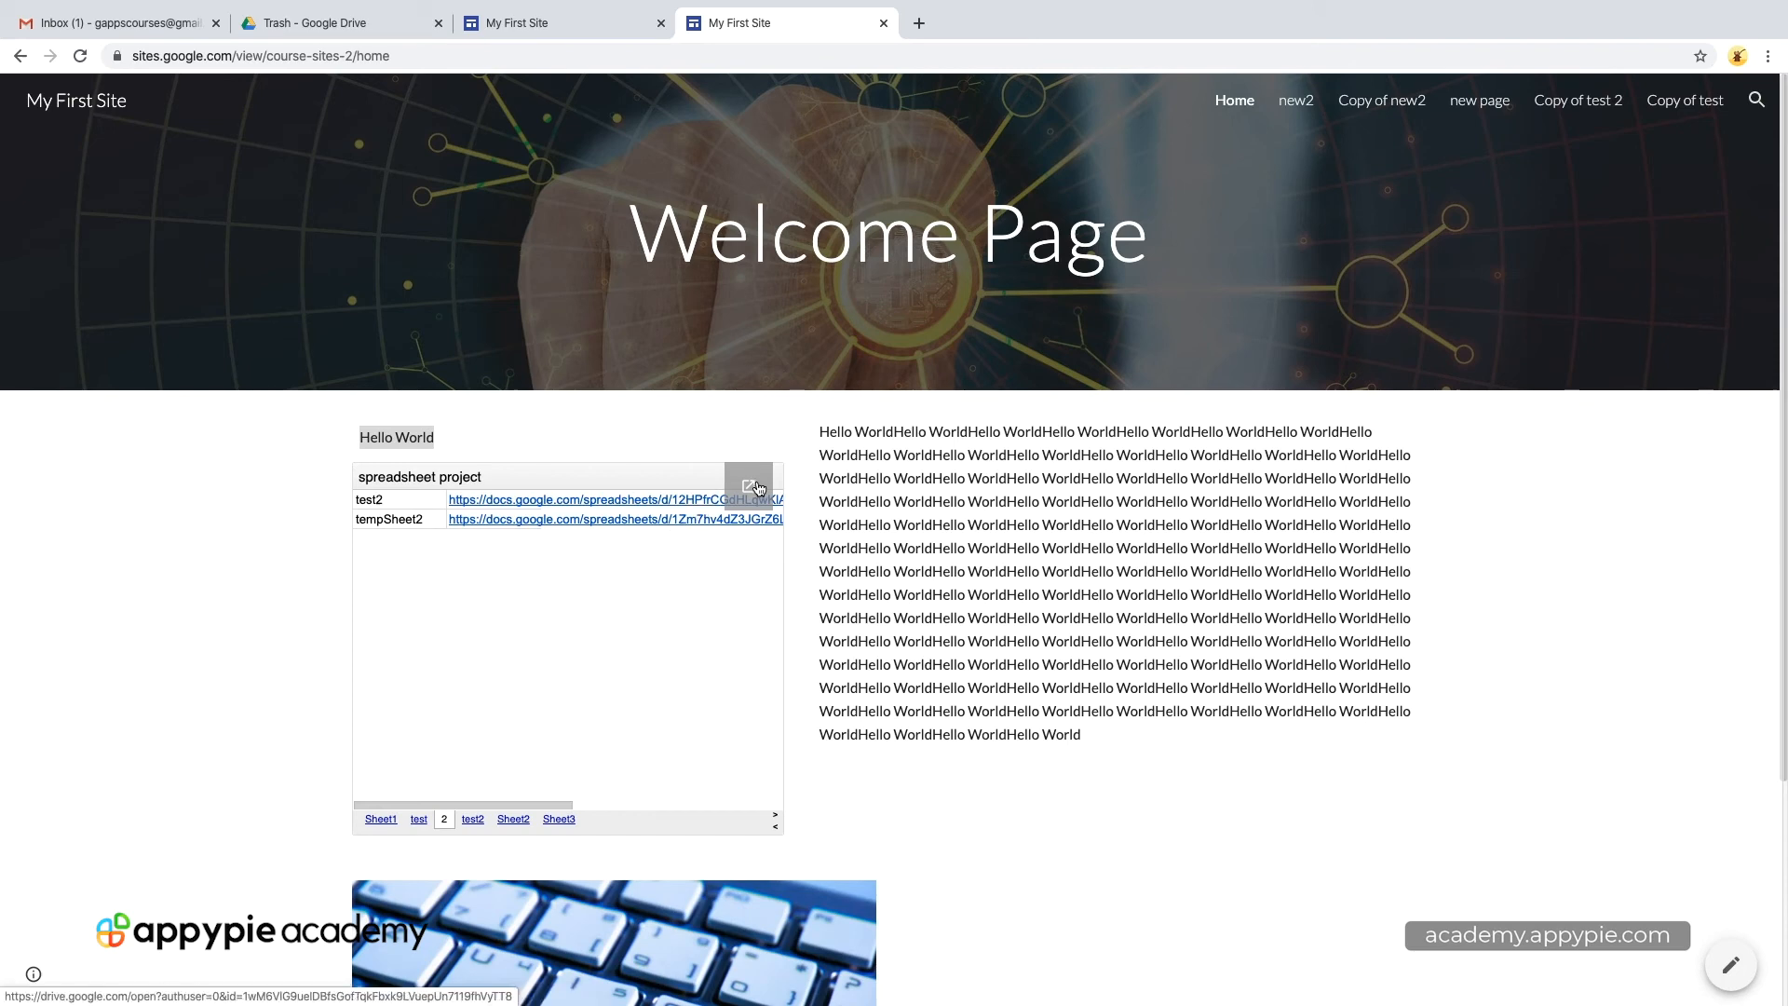
{"action": "left_click", "coordinate": [613, 519]}
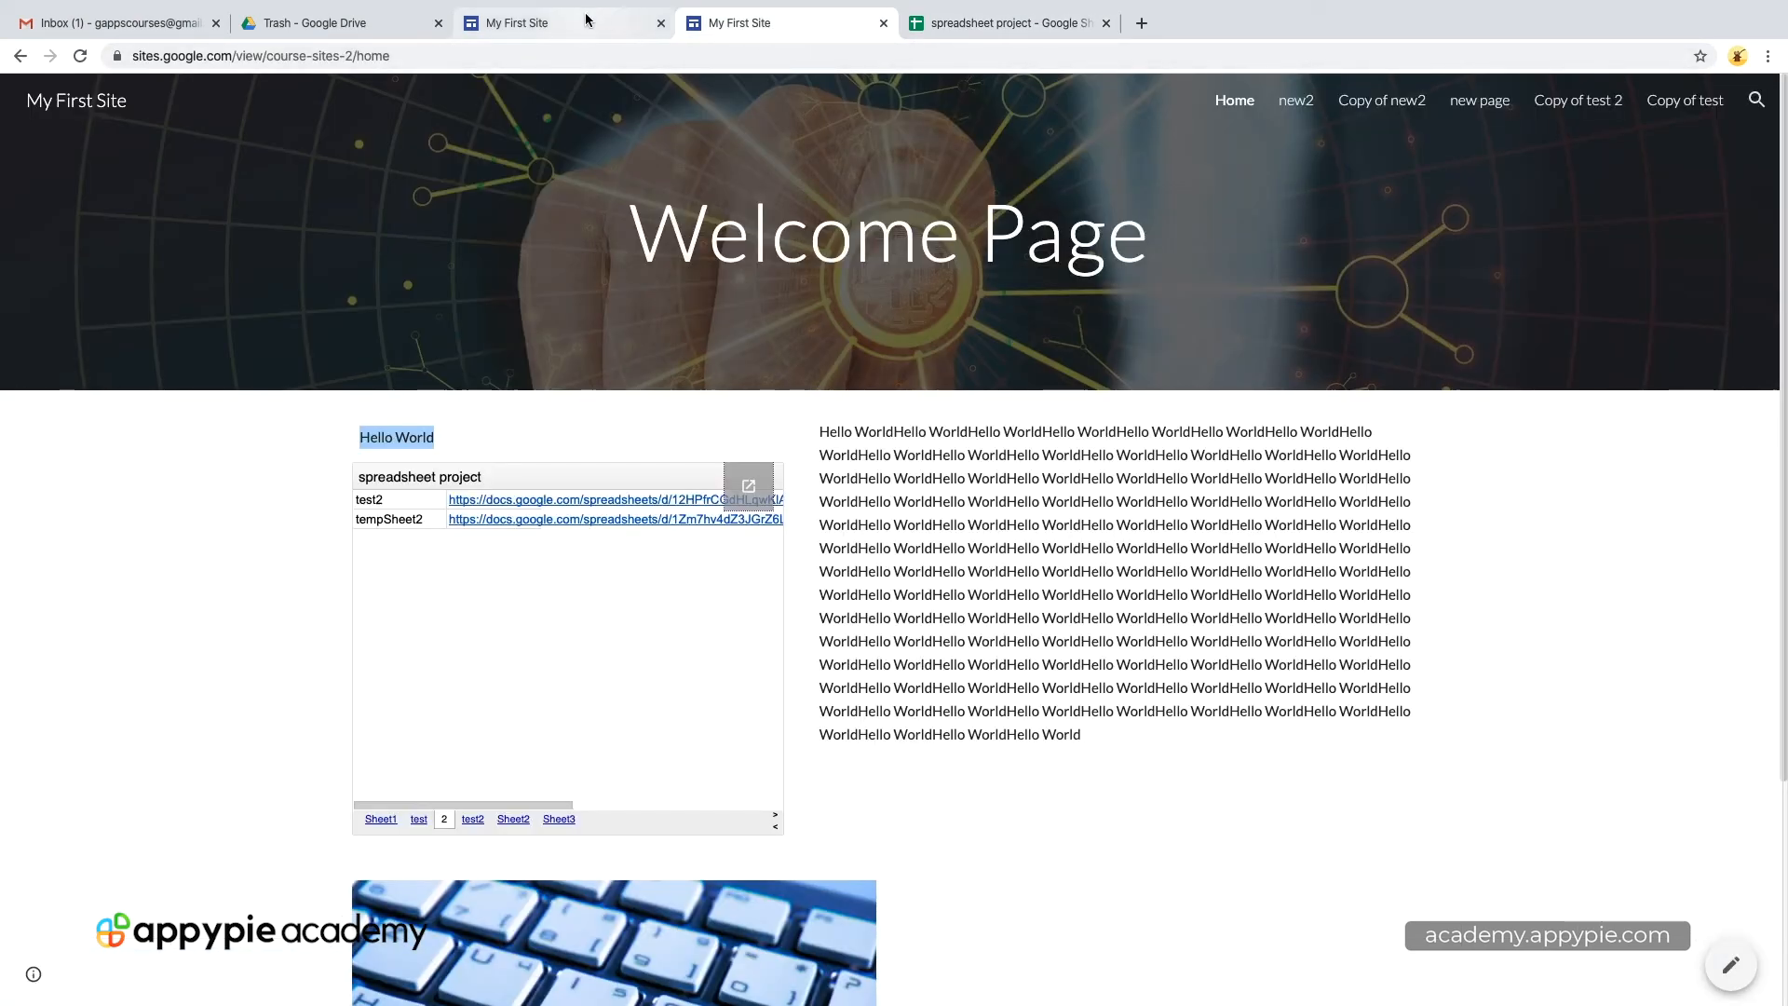
{"action": "mouse_move", "coordinate": [765, 304]}
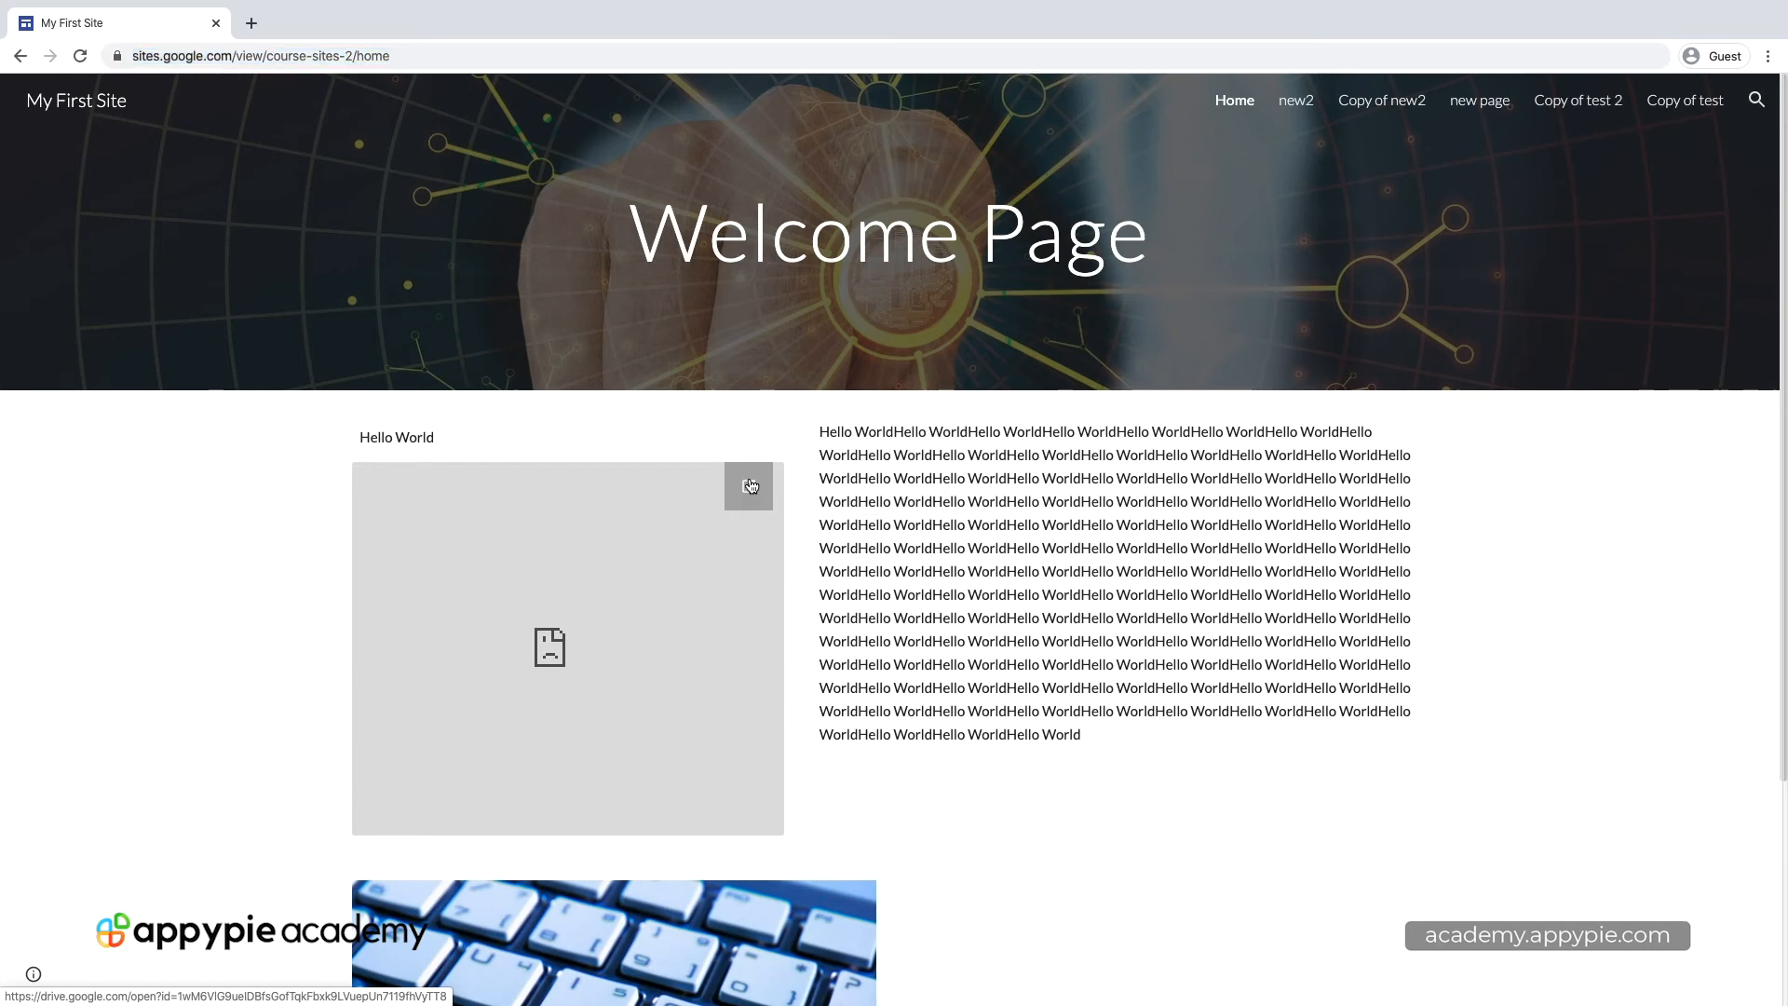
Step: Try opening the embed as a guest, hitting a sign-in page, and return to the signed-in window
{"action": "left_click", "coordinate": [749, 486]}
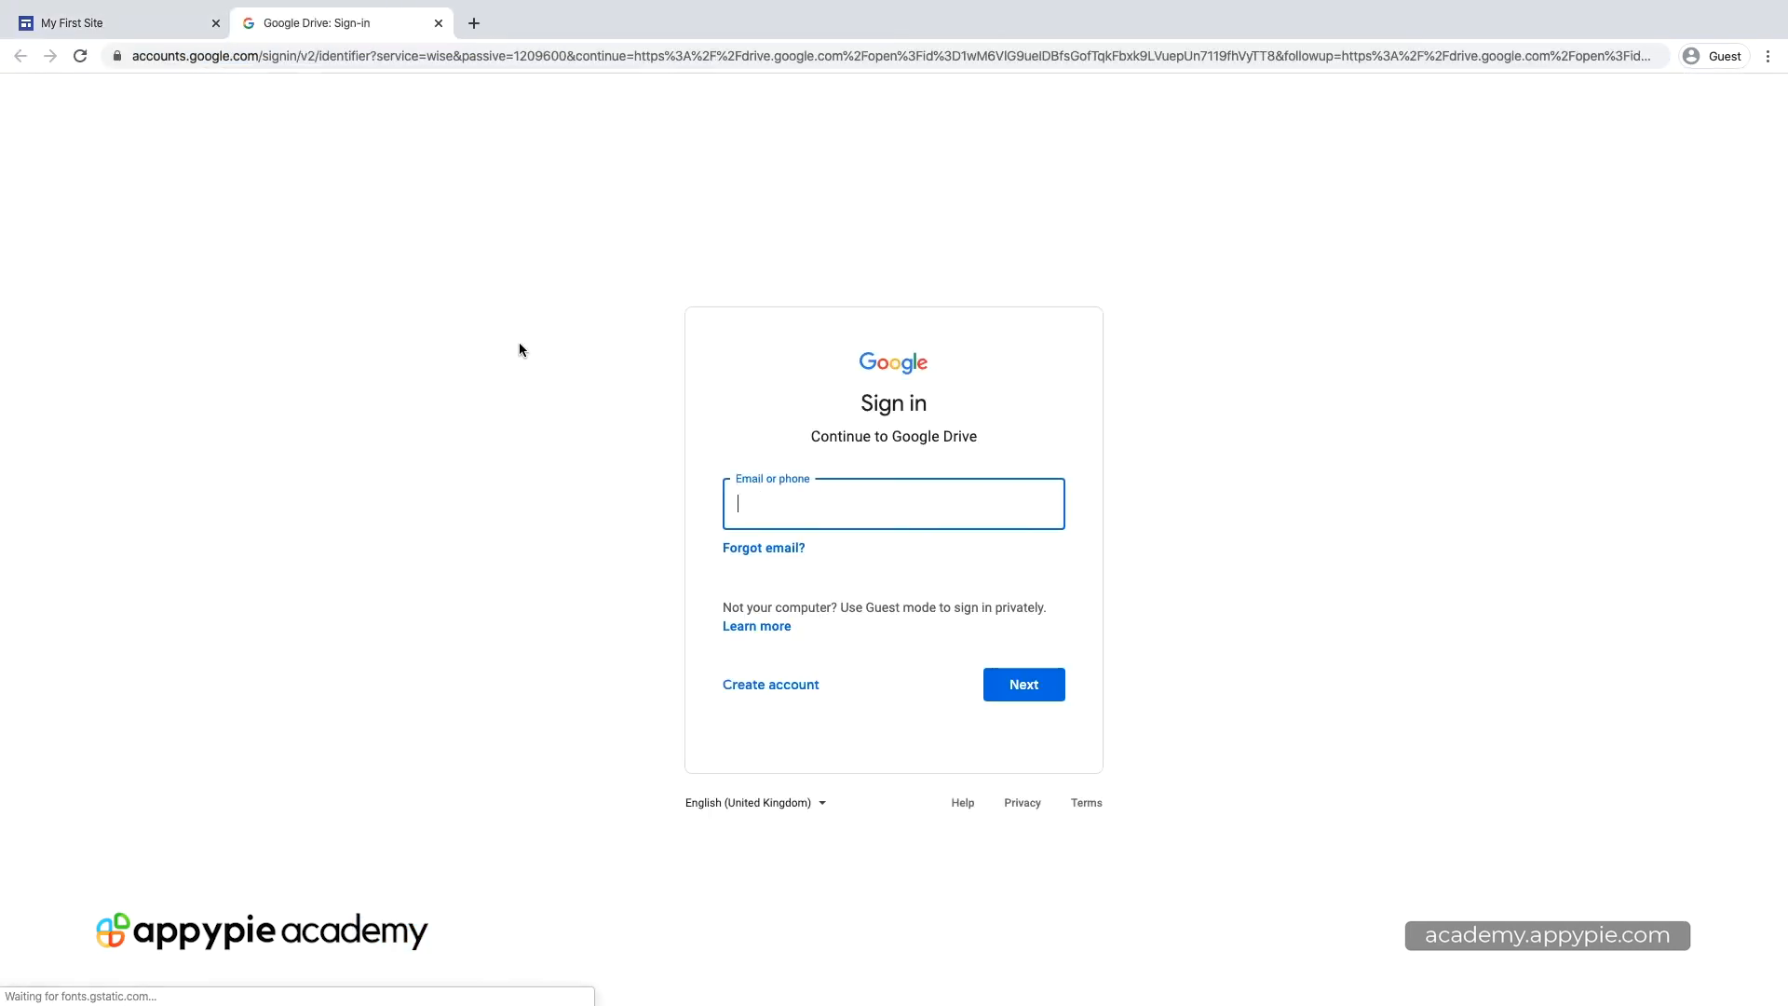
{"action": "left_click", "coordinate": [108, 22]}
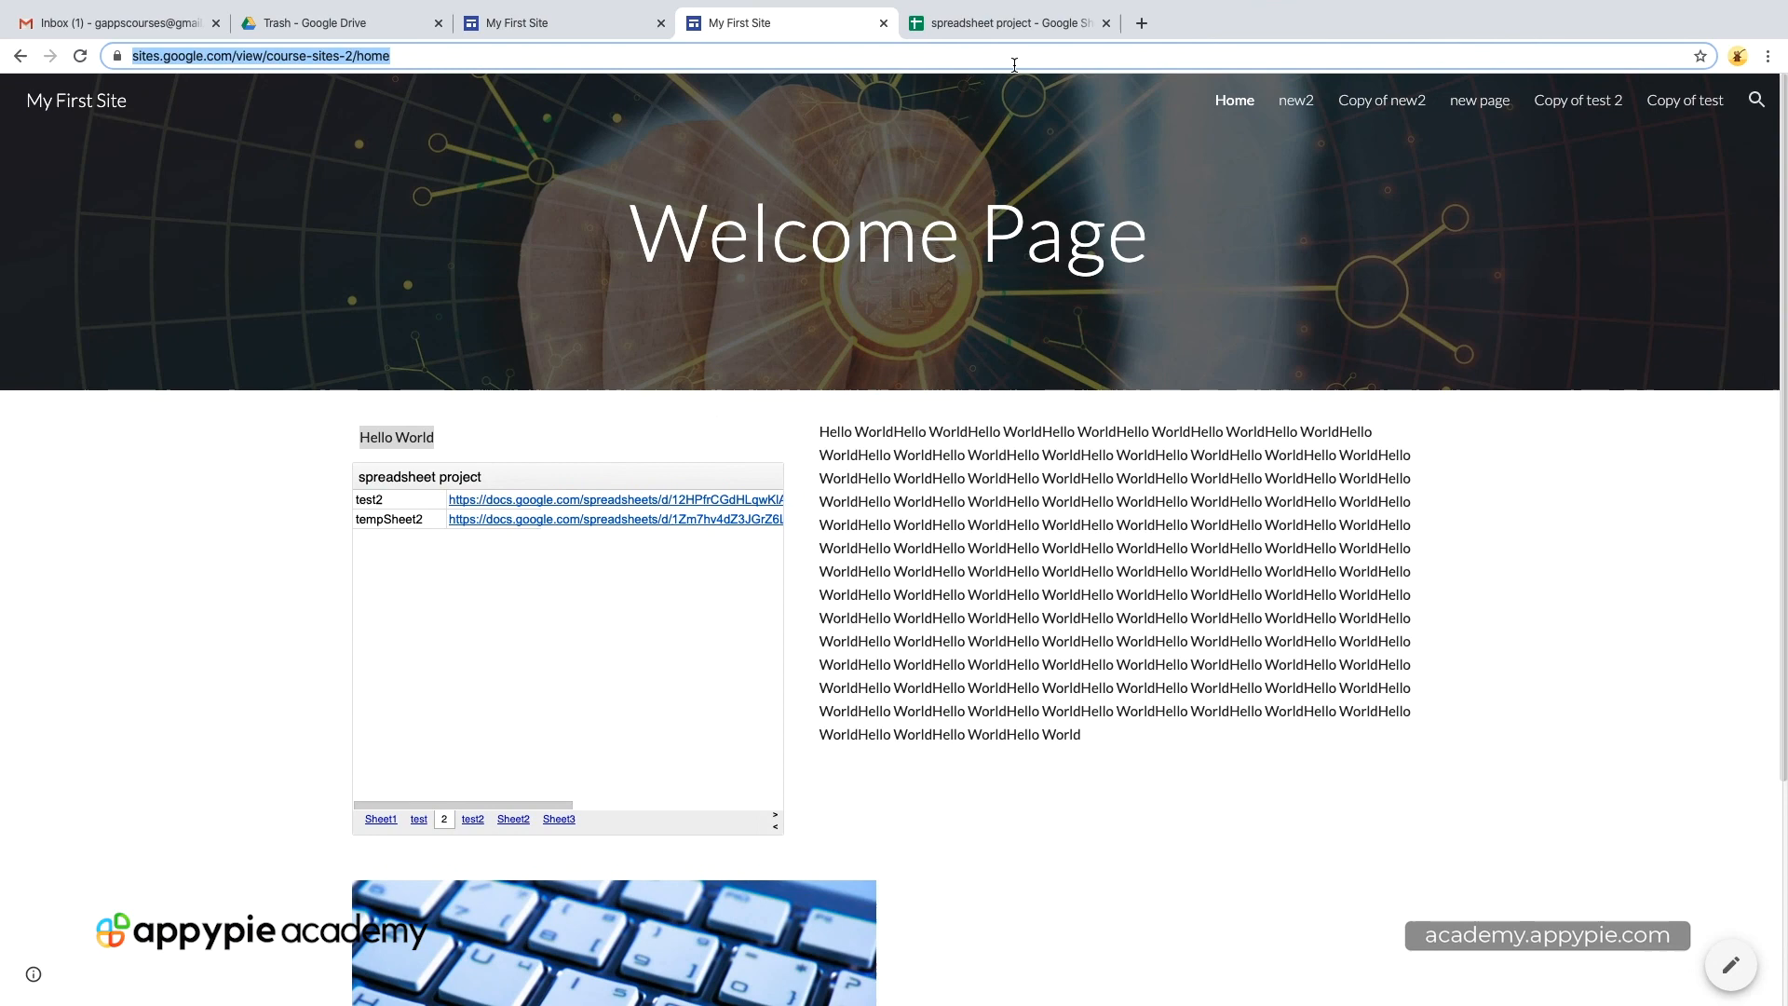
Step: Share the spreadsheet in Sheets by creating a shareable view link
{"action": "left_click", "coordinate": [1007, 22]}
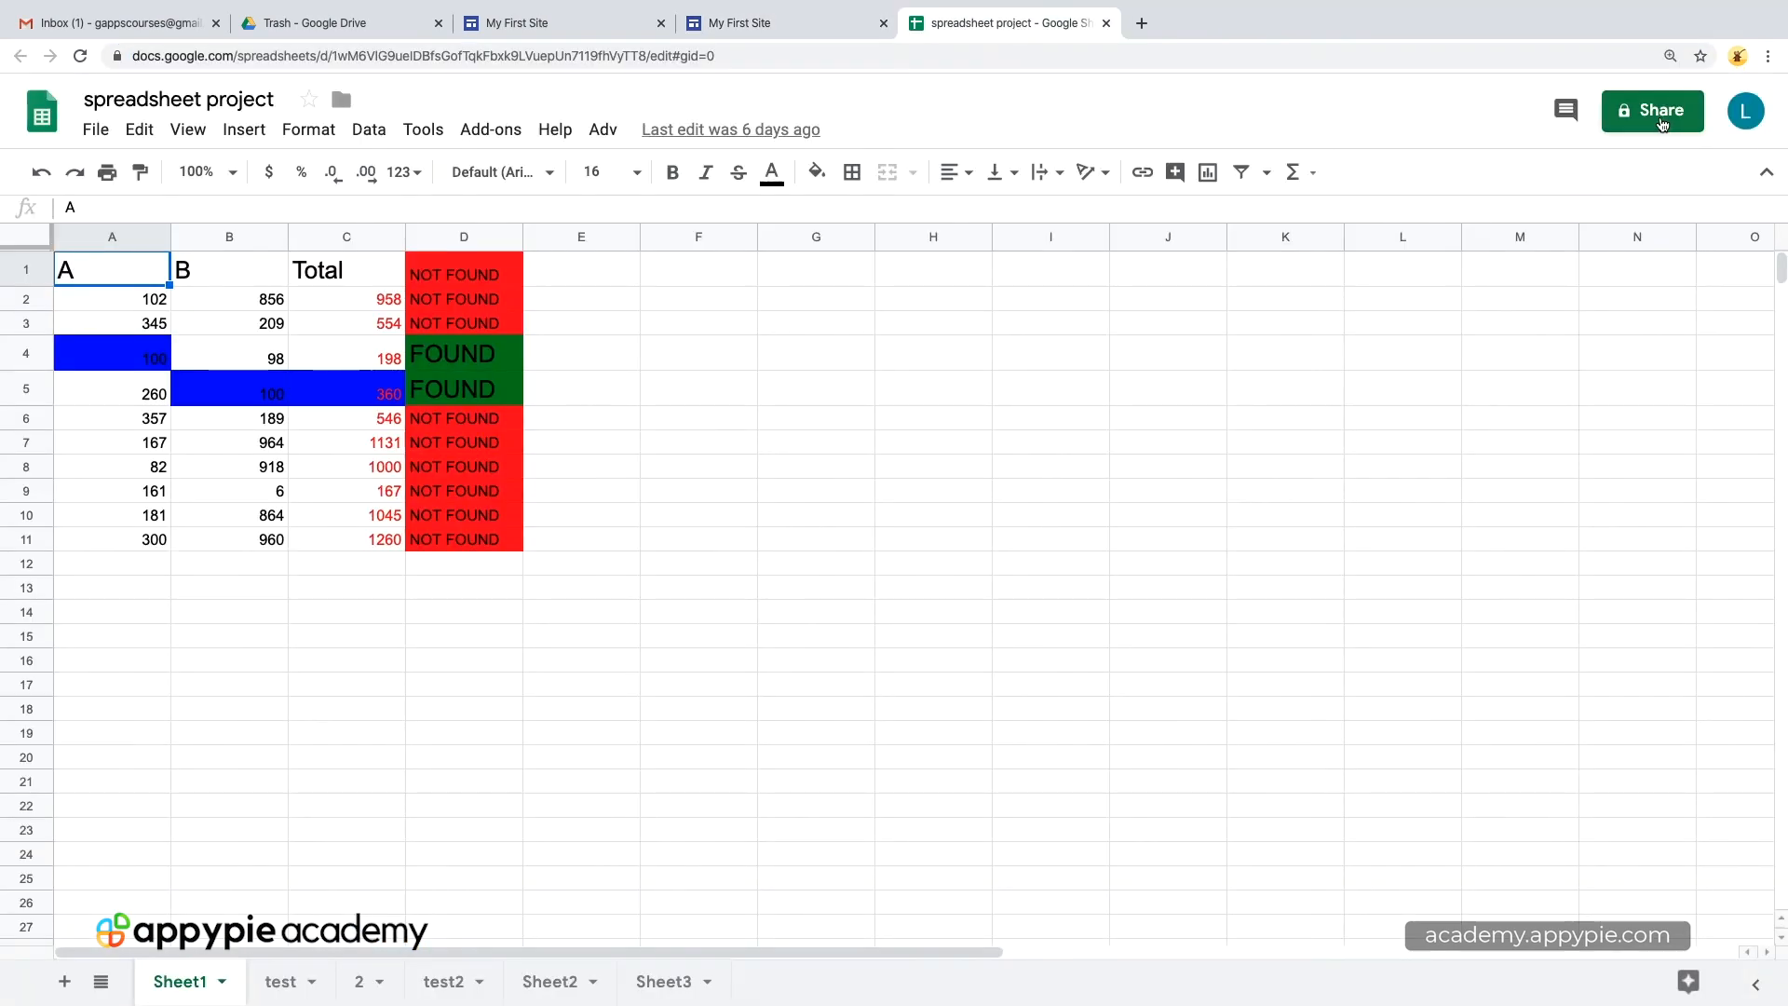
{"action": "left_click", "coordinate": [1650, 109]}
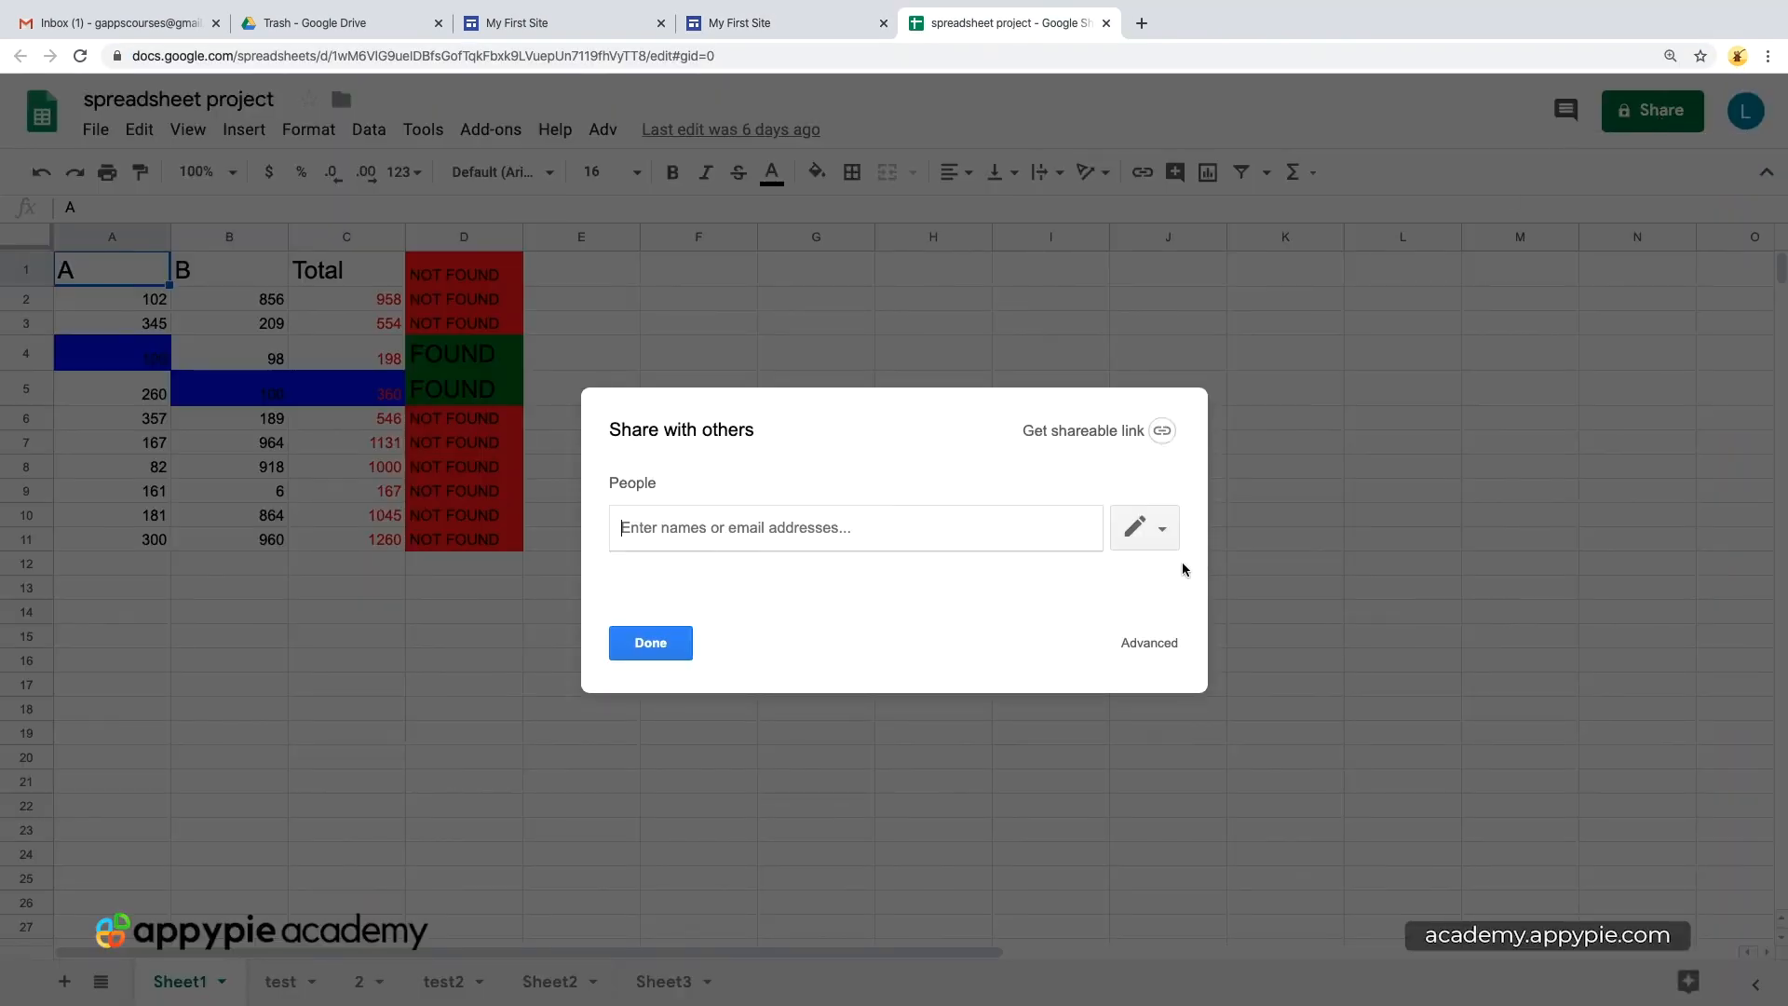
{"action": "mouse_move", "coordinate": [1175, 434]}
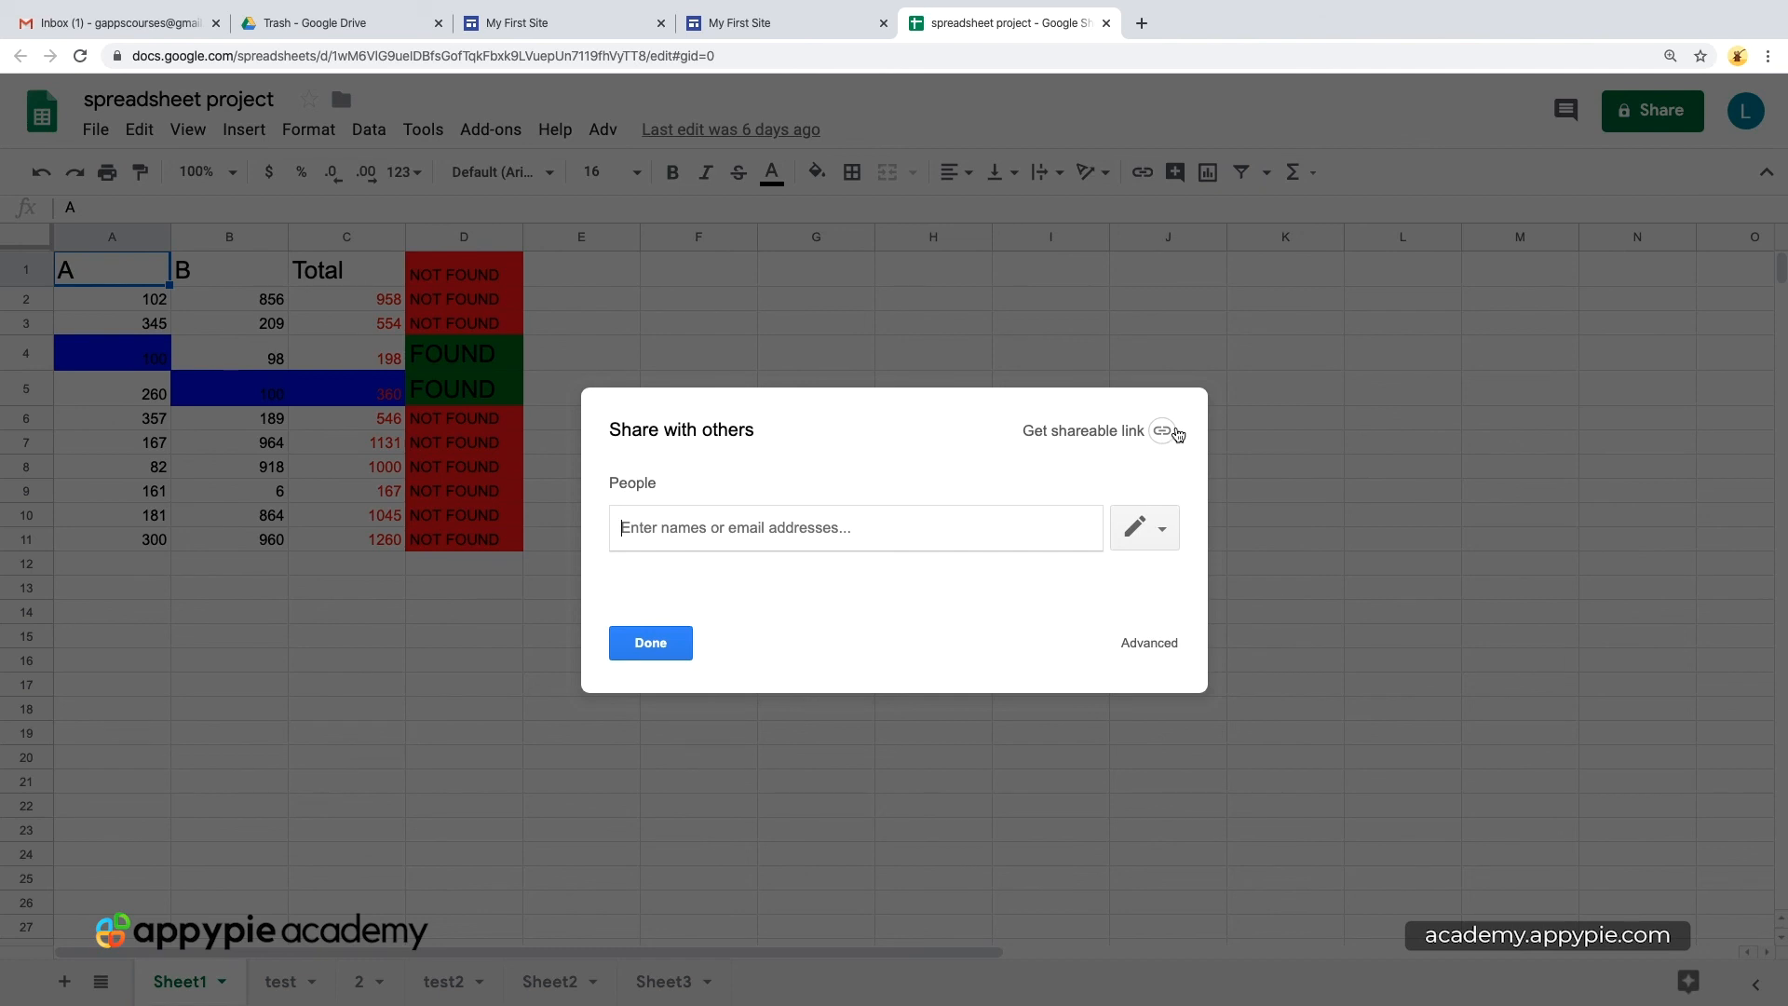
{"action": "left_click", "coordinate": [1161, 430]}
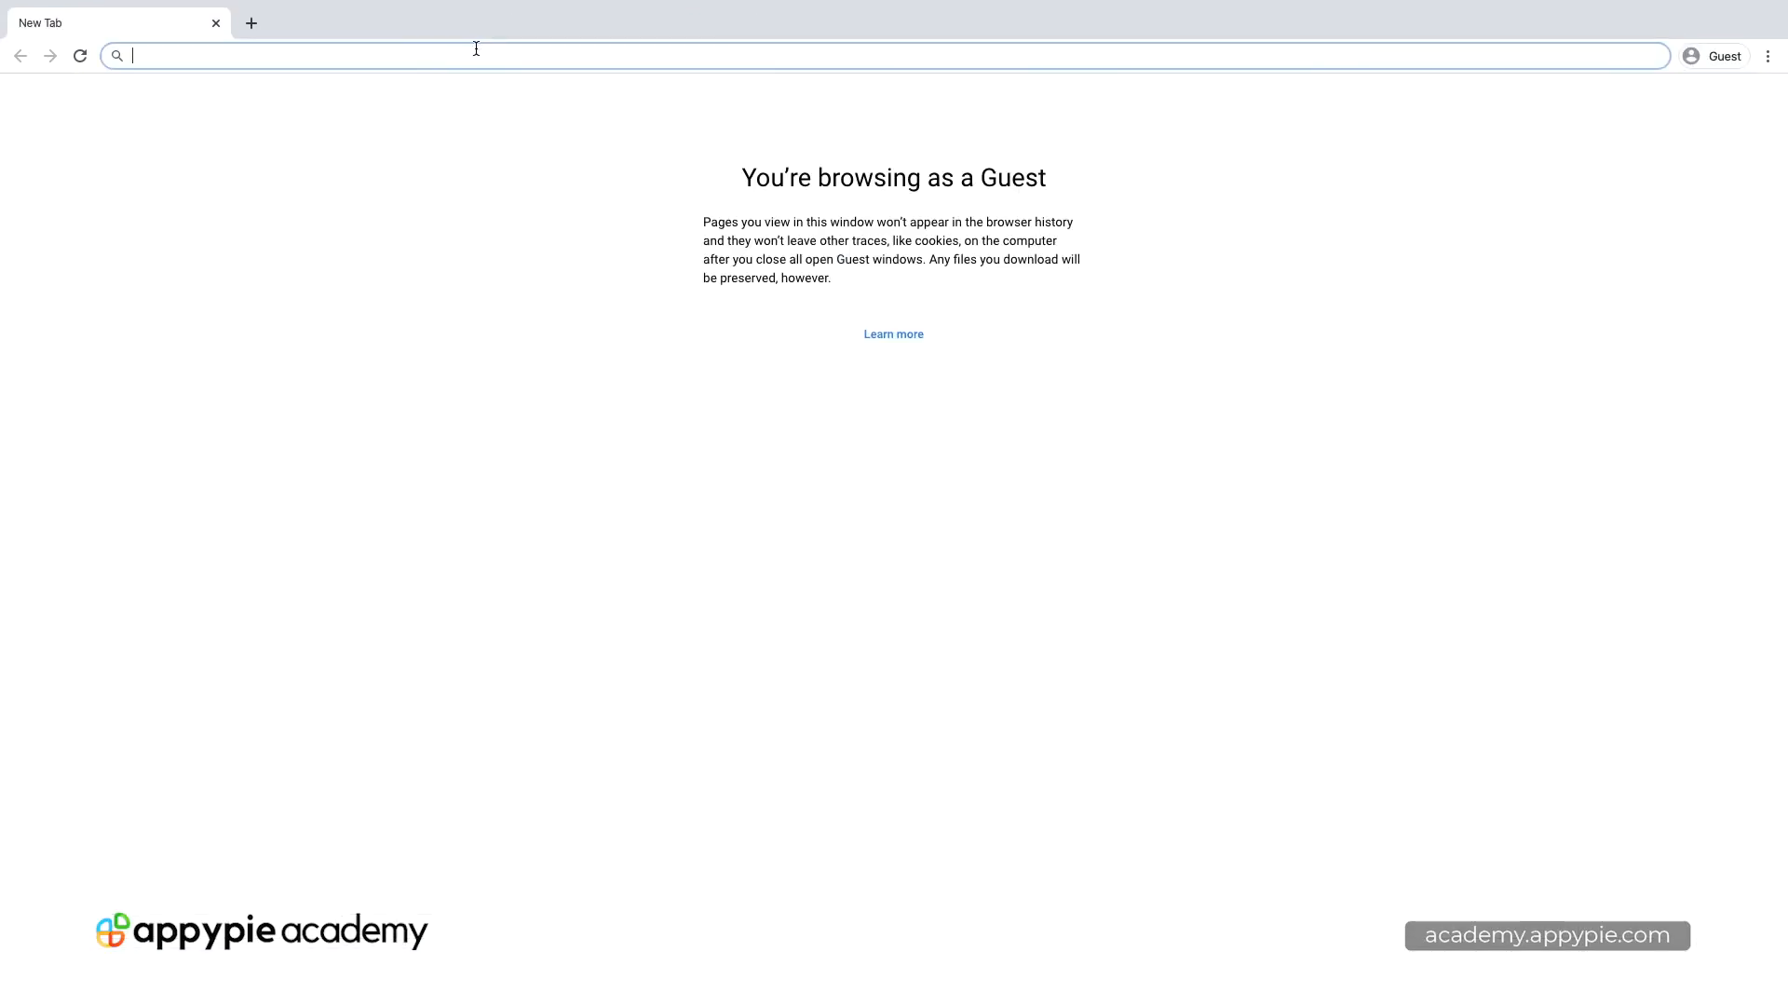
Step: Visit sites.google.com/view/course-sites-2/home as a guest and browse Sheet2 and Sheet3
{"action": "type", "text": "sites.google.com/view/course-sites-2/home"}
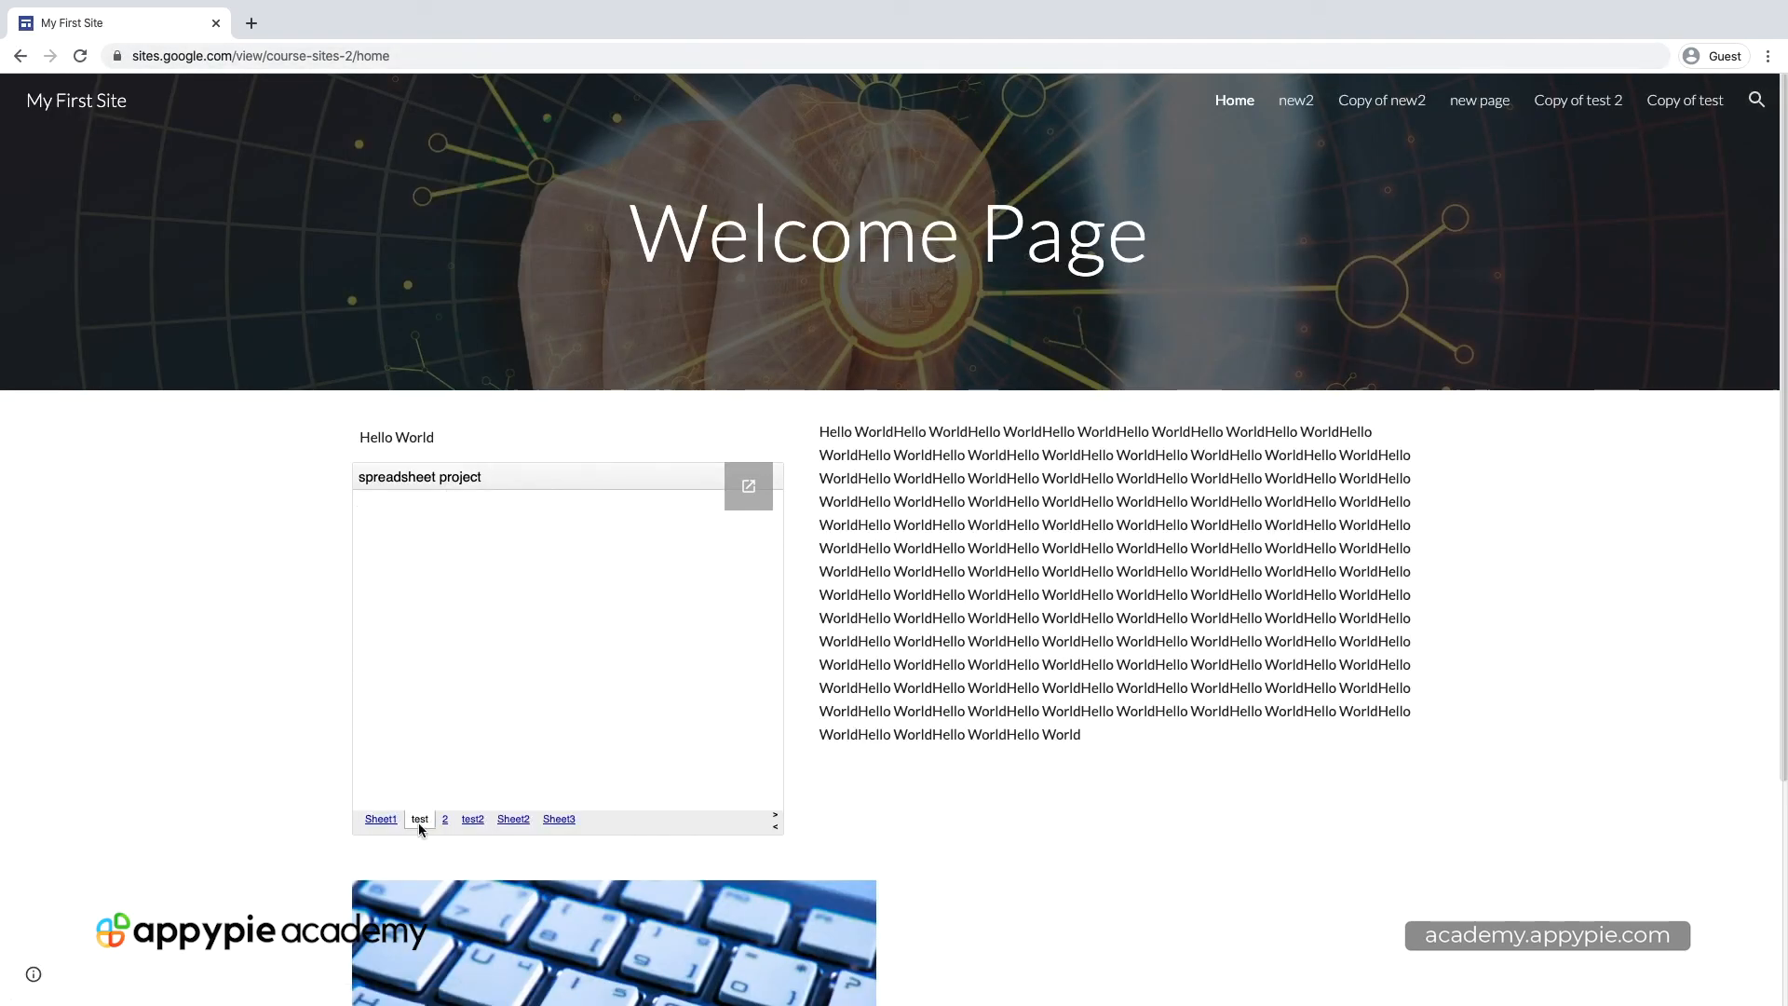
{"action": "left_click", "coordinate": [513, 819]}
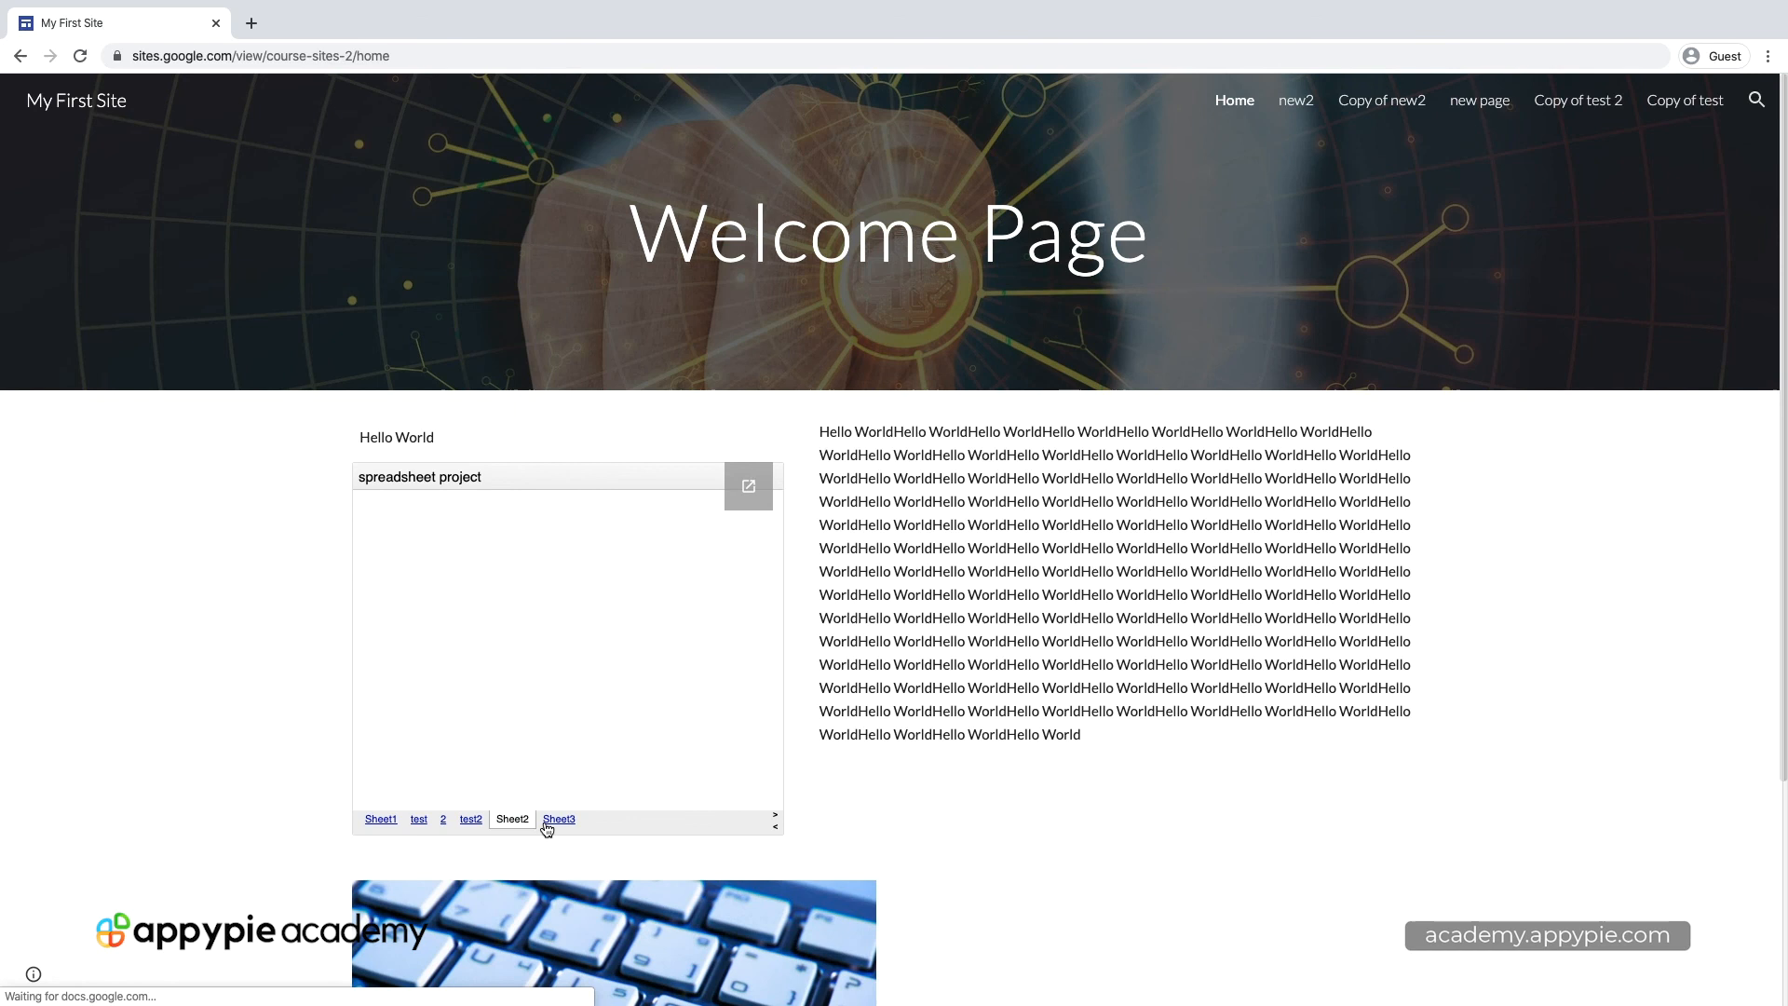
{"action": "left_click", "coordinate": [557, 820]}
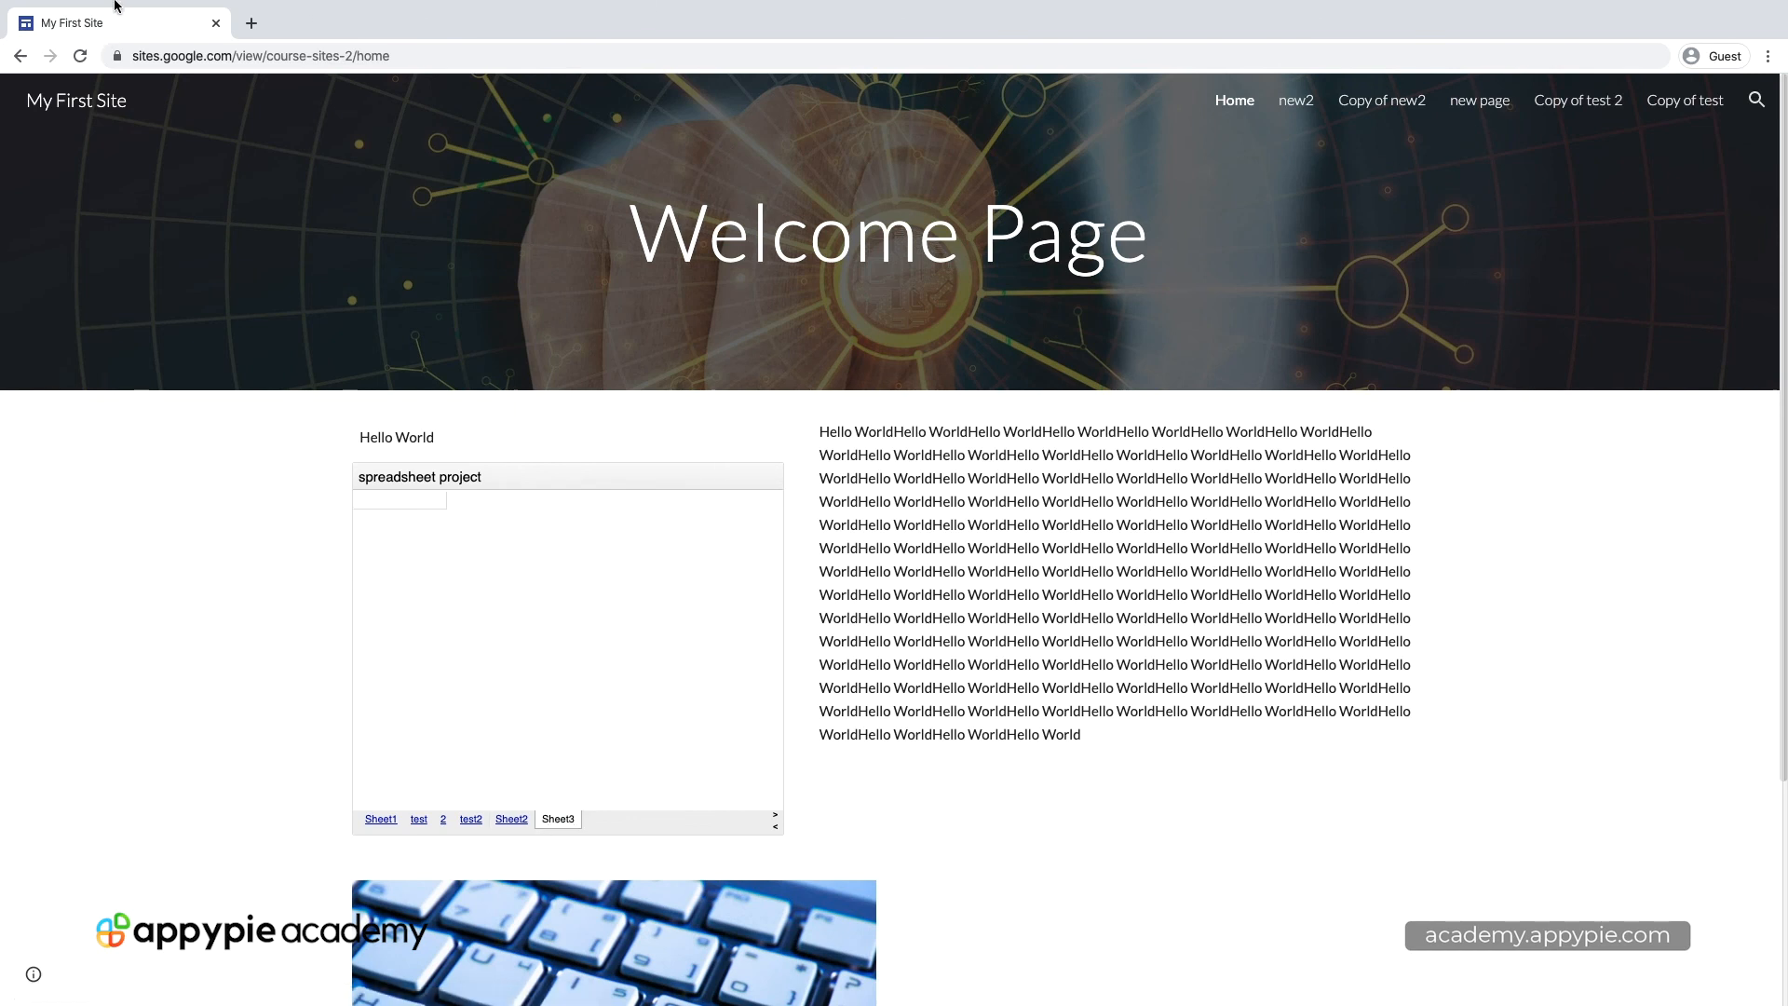